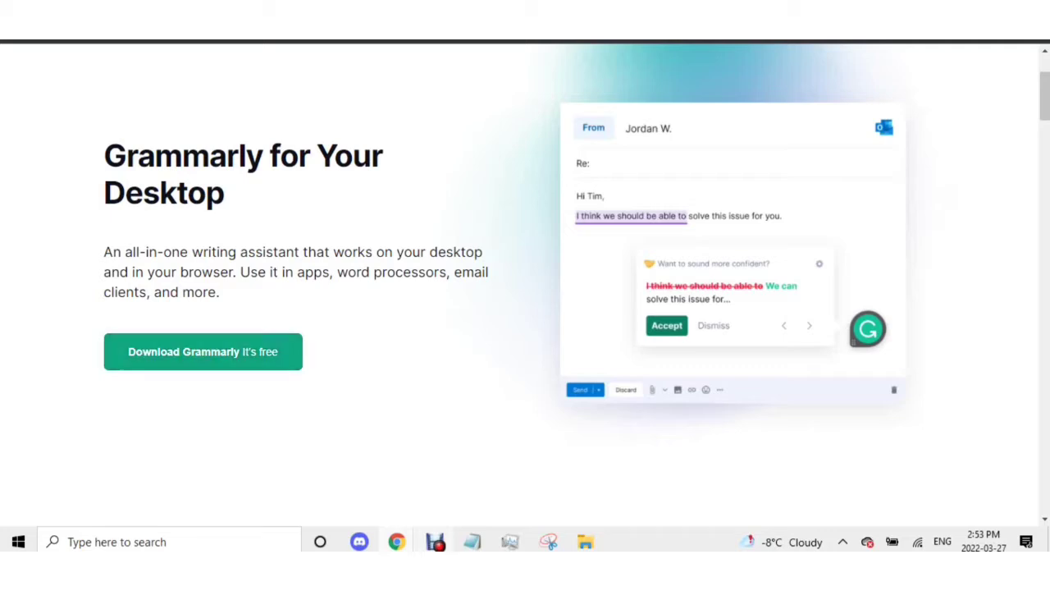
Step: Download and install the free Grammarly desktop app until its welcome screen appears
{"action": "scroll", "scroll_direction": "down", "scroll_amount": 3}
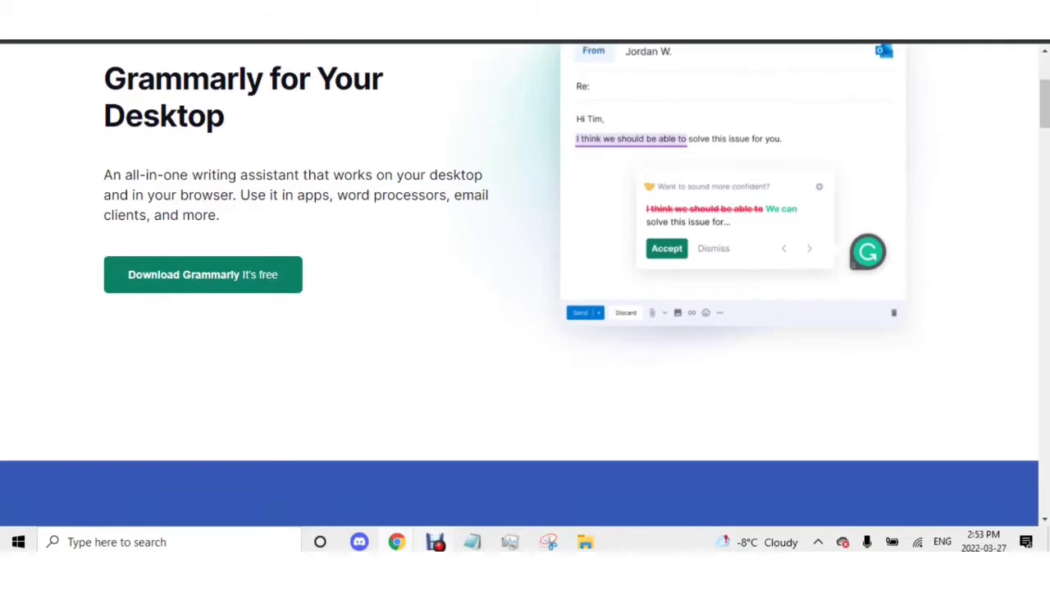
{"action": "scroll", "scroll_direction": "down", "scroll_amount": 3}
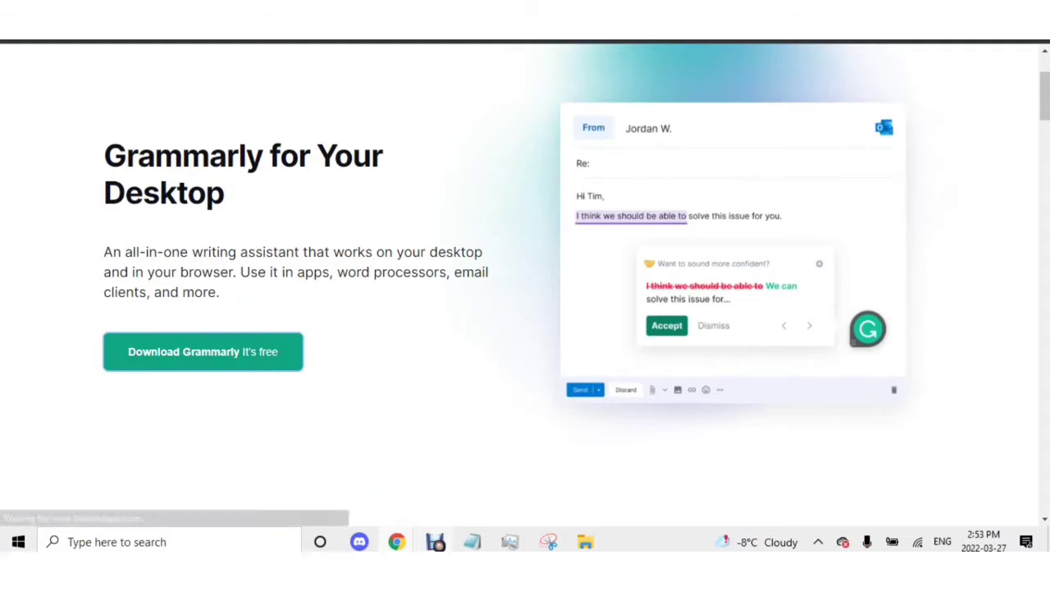
{"action": "left_click", "coordinate": [203, 351]}
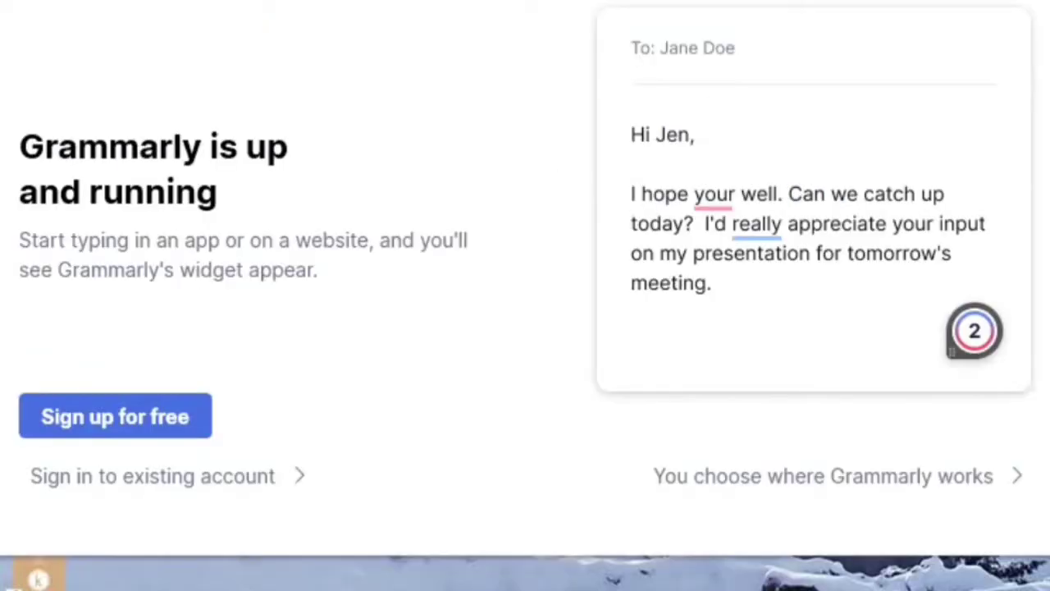
{"action": "mouse_move", "coordinate": [153, 476]}
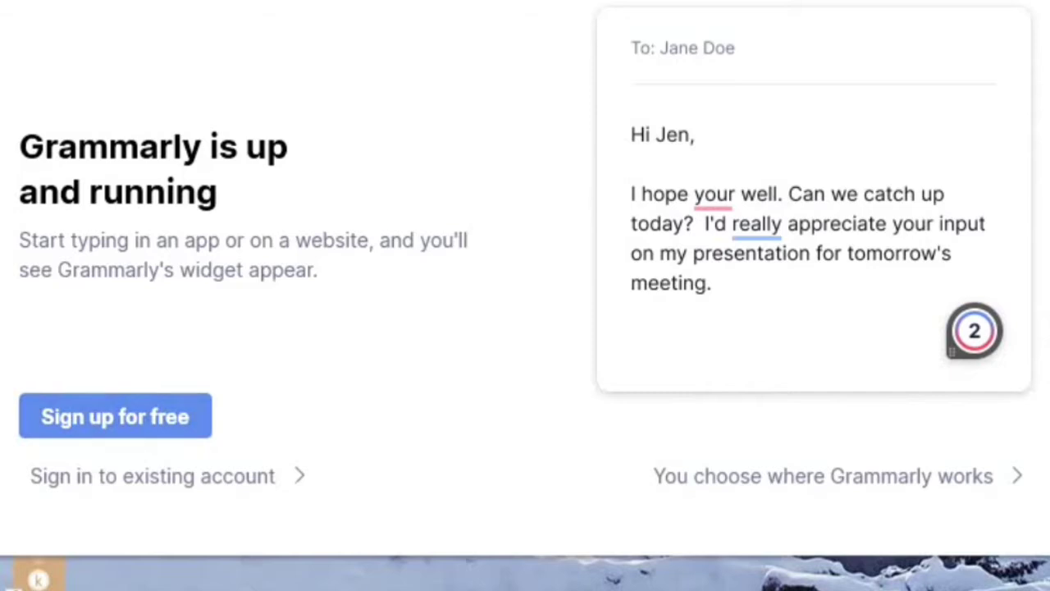
Step: Sign up for a free Grammarly account with the rochay…mail.com email address
{"action": "left_click", "coordinate": [115, 415]}
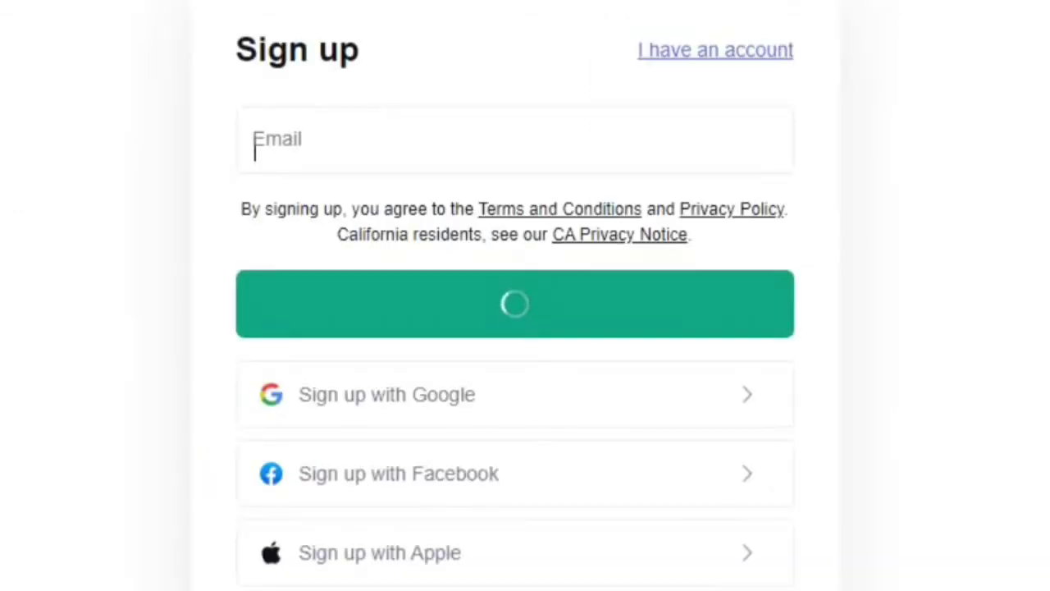
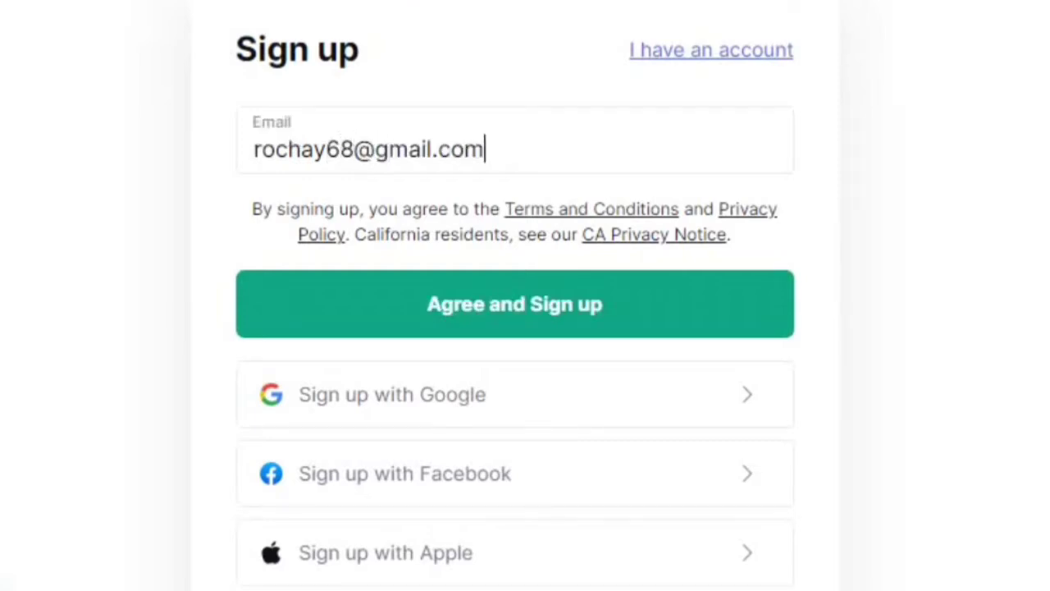
{"action": "scroll", "scroll_direction": "down", "scroll_amount": 3}
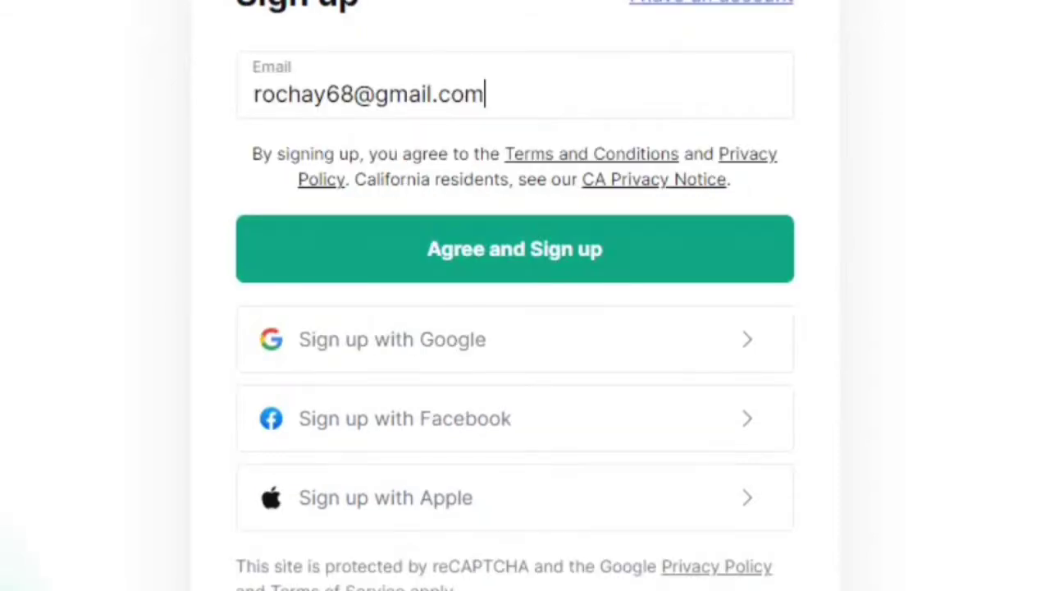
{"action": "mouse_move", "coordinate": [514, 419]}
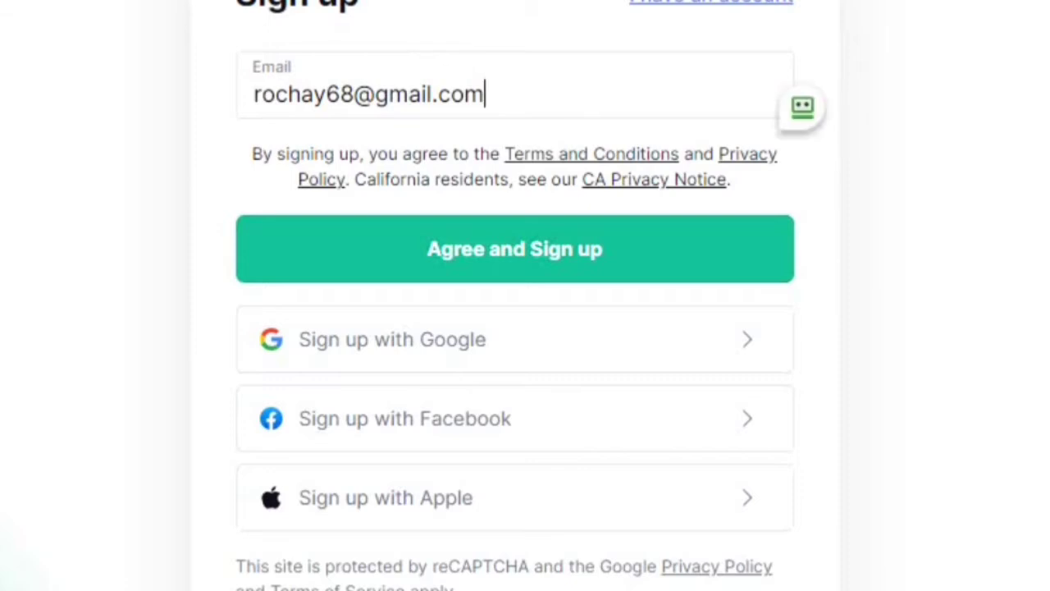
{"action": "left_click", "coordinate": [515, 248]}
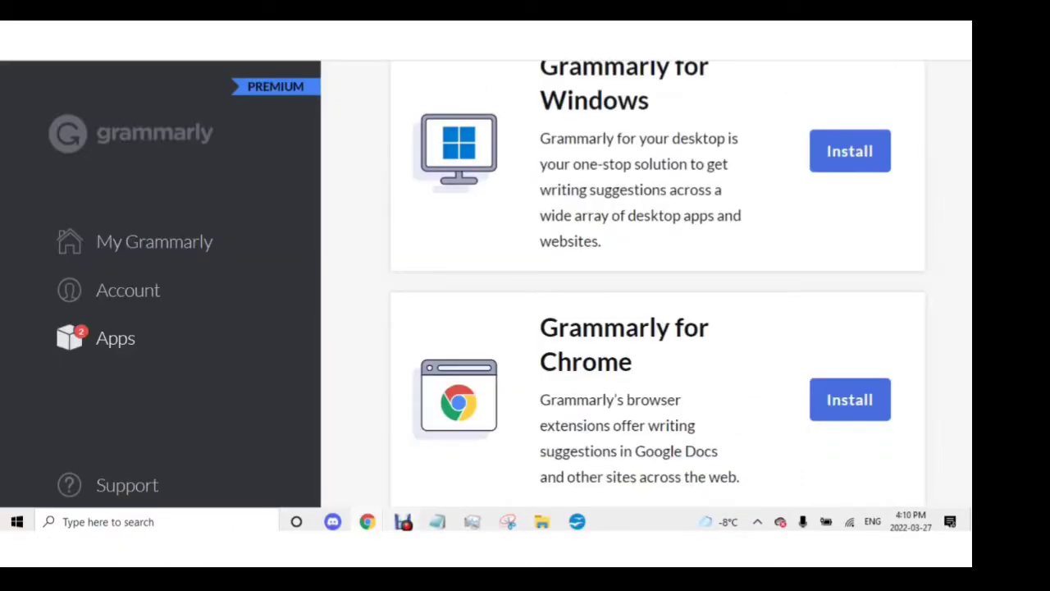
Step: Scroll through the Windows, Chrome and iPhone/iPad app install cards
{"action": "scroll", "scroll_direction": "down", "scroll_amount": 3}
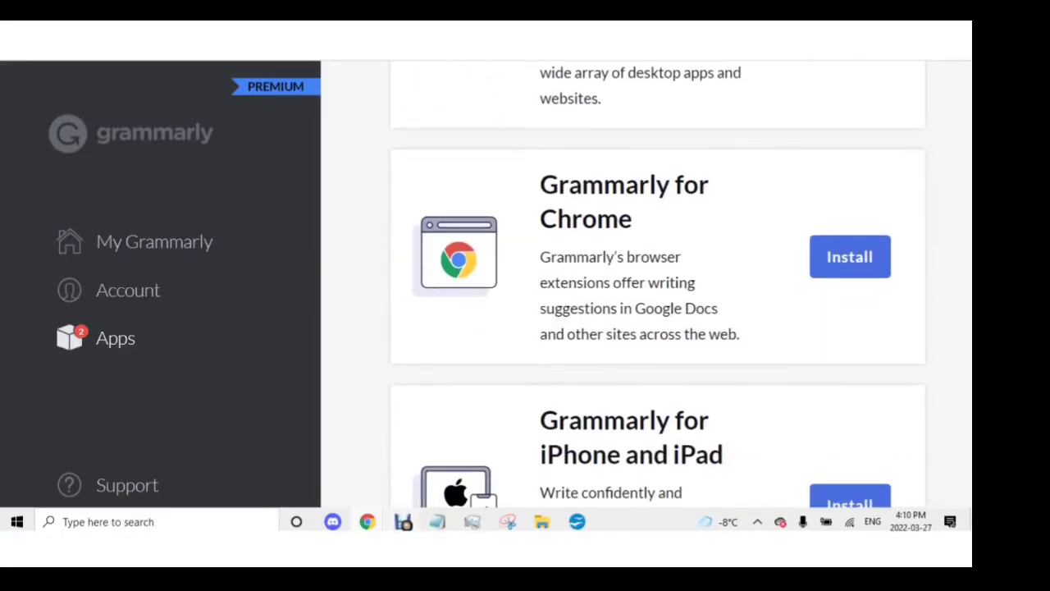
{"action": "scroll", "scroll_direction": "down", "scroll_amount": 3}
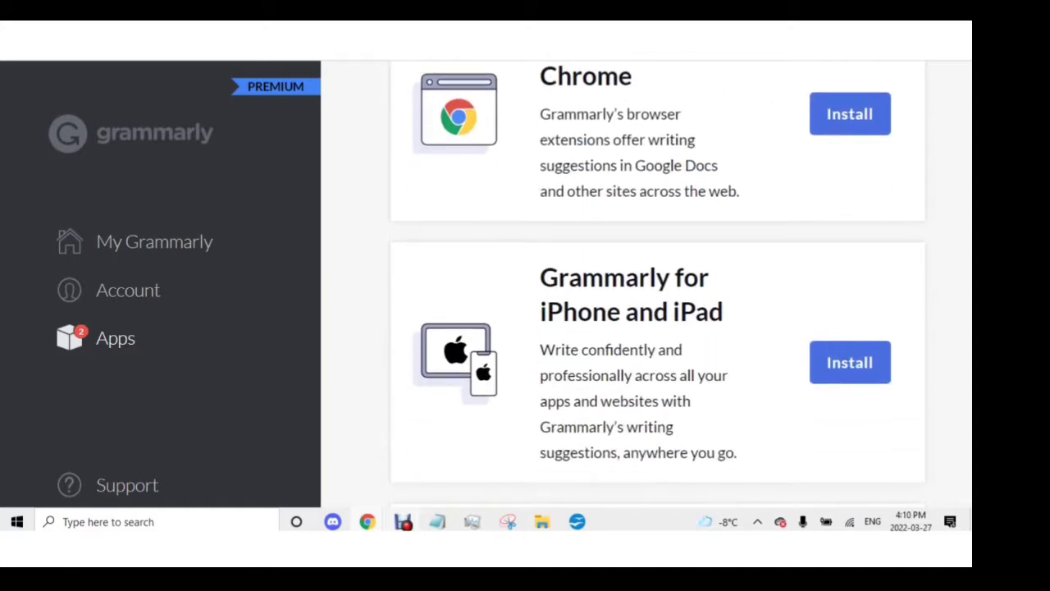
{"action": "scroll", "scroll_direction": "down", "scroll_amount": 3}
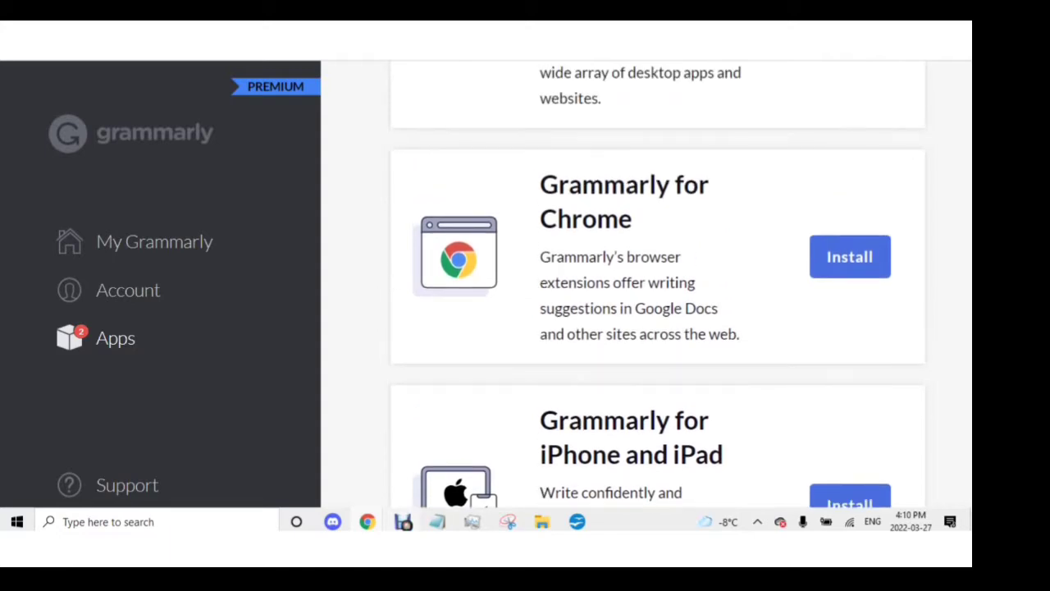
{"action": "mouse_move", "coordinate": [850, 256]}
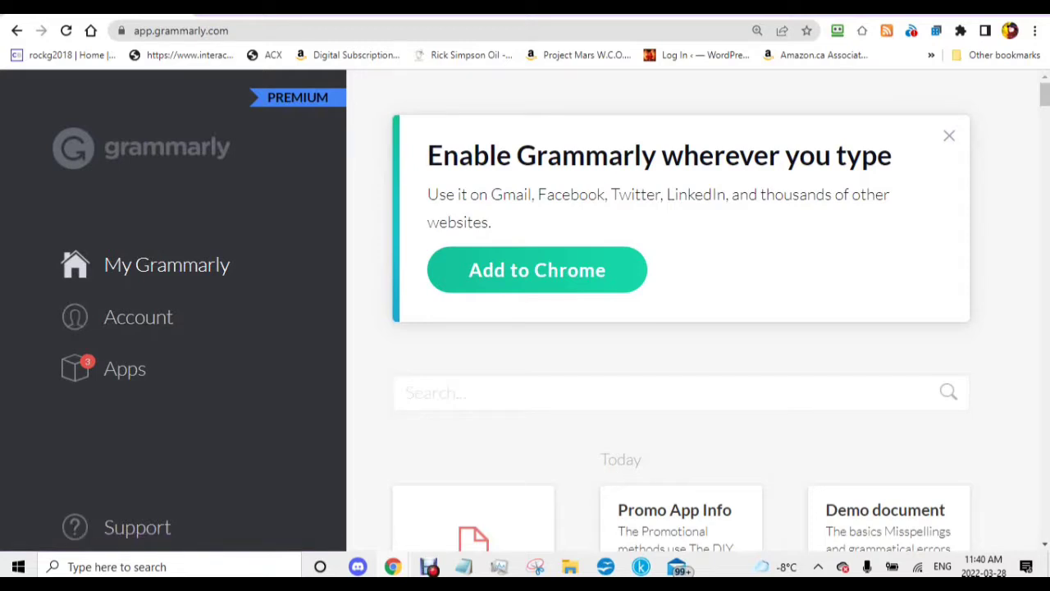
{"action": "mouse_move", "coordinate": [537, 270]}
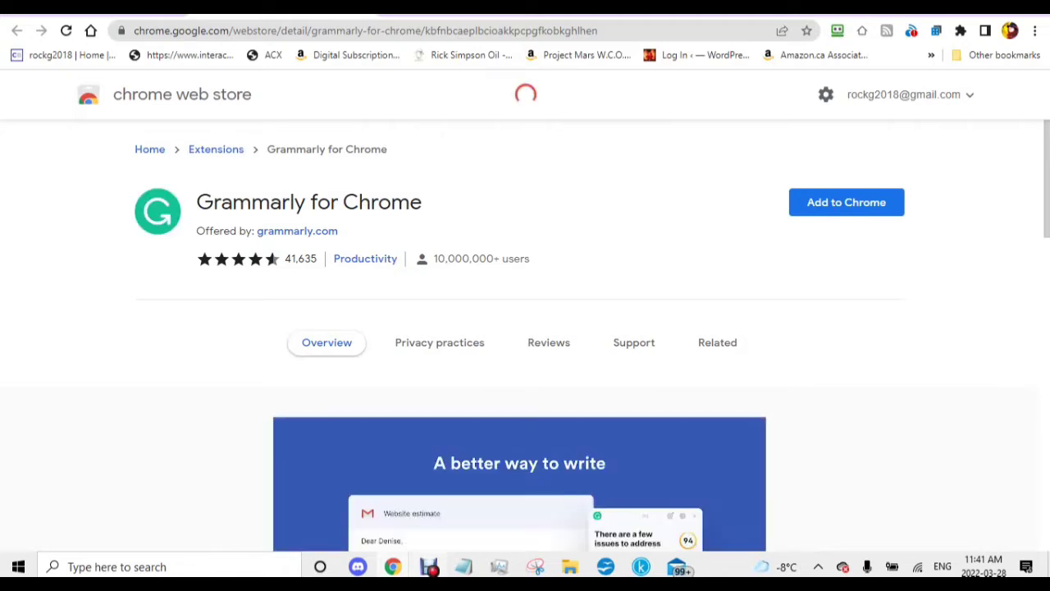
Step: Browse three feature screenshots on the Grammarly for Chrome store listing
{"action": "scroll", "scroll_direction": "down", "scroll_amount": 3}
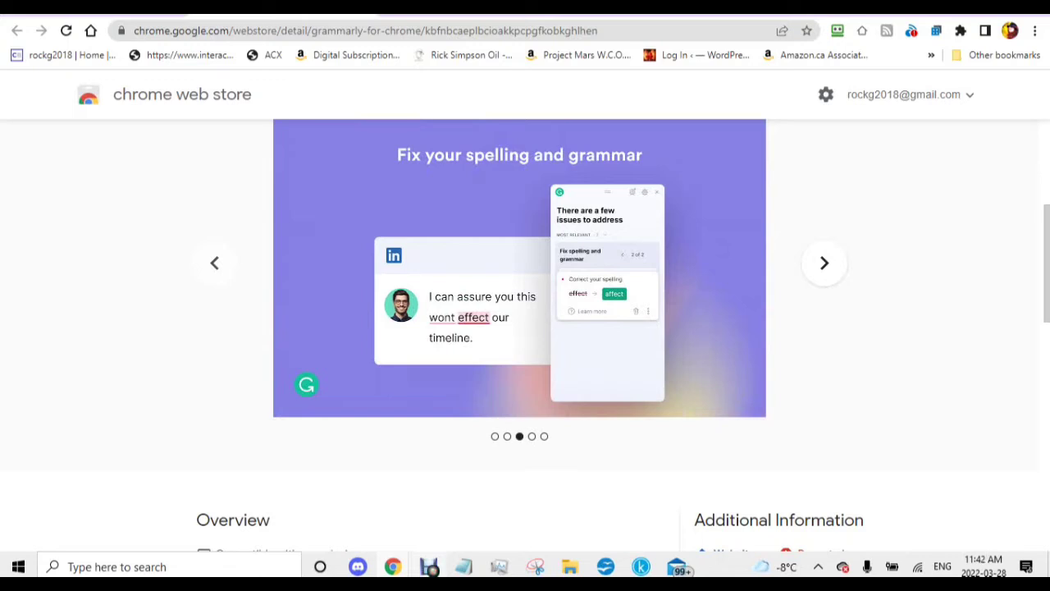
{"action": "left_click", "coordinate": [824, 262]}
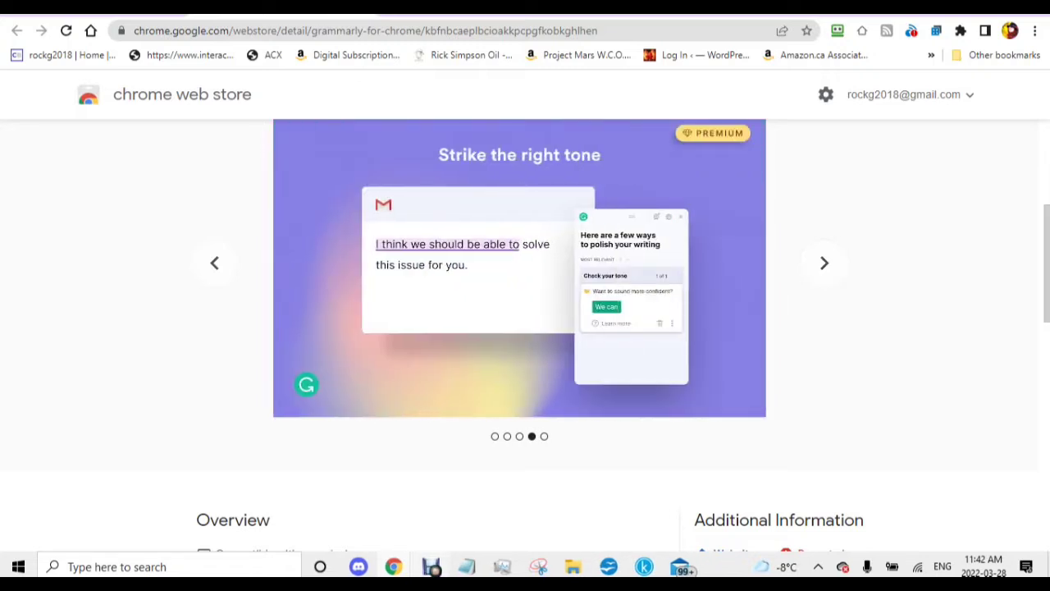
{"action": "left_click", "coordinate": [824, 263]}
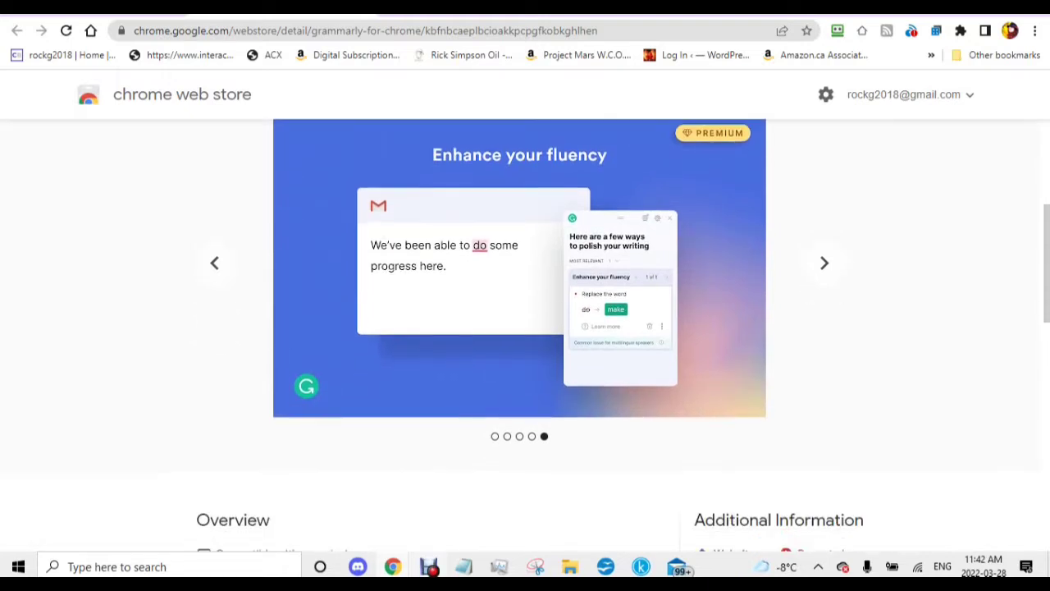
{"action": "left_click", "coordinate": [824, 263]}
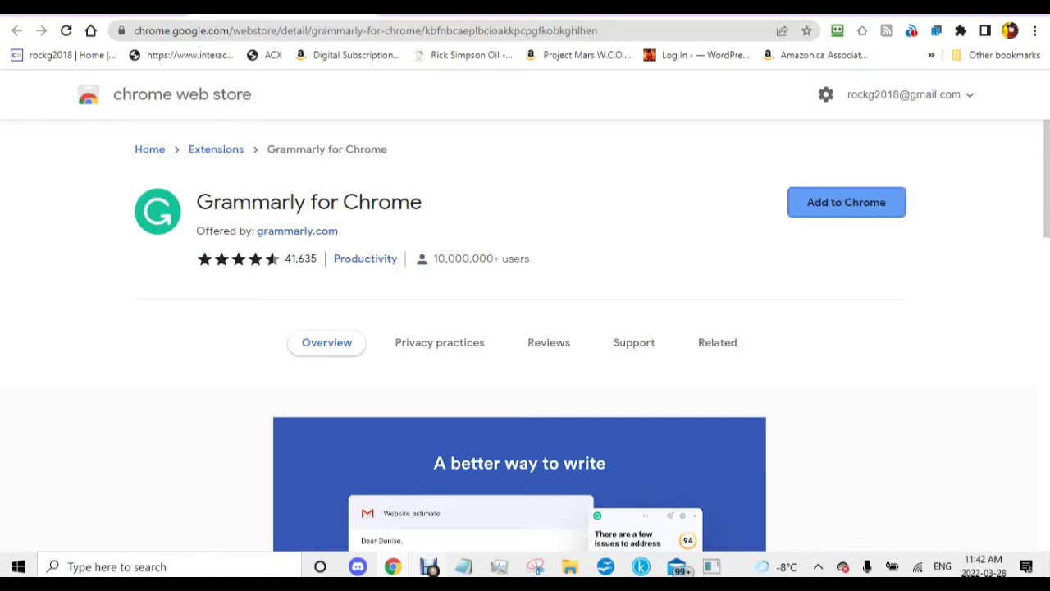
Step: Add the Grammarly for Chrome extension, confirming with 'Add extension'
{"action": "left_click", "coordinate": [846, 203]}
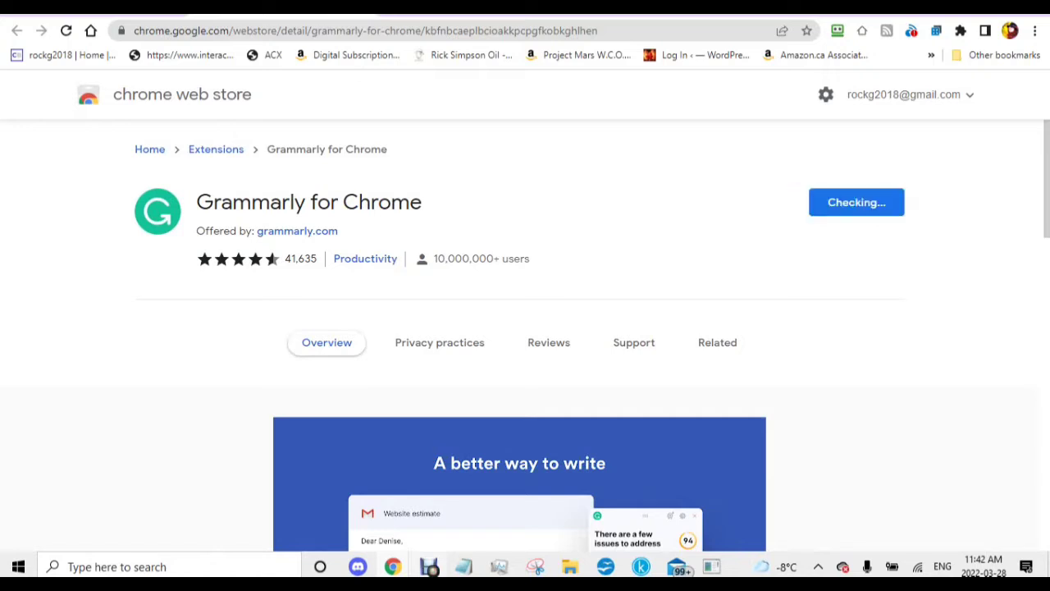
{"action": "left_click", "coordinate": [856, 202]}
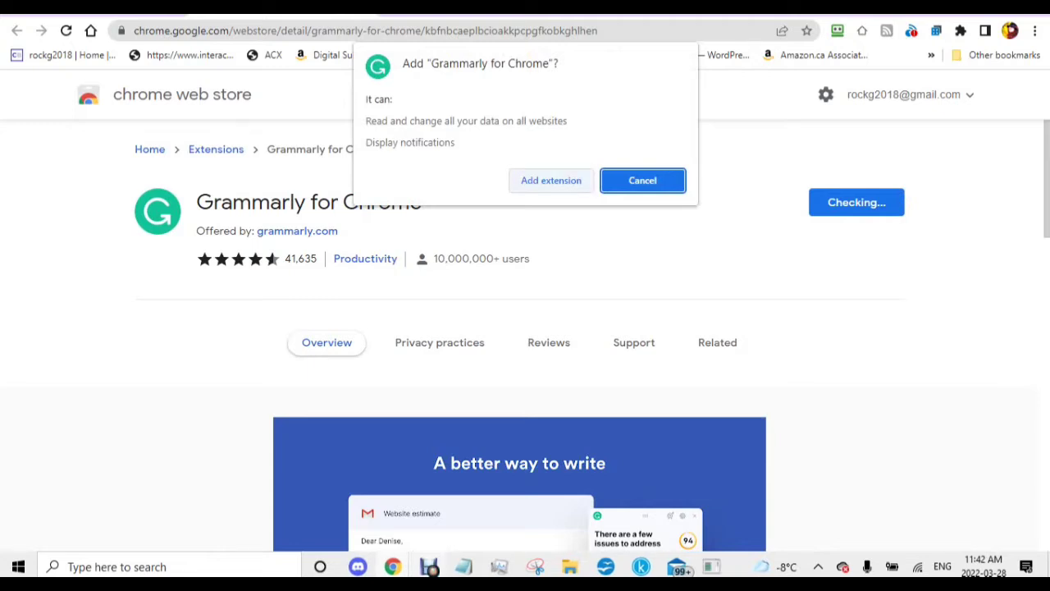
{"action": "left_click", "coordinate": [643, 179]}
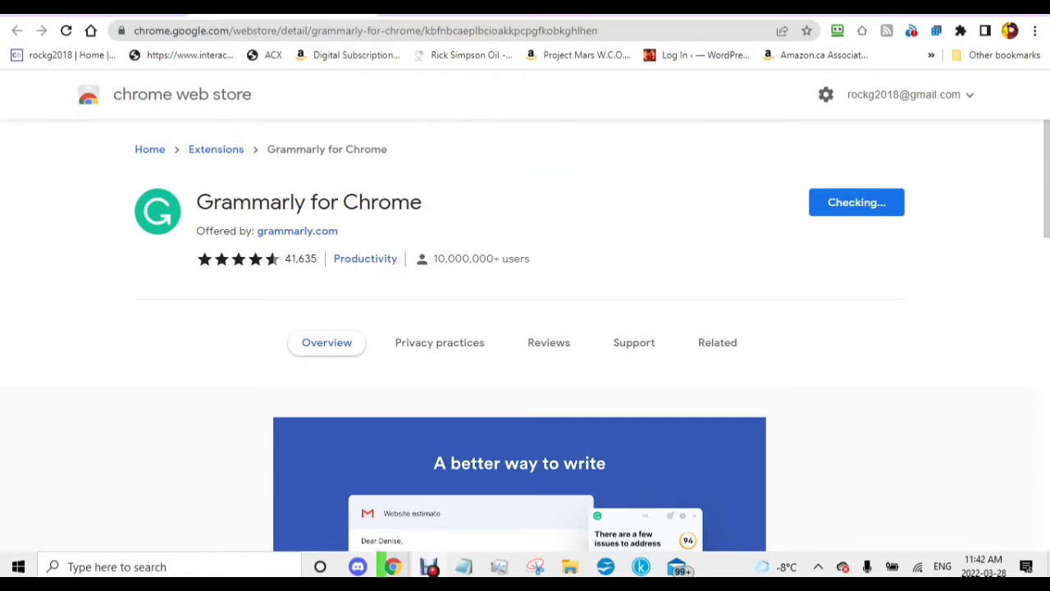
{"action": "left_click", "coordinate": [856, 202]}
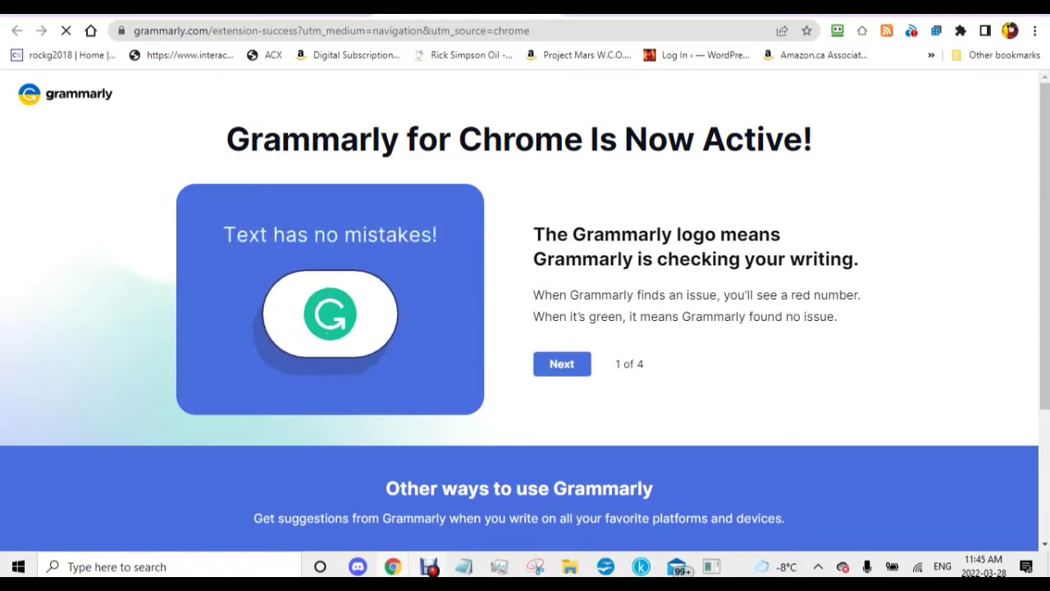
Step: Step through all four introduction tips and finish with Done
{"action": "left_click", "coordinate": [562, 364]}
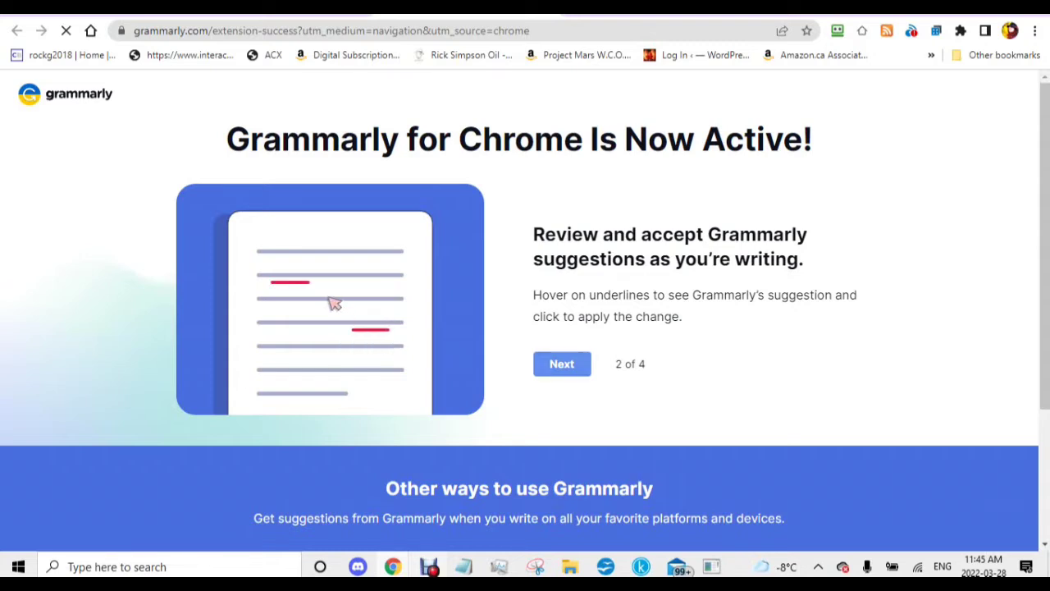
{"action": "left_click", "coordinate": [563, 364]}
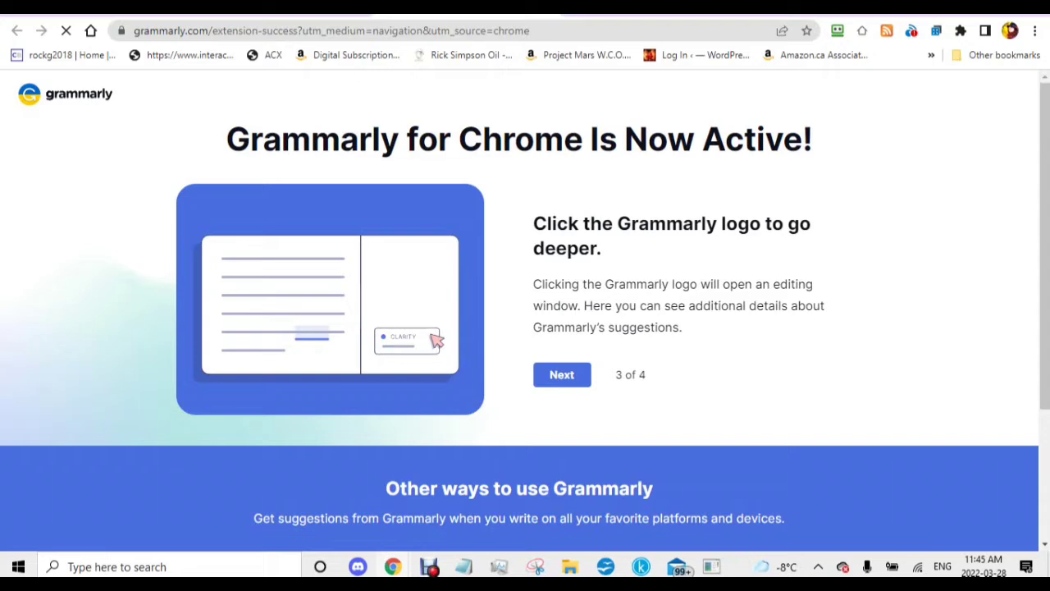
{"action": "left_click", "coordinate": [562, 374]}
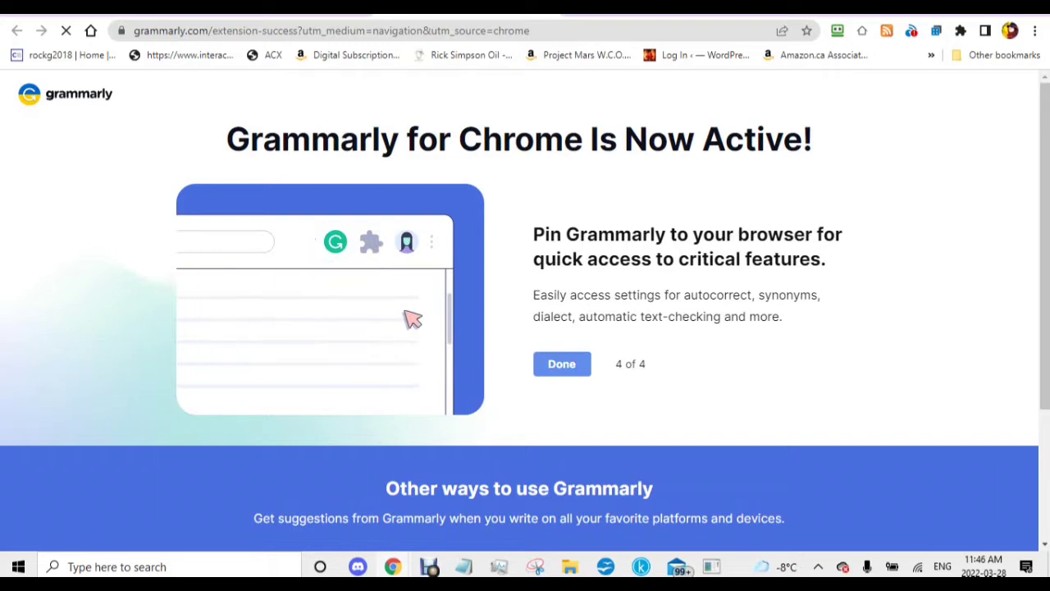
{"action": "left_click", "coordinate": [563, 363]}
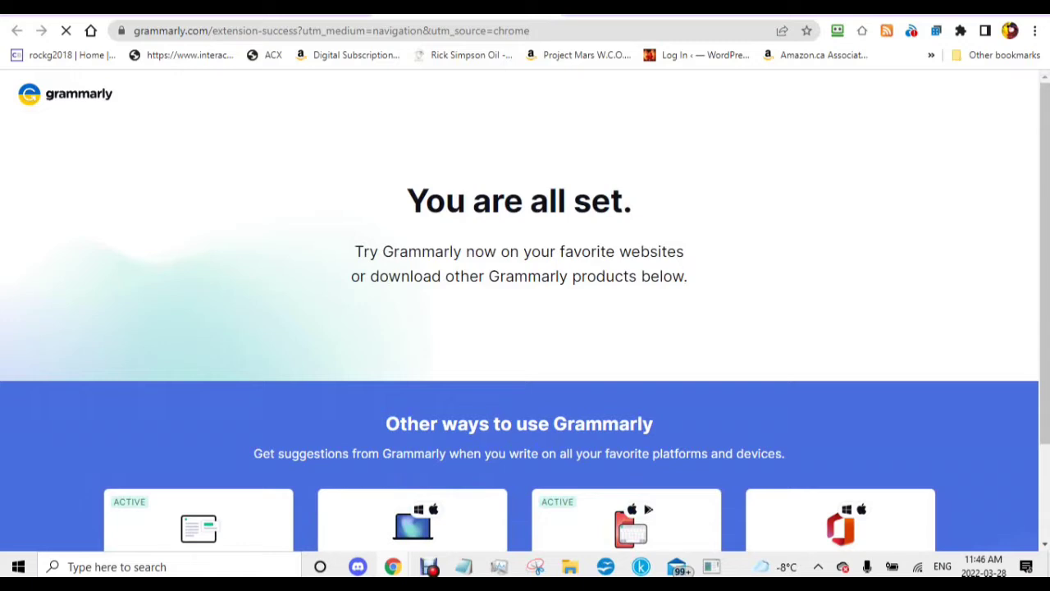
Step: Scroll down the 'You are all set' success page
{"action": "scroll", "scroll_direction": "down", "scroll_amount": 3}
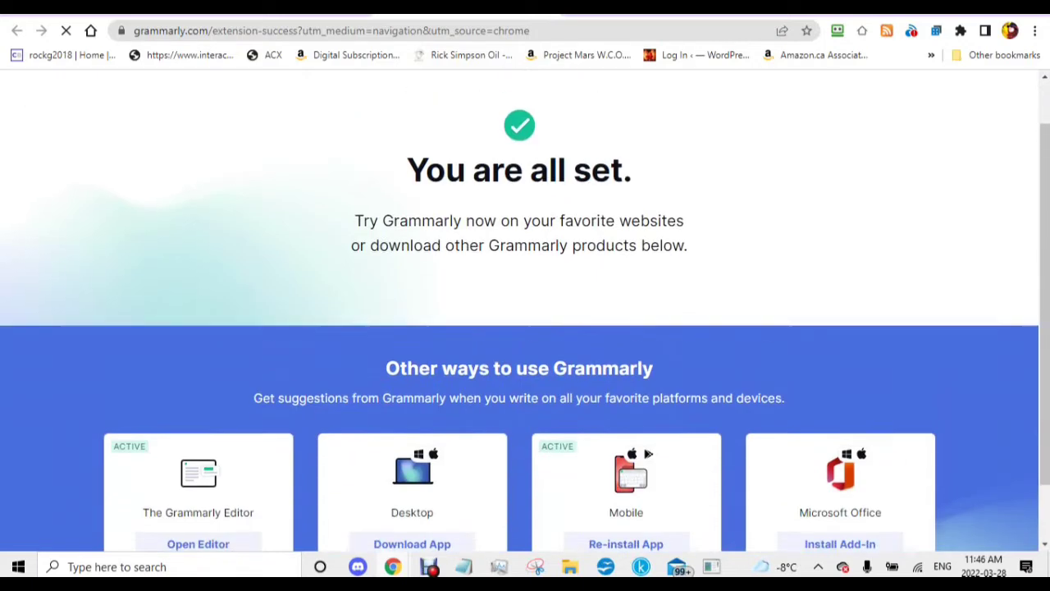
{"action": "scroll", "scroll_direction": "down", "scroll_amount": 3}
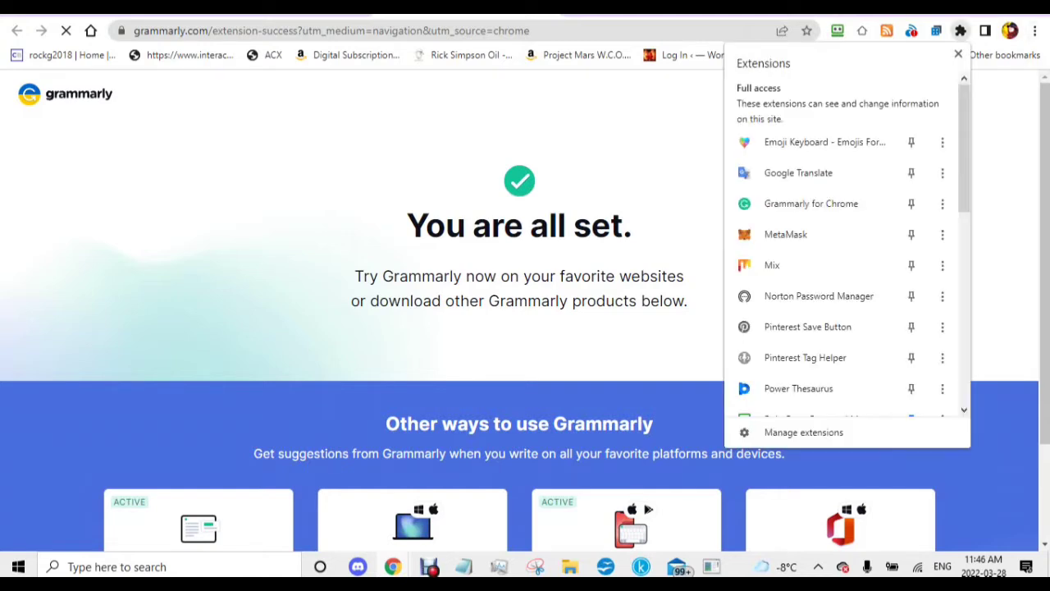
{"action": "mouse_move", "coordinate": [911, 203]}
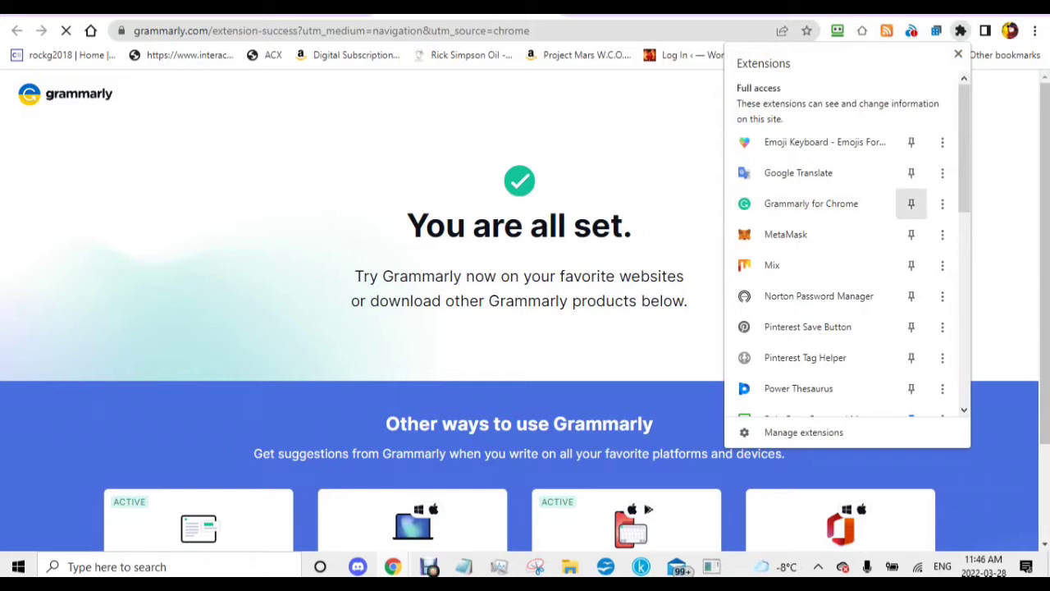
Step: Pin Grammarly for Chrome and enable 'Show definitions and synonyms via double clicks'
{"action": "left_click", "coordinate": [911, 203]}
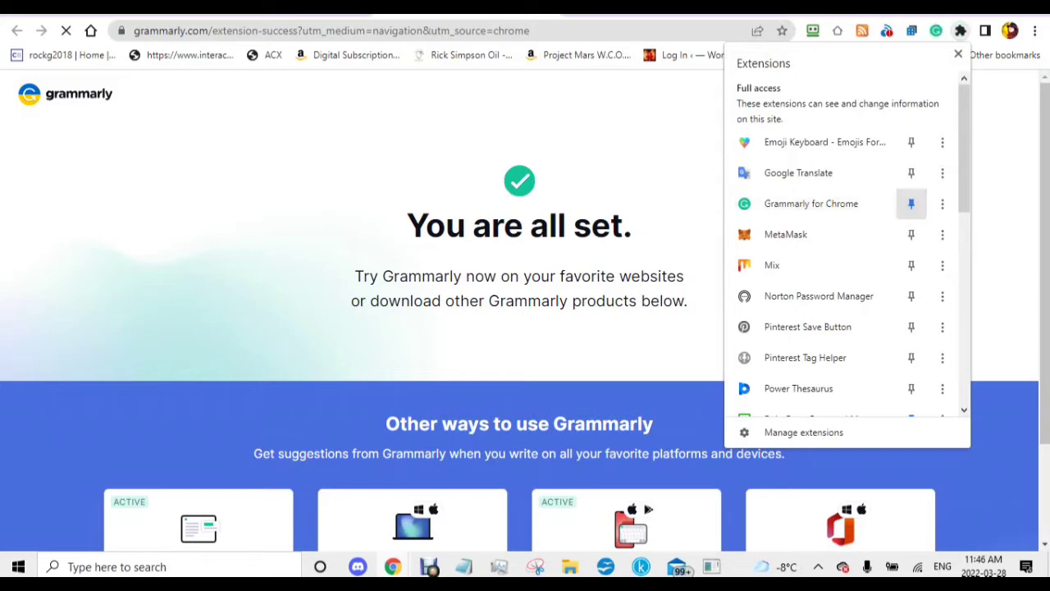
{"action": "left_click", "coordinate": [957, 60]}
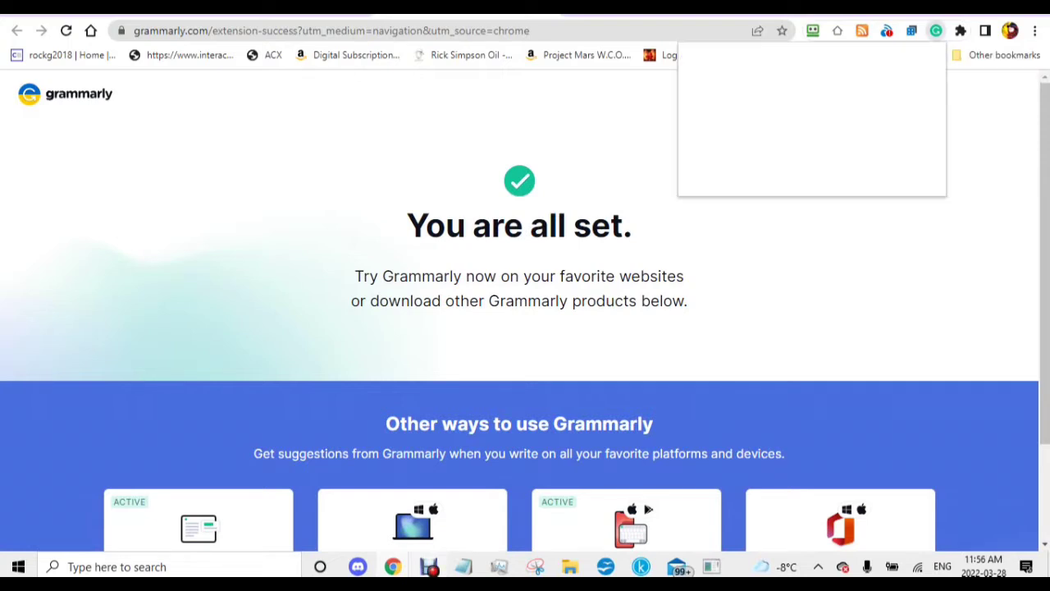
{"action": "left_click", "coordinate": [936, 30]}
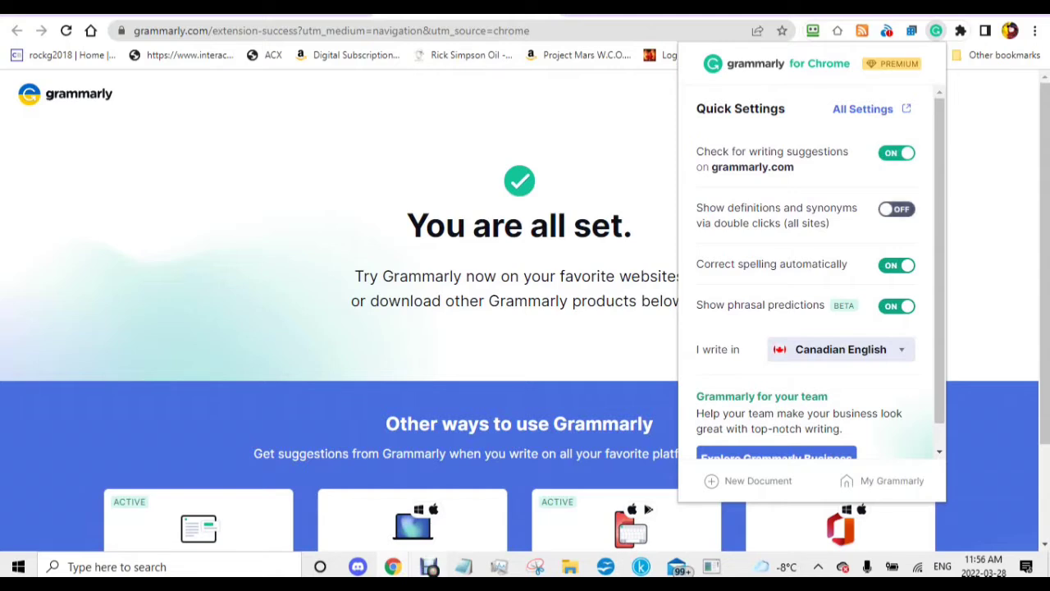
{"action": "left_click", "coordinate": [895, 208]}
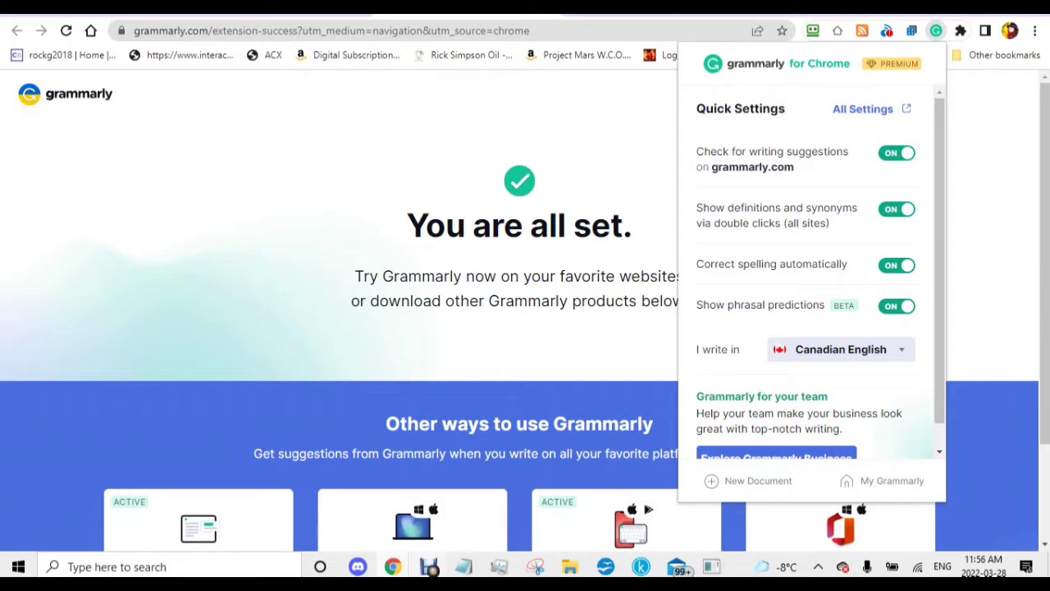
{"action": "scroll", "scroll_direction": "down", "scroll_amount": 3}
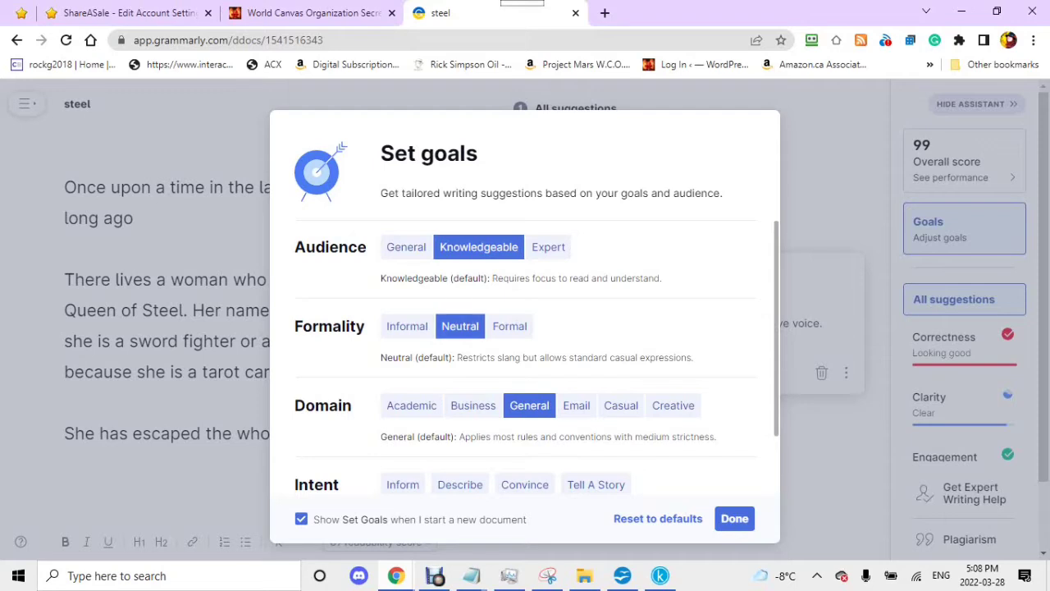
Step: Accept the existing writing goals in the Set goals dialog with Done
{"action": "scroll", "scroll_direction": "down", "scroll_amount": 3}
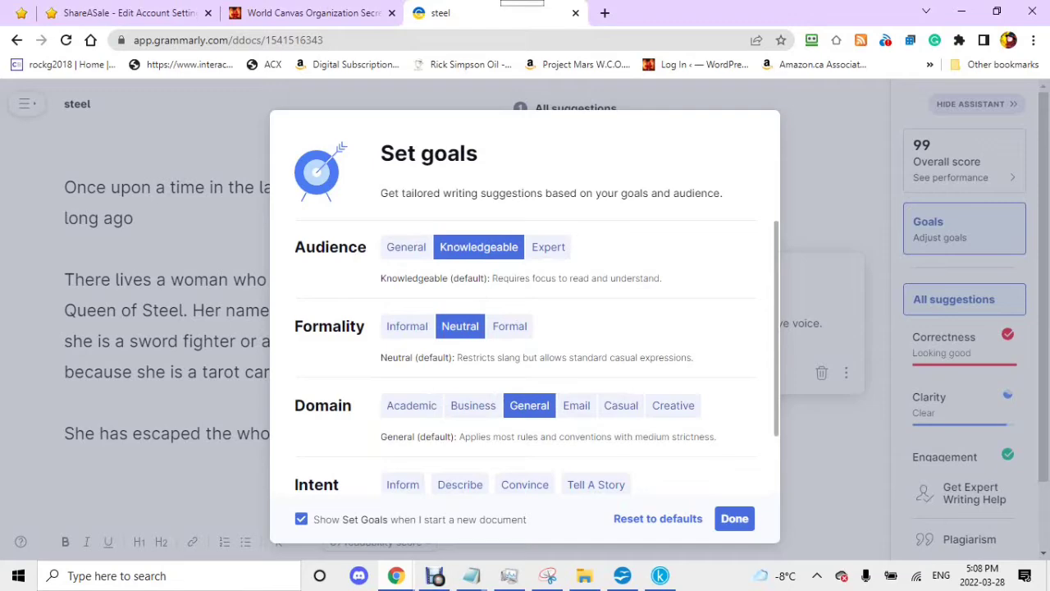
{"action": "left_click", "coordinate": [405, 246]}
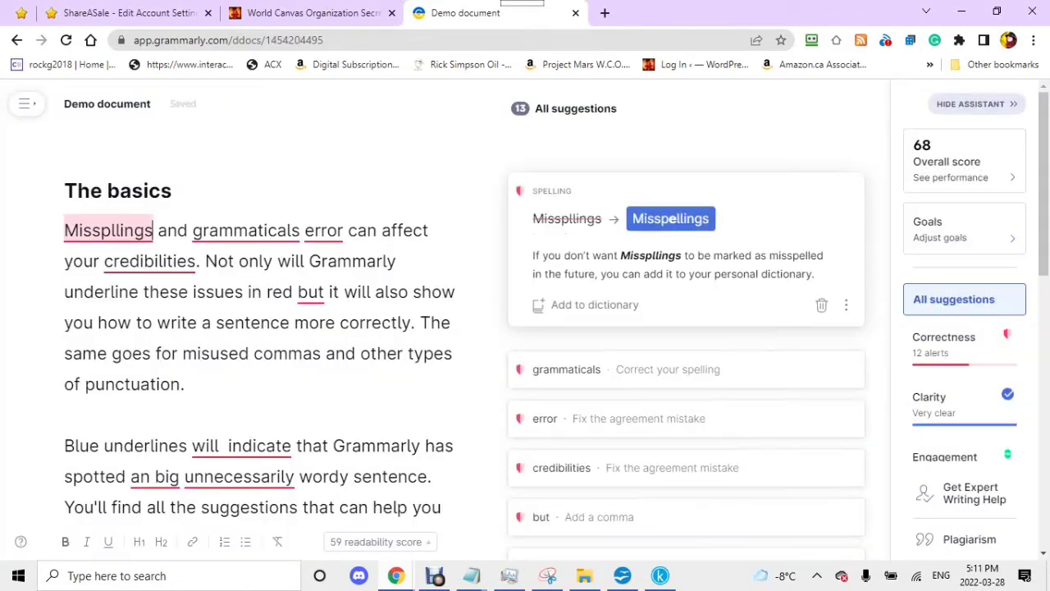
Step: Apply fixes: Misspellings, grammaticals→grammatical, error→errors, credibilities→credibility, comma before 'but'
{"action": "scroll", "scroll_direction": "down", "scroll_amount": 3}
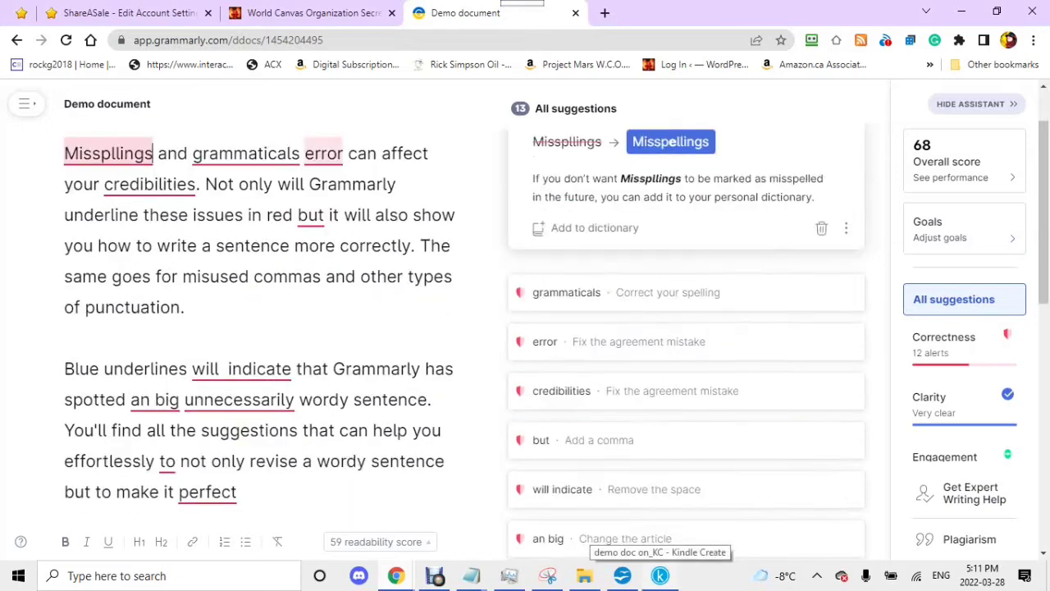
{"action": "scroll", "scroll_direction": "down", "scroll_amount": 3}
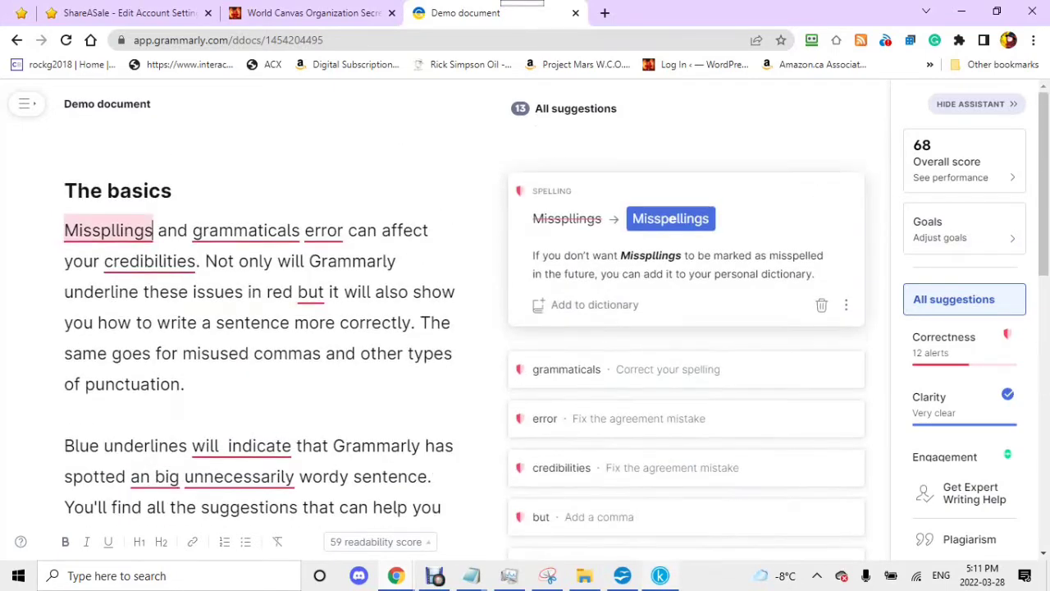
{"action": "mouse_move", "coordinate": [671, 218]}
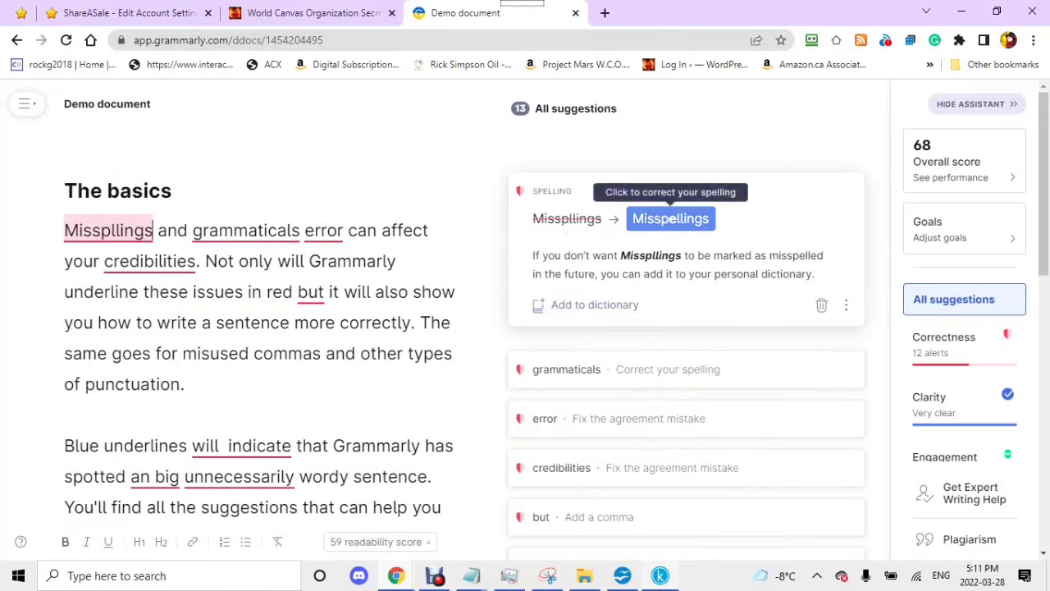
{"action": "left_click", "coordinate": [670, 219]}
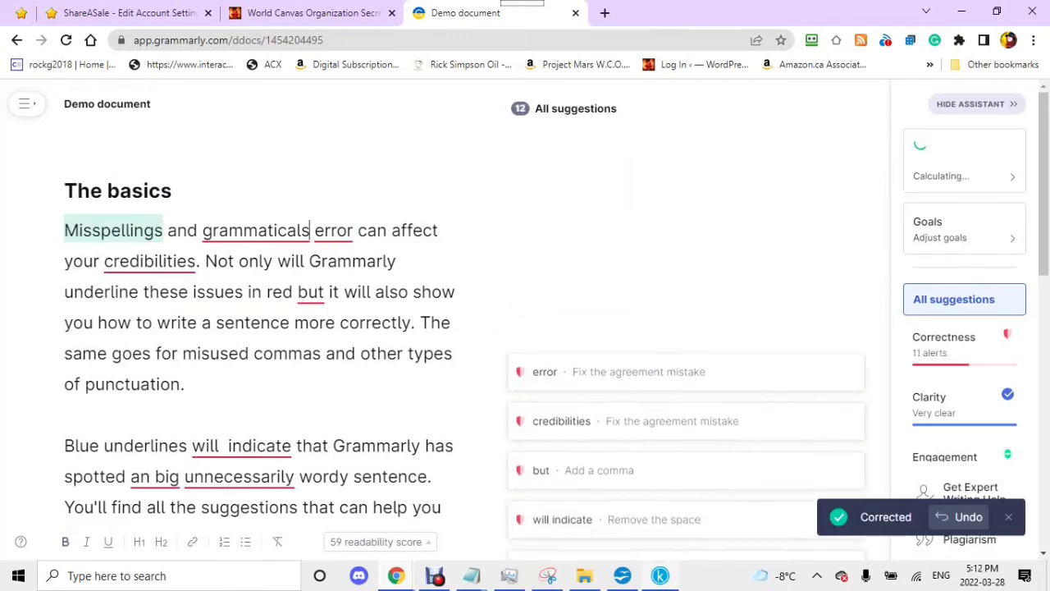
{"action": "left_click", "coordinate": [255, 230]}
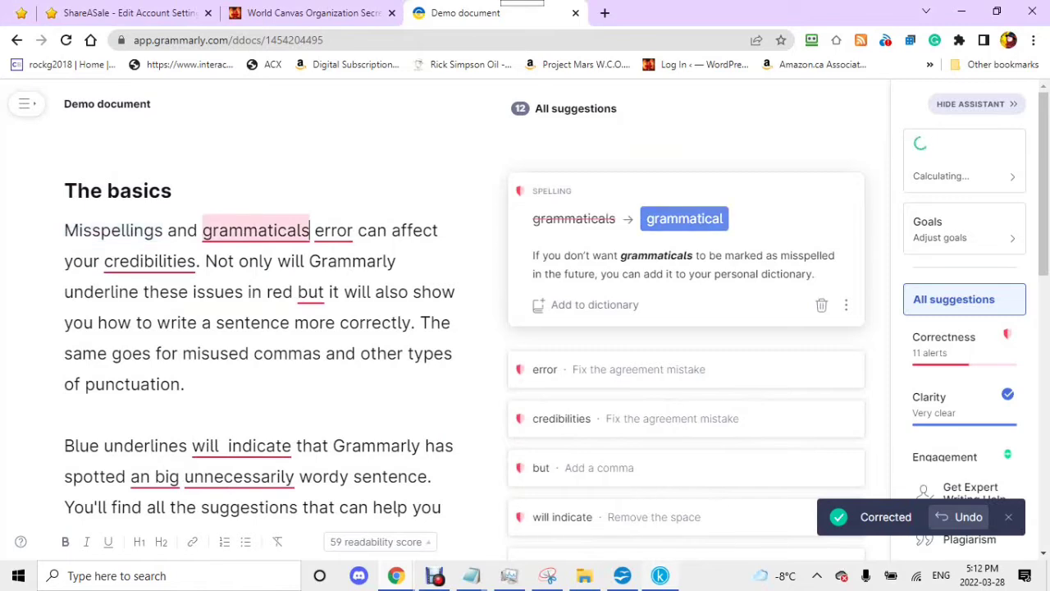
{"action": "left_click", "coordinate": [684, 218]}
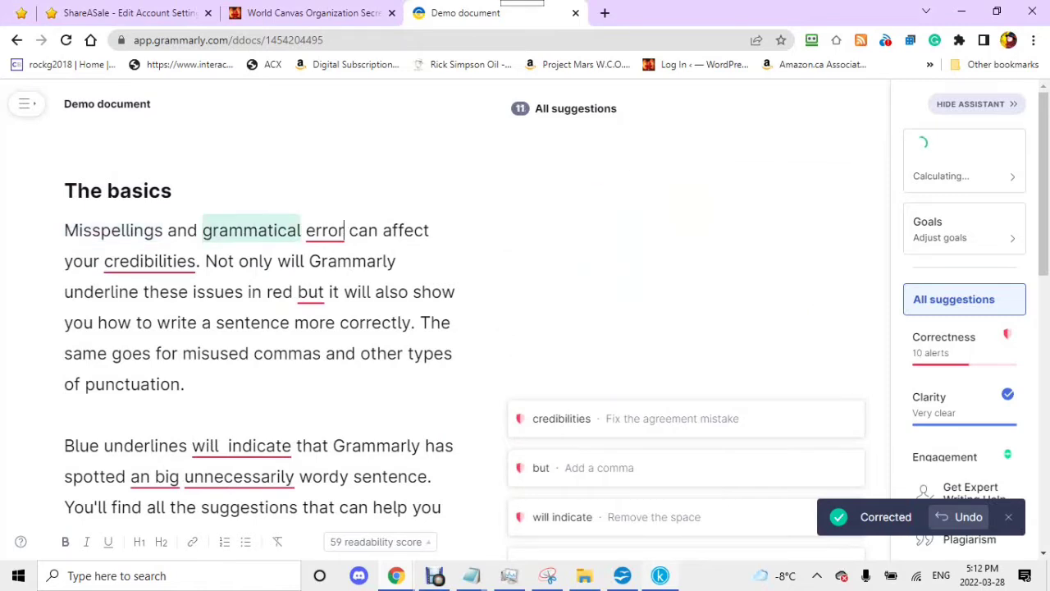
{"action": "left_click", "coordinate": [324, 230]}
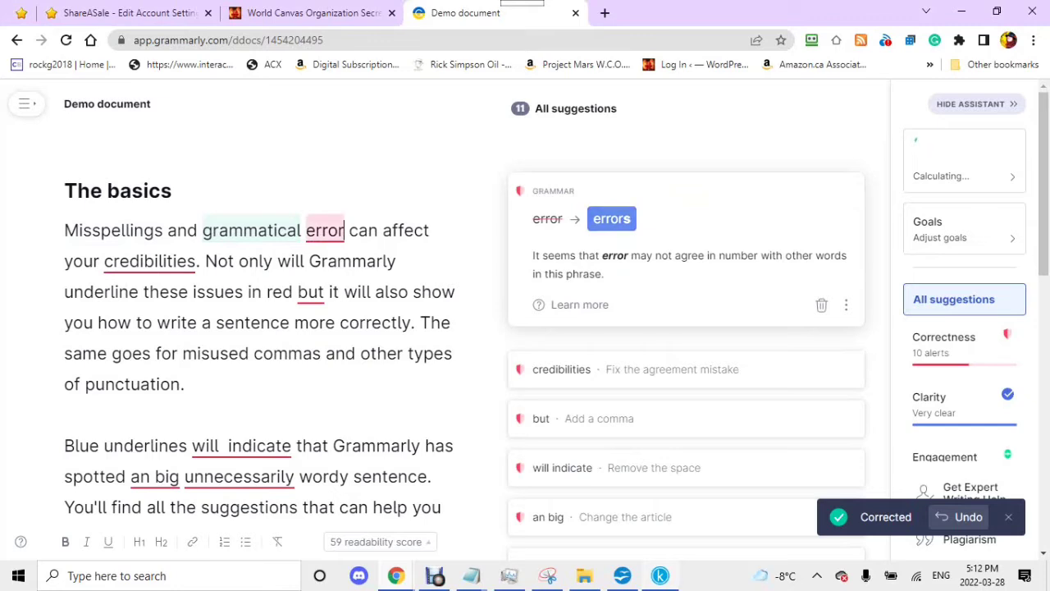
{"action": "left_click", "coordinate": [612, 218]}
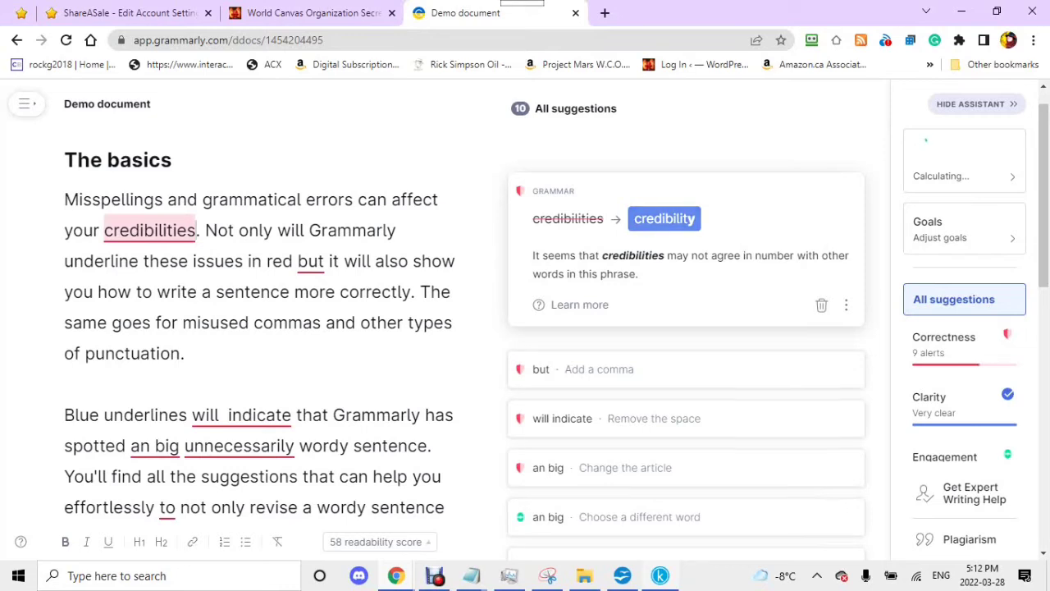
{"action": "left_click", "coordinate": [664, 218]}
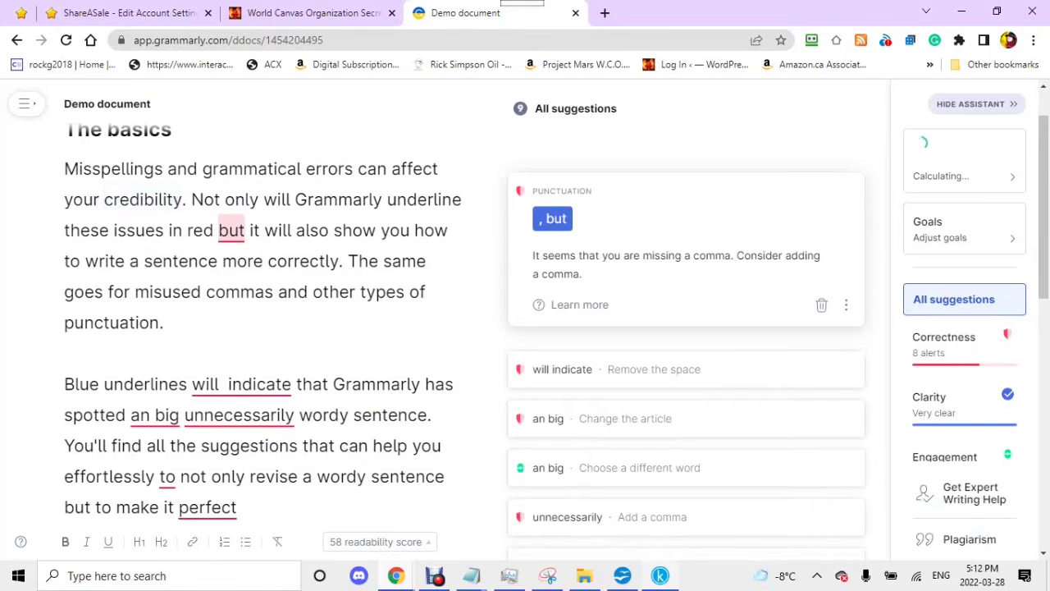
{"action": "mouse_move", "coordinate": [552, 219]}
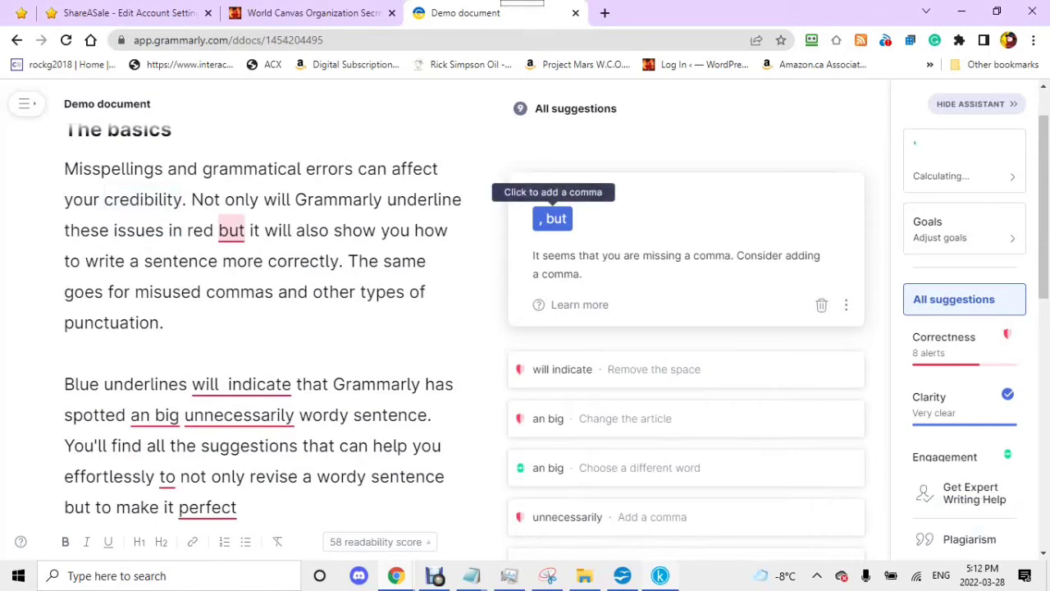
{"action": "left_click", "coordinate": [552, 218]}
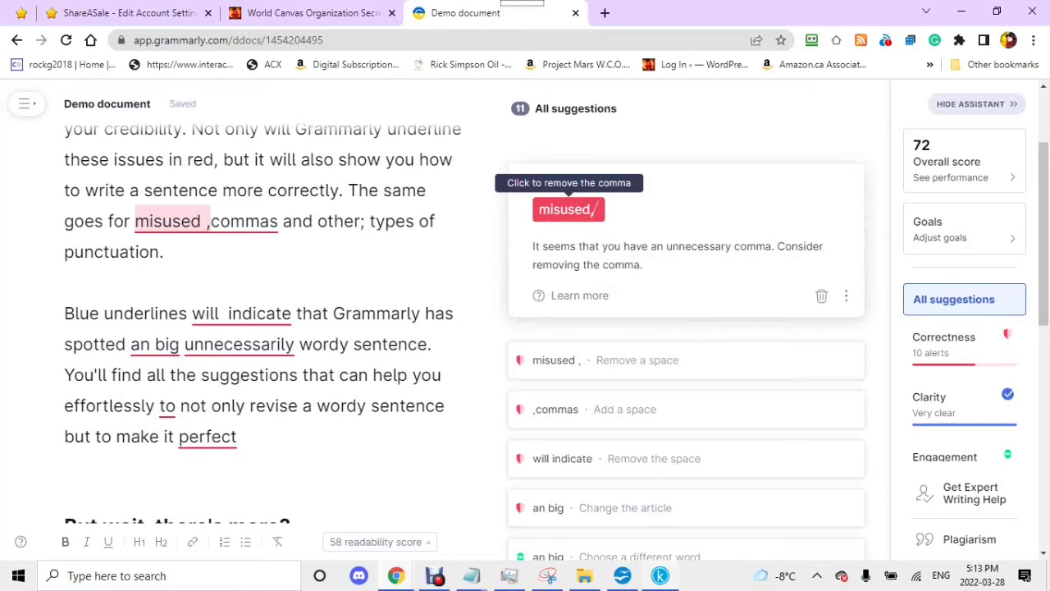
Step: Accept the spacing fixes: stray comma after 'misused', space before commas, and 'will indicate'
{"action": "left_click", "coordinate": [569, 209]}
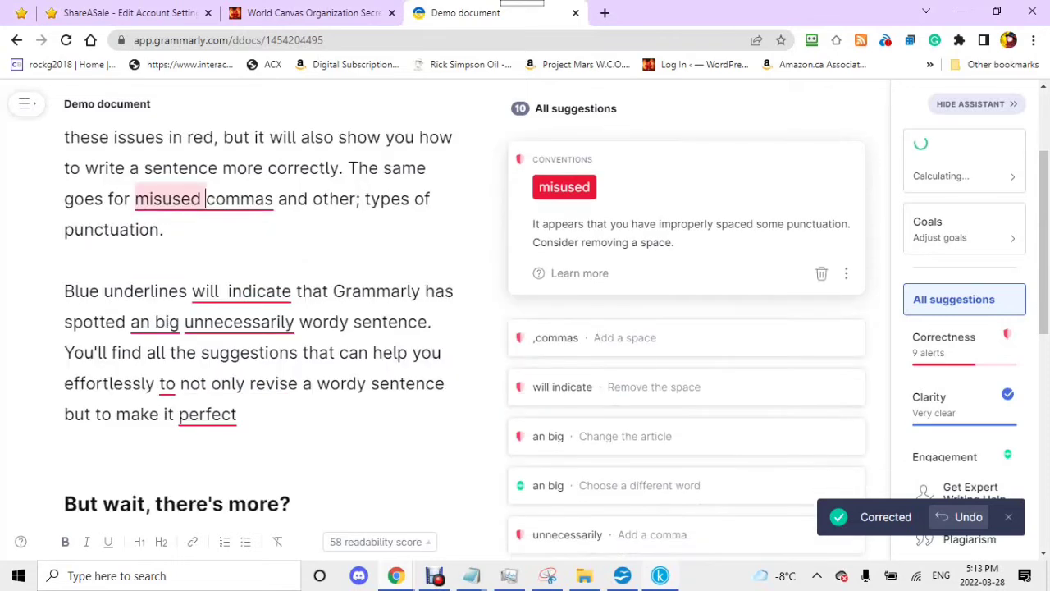
{"action": "left_click", "coordinate": [625, 337]}
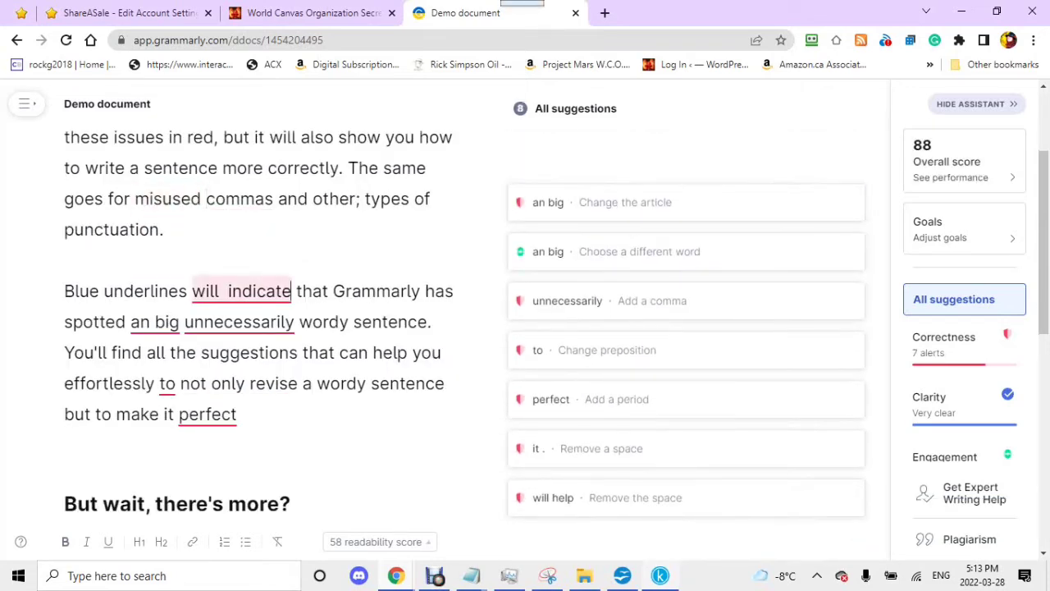
{"action": "left_click", "coordinate": [241, 291]}
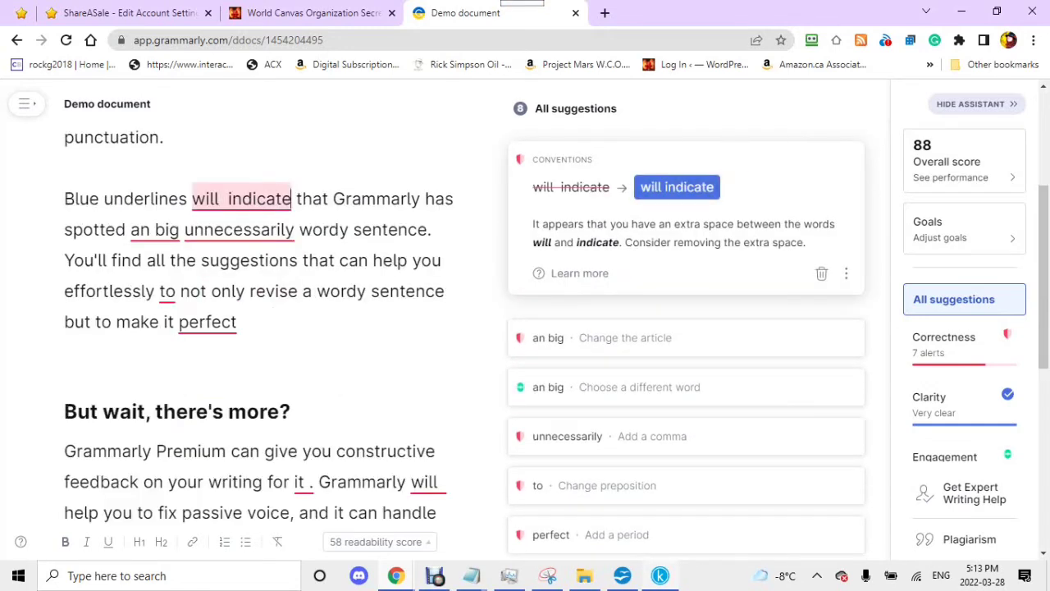
{"action": "mouse_move", "coordinate": [677, 186]}
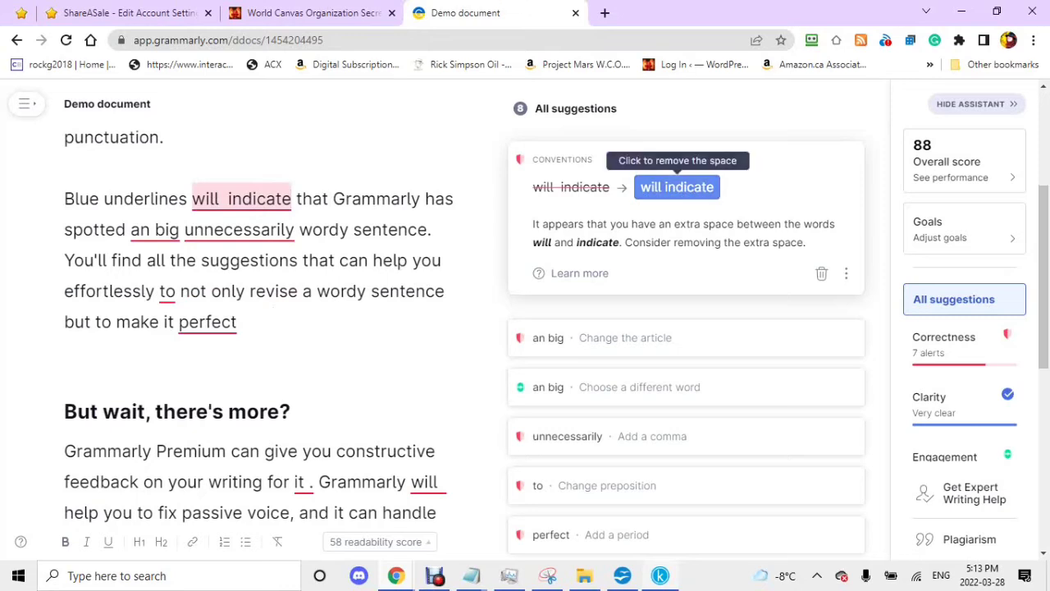
{"action": "left_click", "coordinate": [677, 187]}
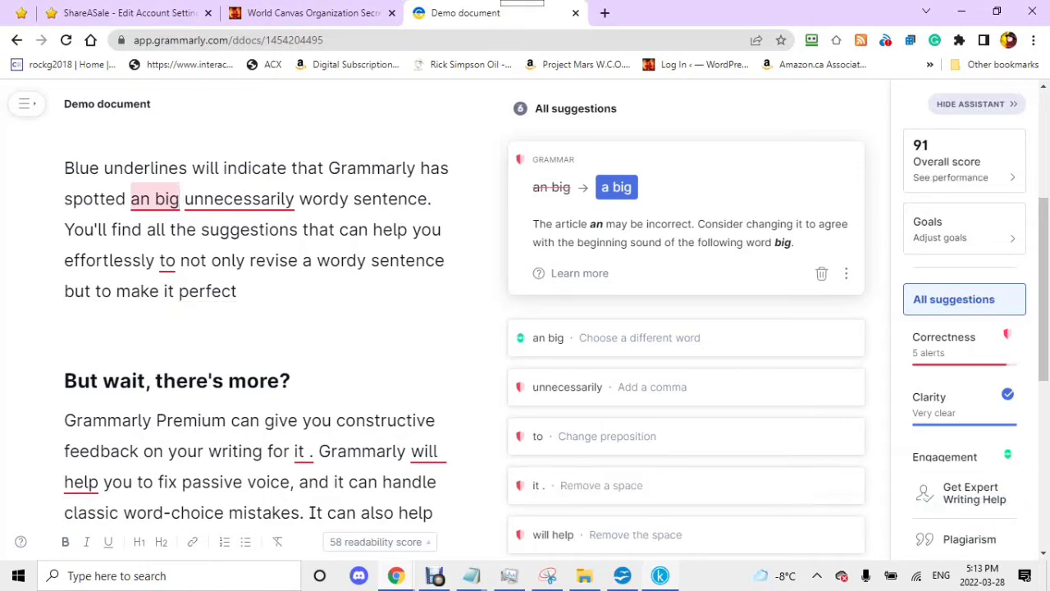
Step: Change 'an big' to 'a big' and add a comma after 'big'
{"action": "left_click", "coordinate": [616, 188]}
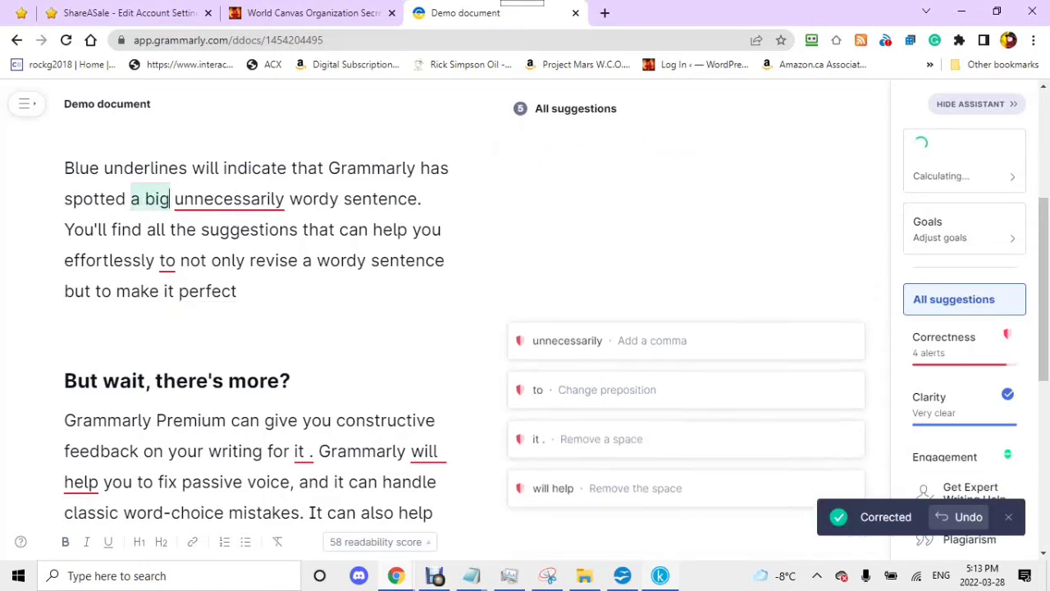
{"action": "left_click", "coordinate": [154, 199]}
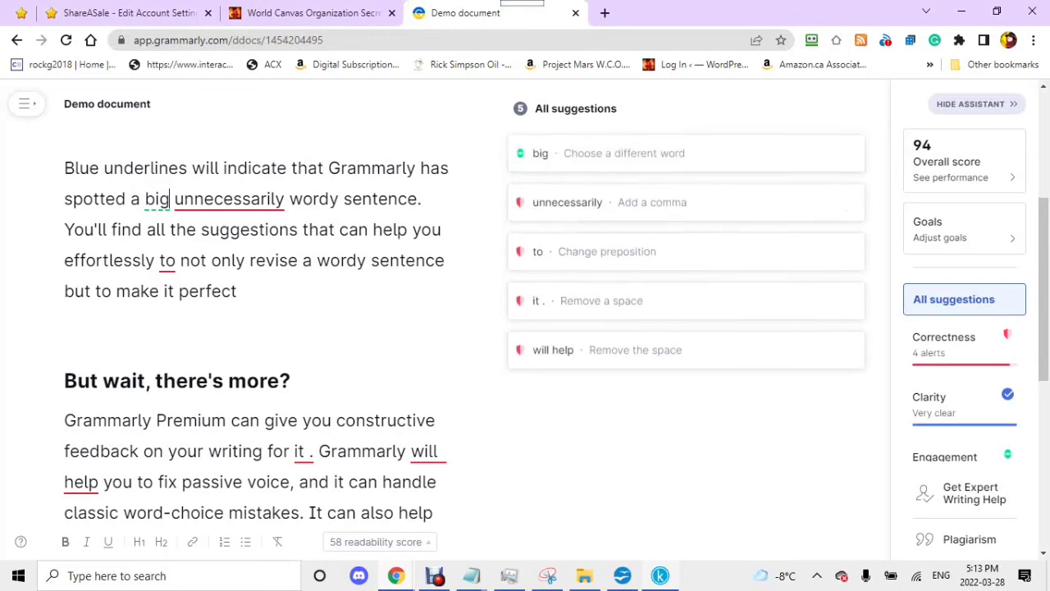
{"action": "left_click", "coordinate": [567, 202]}
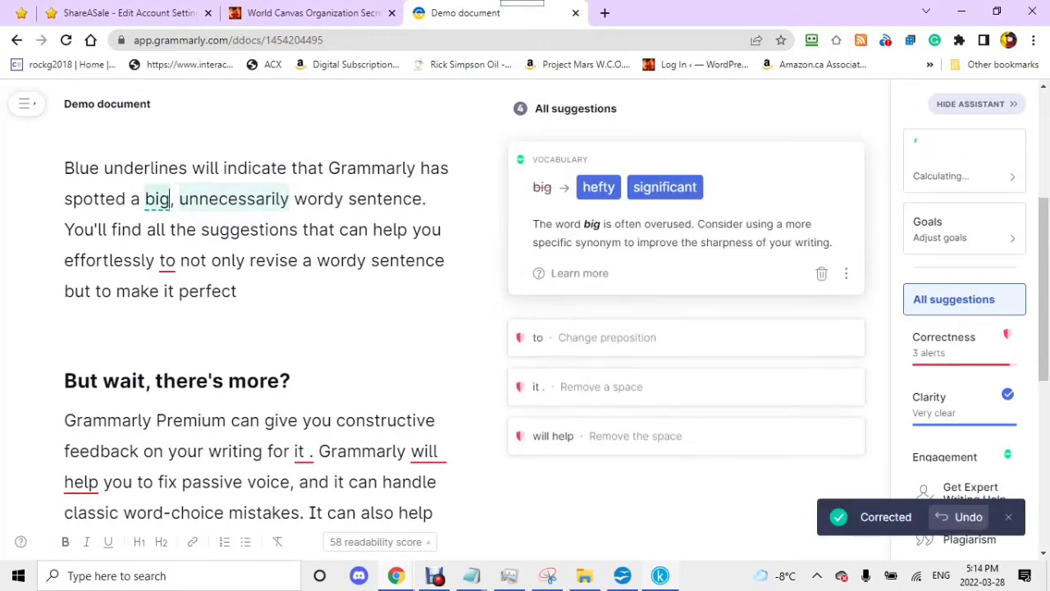
Step: Replace the word 'big' with 'significant' from Grammarly's alternatives
{"action": "double_click", "coordinate": [156, 198]}
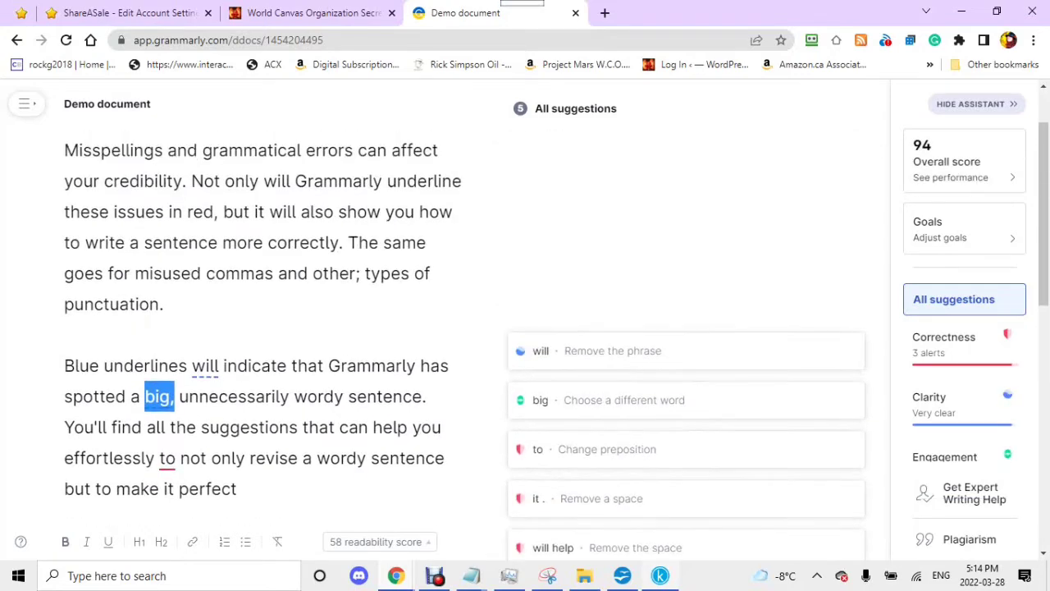
{"action": "scroll", "scroll_direction": "down", "scroll_amount": 3}
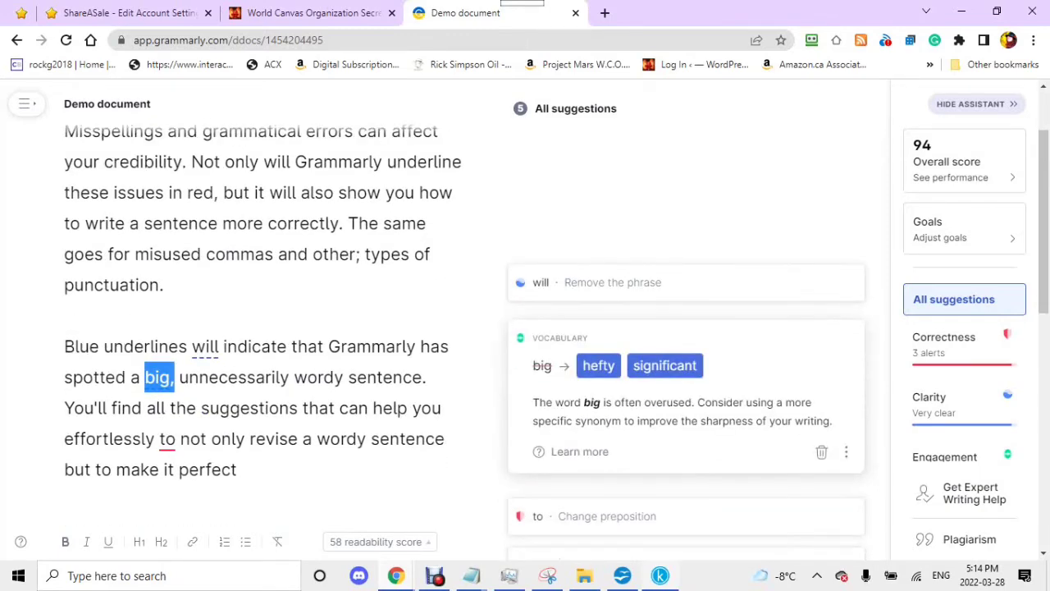
{"action": "scroll", "scroll_direction": "down", "scroll_amount": 3}
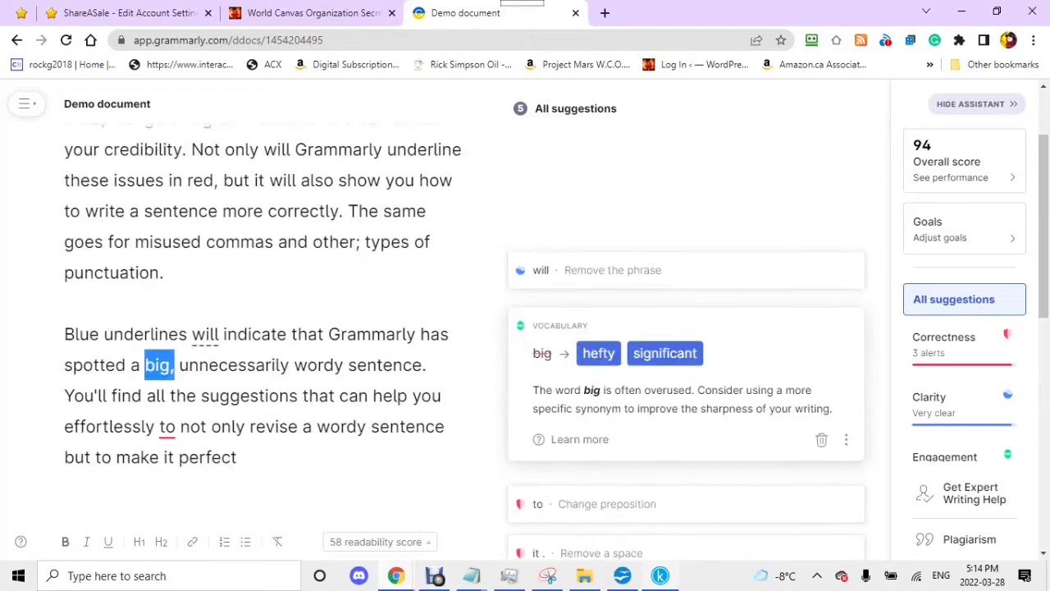
{"action": "scroll", "scroll_direction": "down", "scroll_amount": 3}
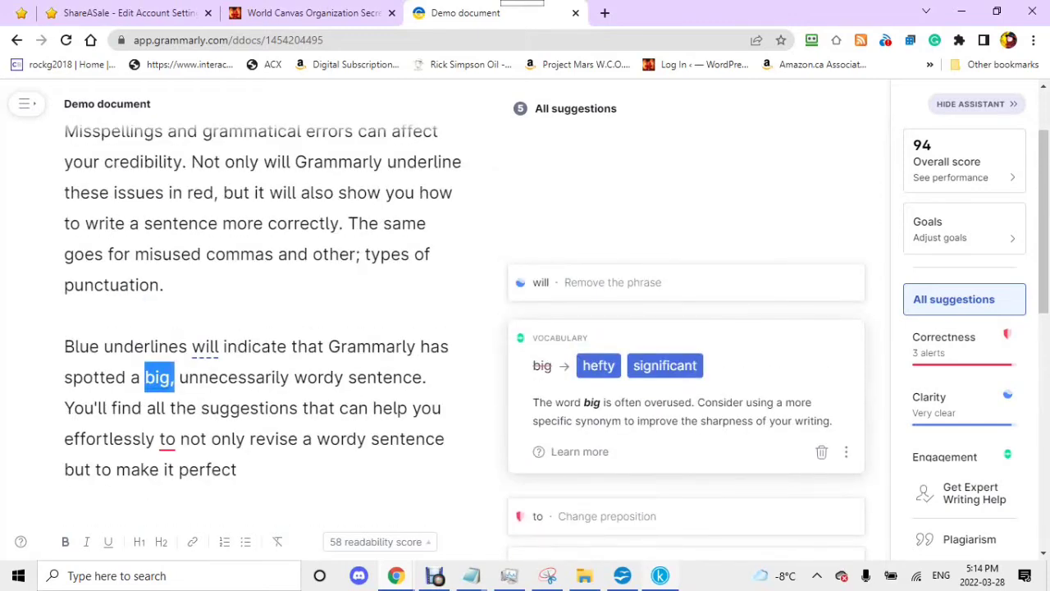
{"action": "scroll", "scroll_direction": "down", "scroll_amount": 3}
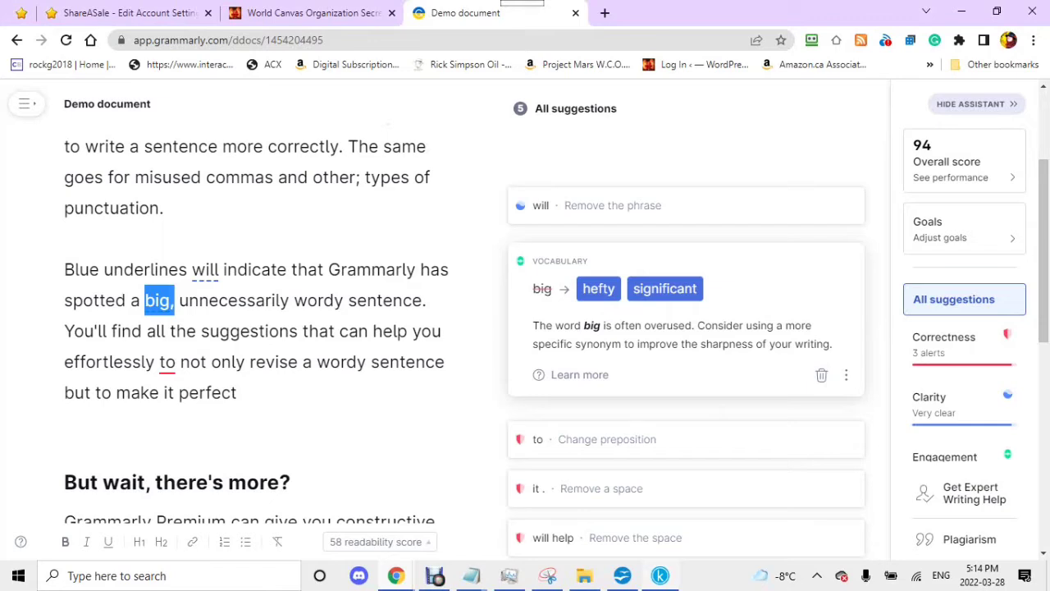
{"action": "mouse_move", "coordinate": [665, 288]}
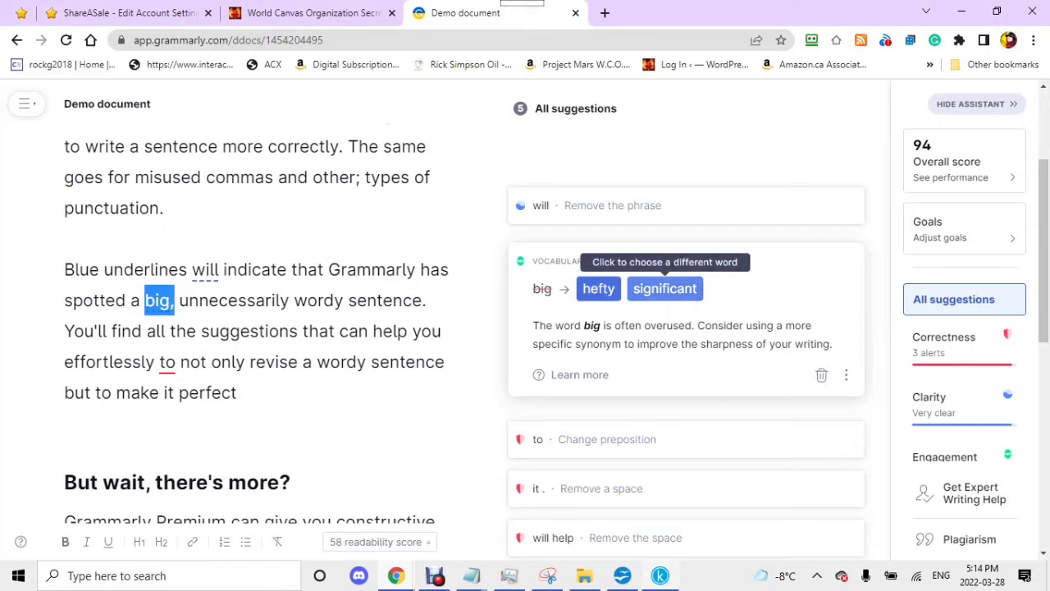
{"action": "left_click", "coordinate": [665, 288]}
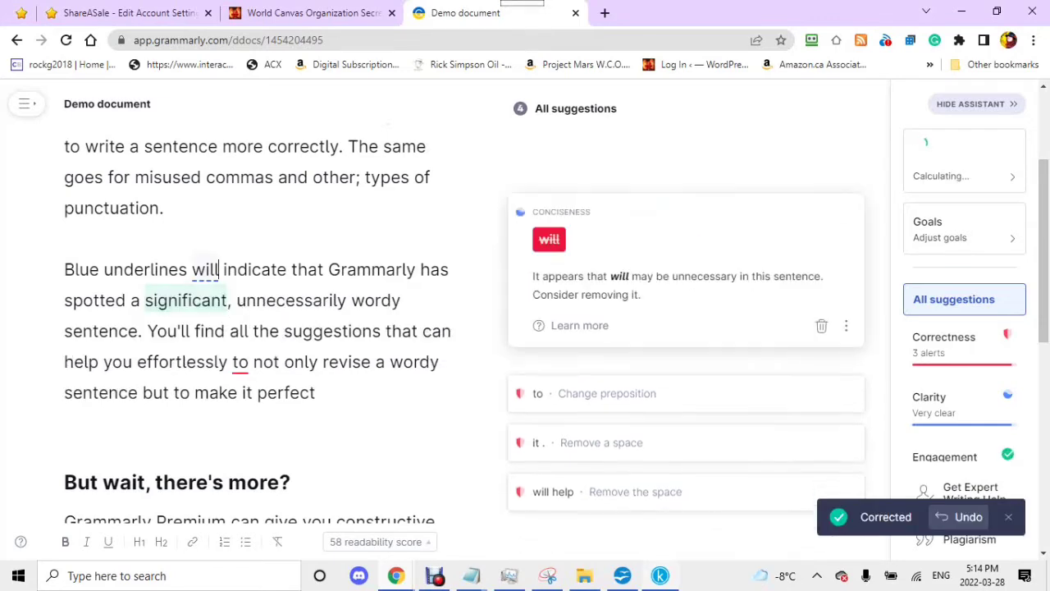
Step: Remove the unnecessary word 'will' and close the extra space in 'will help'
{"action": "scroll", "scroll_direction": "down", "scroll_amount": 3}
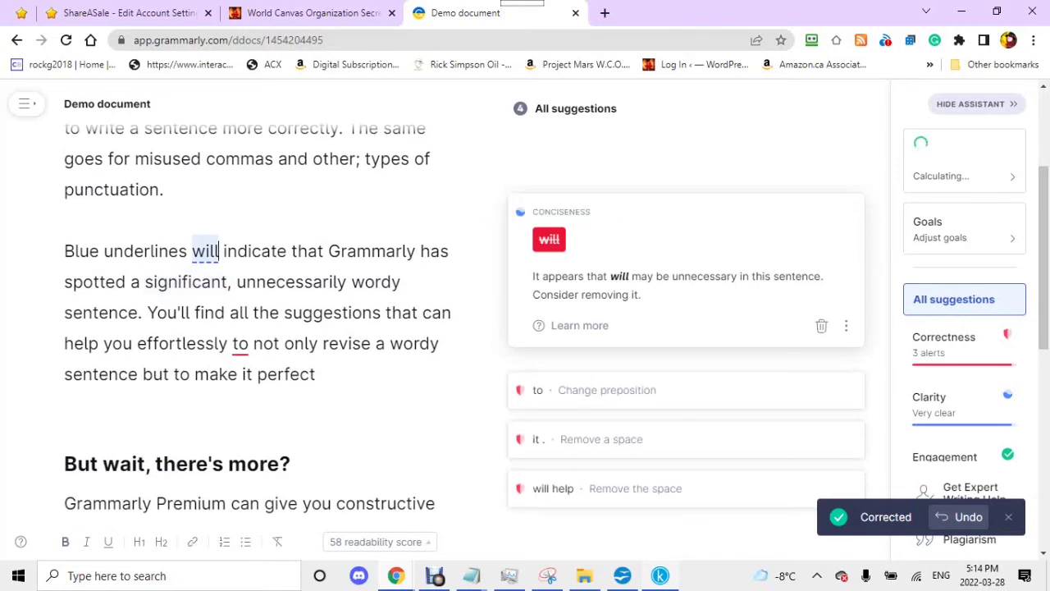
{"action": "mouse_move", "coordinate": [549, 239]}
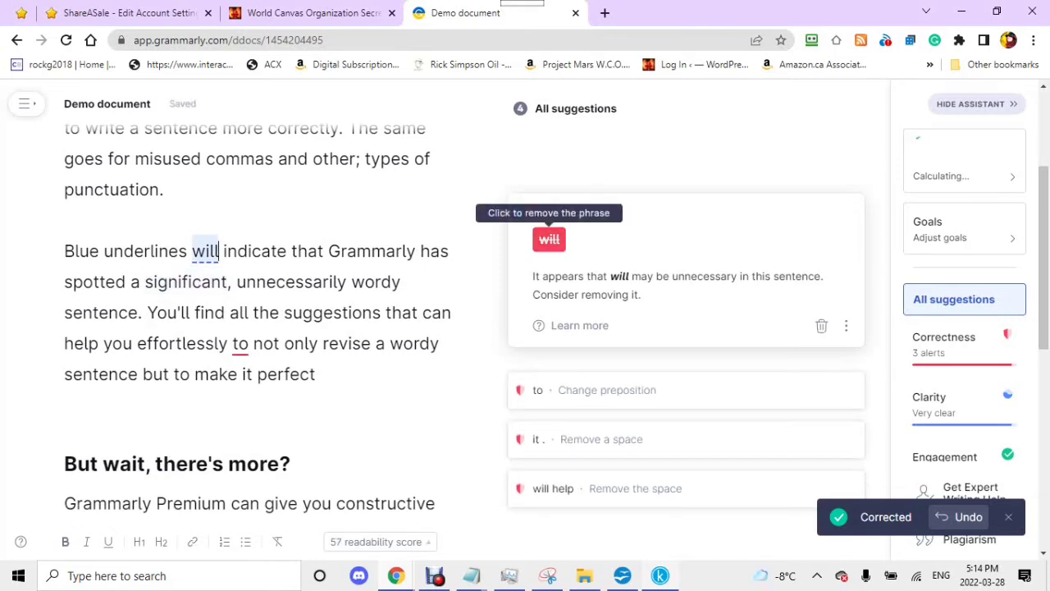
{"action": "left_click", "coordinate": [549, 239]}
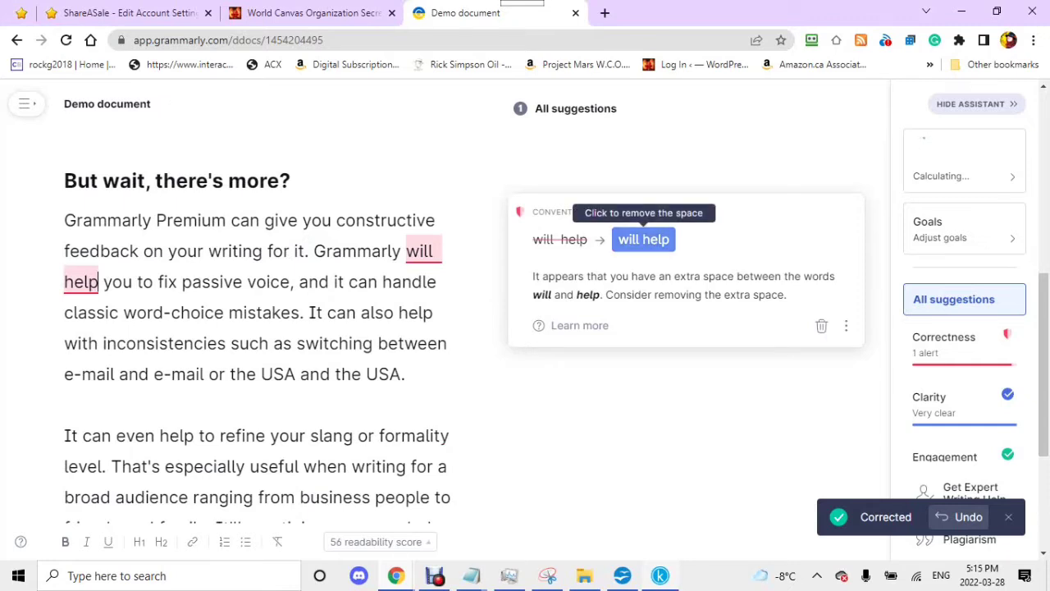
{"action": "left_click", "coordinate": [644, 239]}
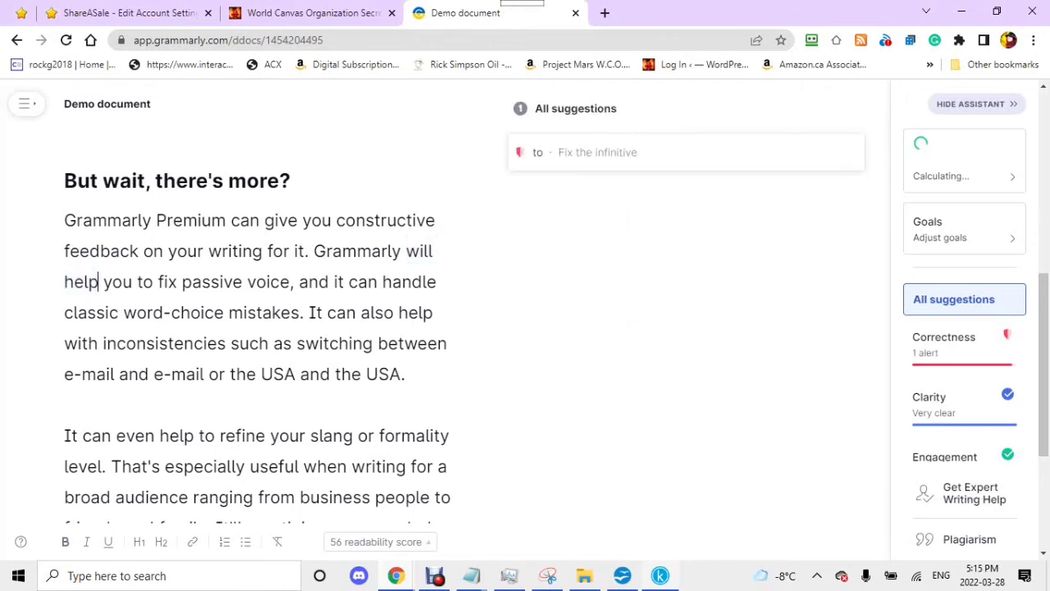
Step: Remove the extra space in 'help fix' and select 'Grammarly' to replace it with 'It'
{"action": "scroll", "scroll_direction": "down", "scroll_amount": 3}
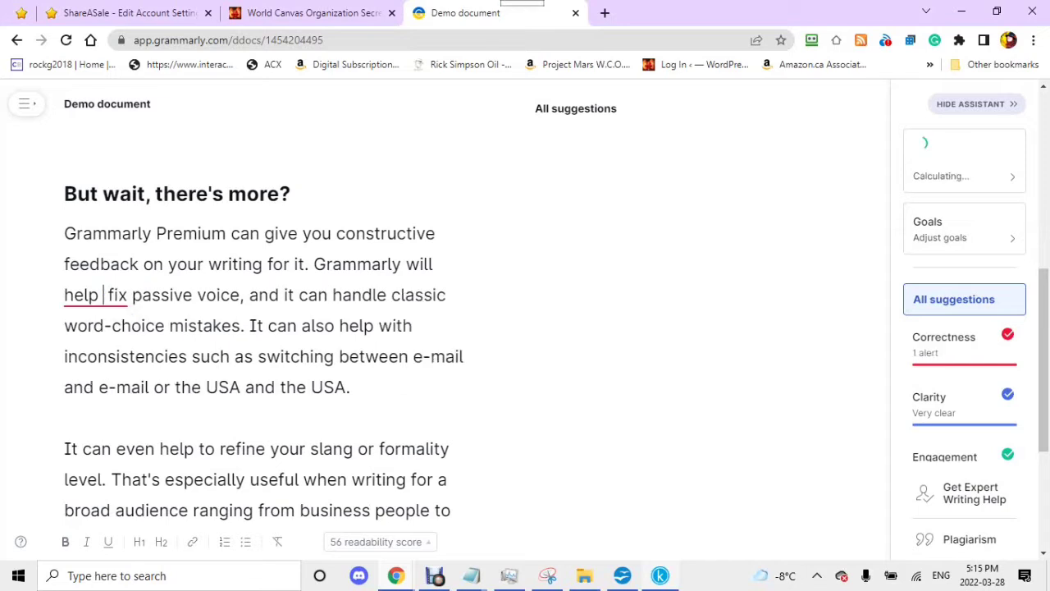
{"action": "left_click", "coordinate": [94, 294]}
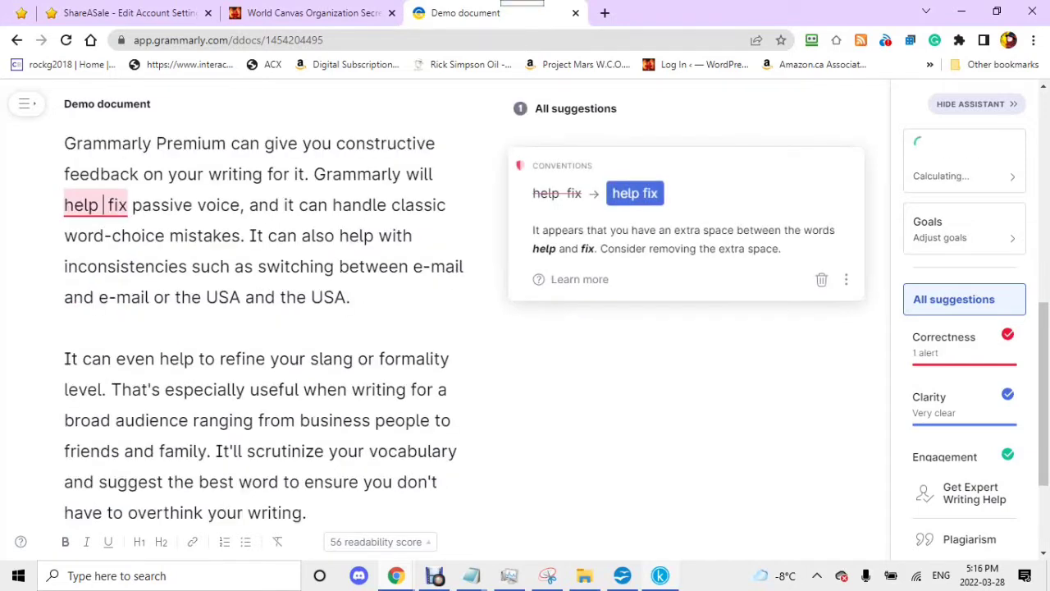
{"action": "left_click", "coordinate": [635, 192]}
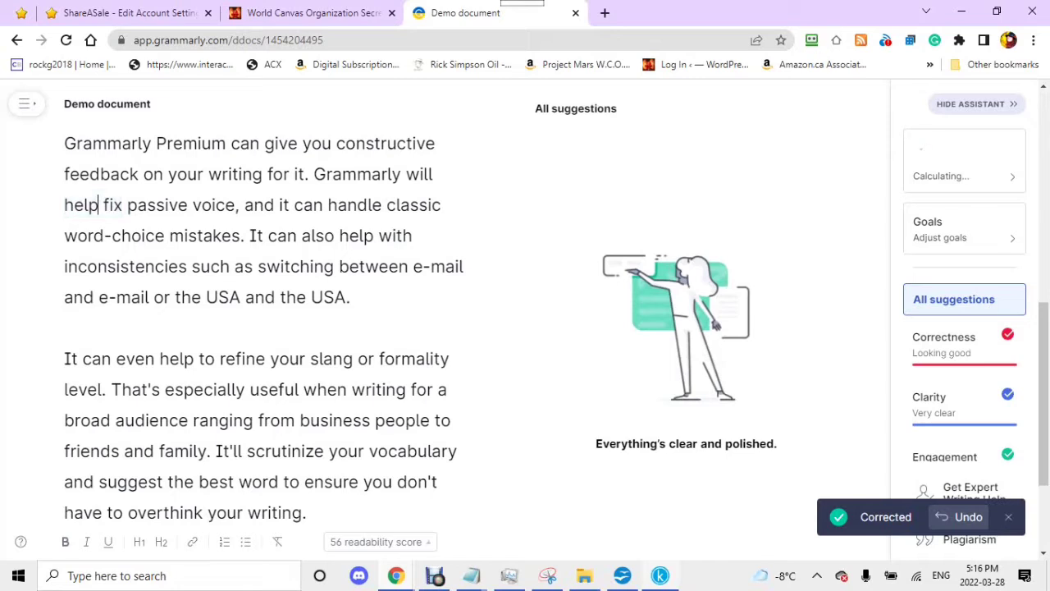
{"action": "double_click", "coordinate": [356, 174]}
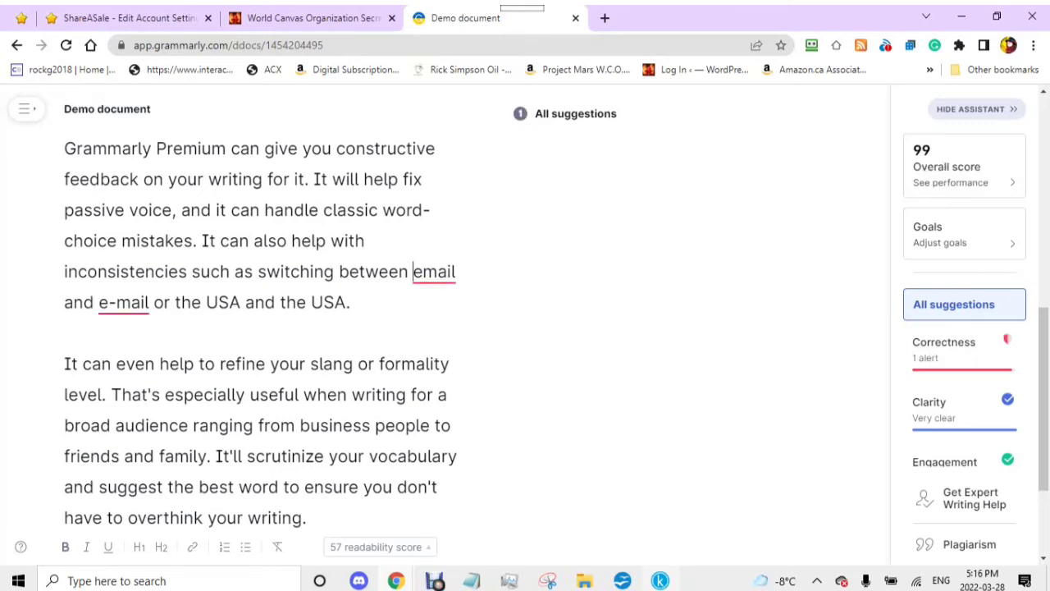
Step: Update all 'e-mail' spellings to 'email' and accept the rephrased inconsistencies sentence
{"action": "left_click", "coordinate": [436, 271]}
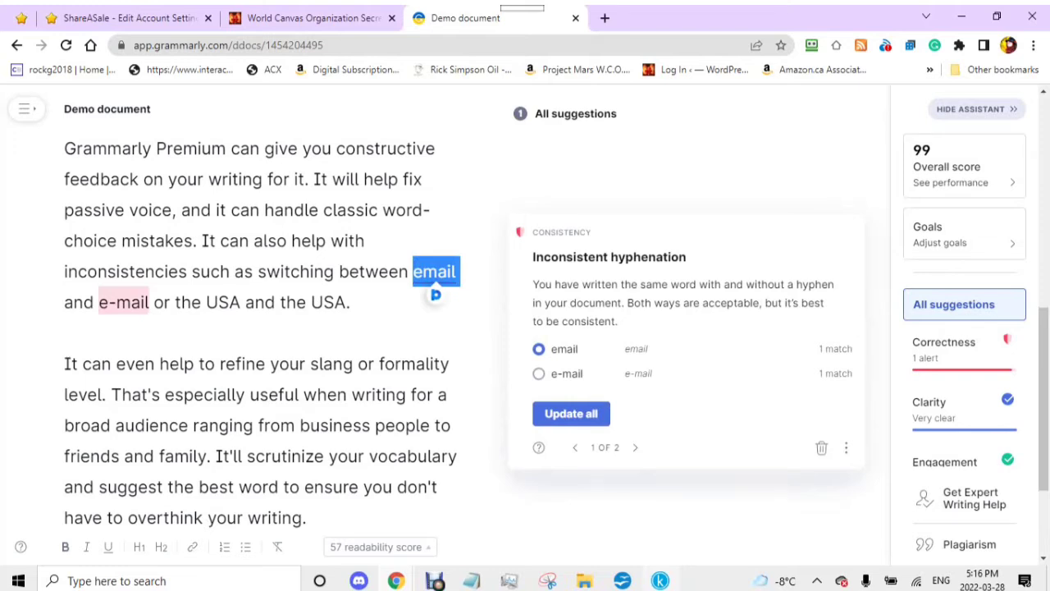
{"action": "mouse_move", "coordinate": [571, 413]}
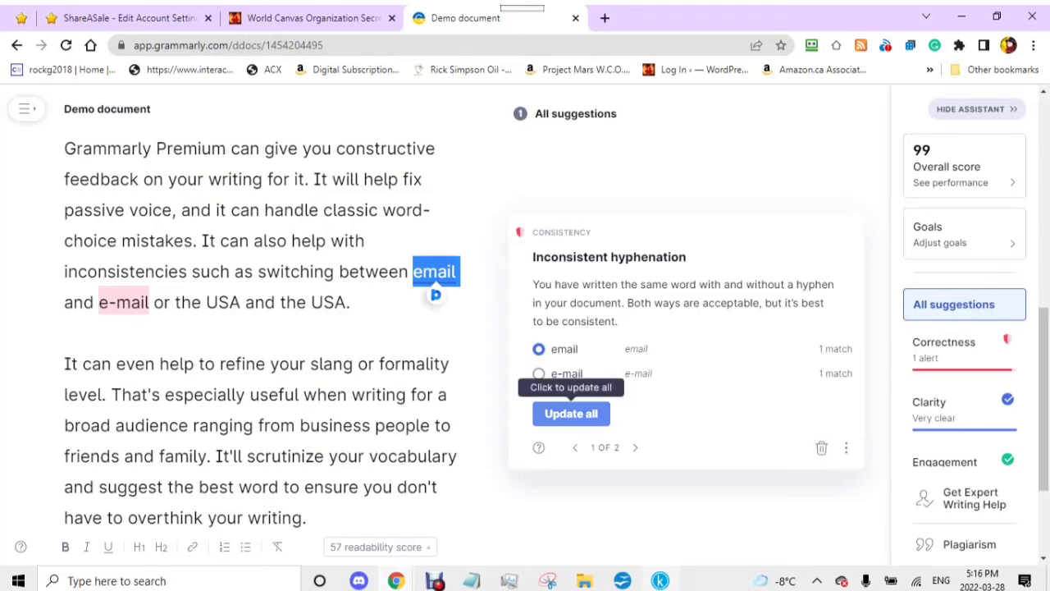
{"action": "left_click", "coordinate": [571, 413]}
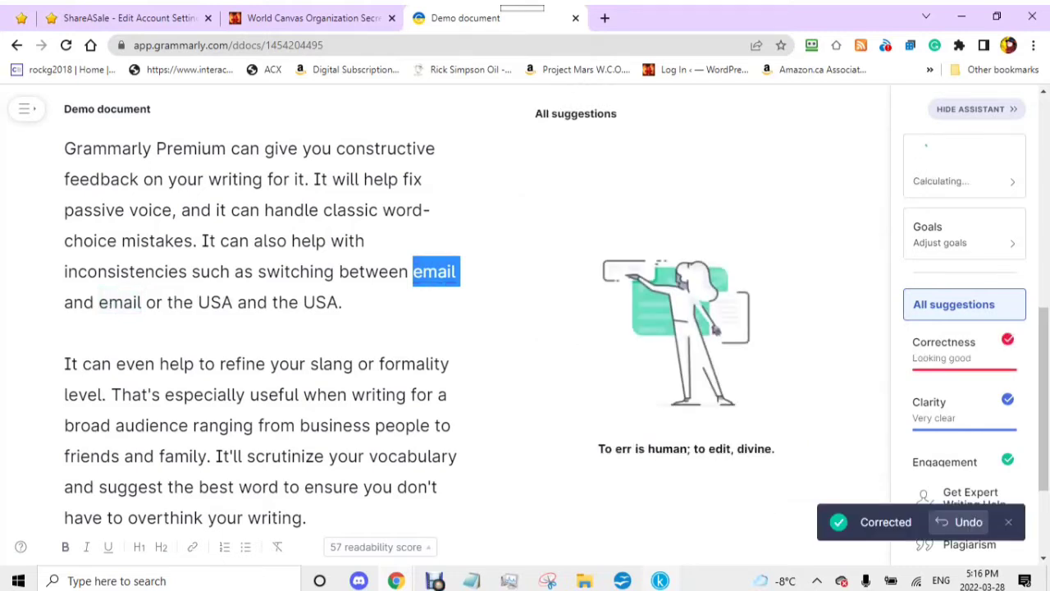
{"action": "scroll", "scroll_direction": "down", "scroll_amount": 3}
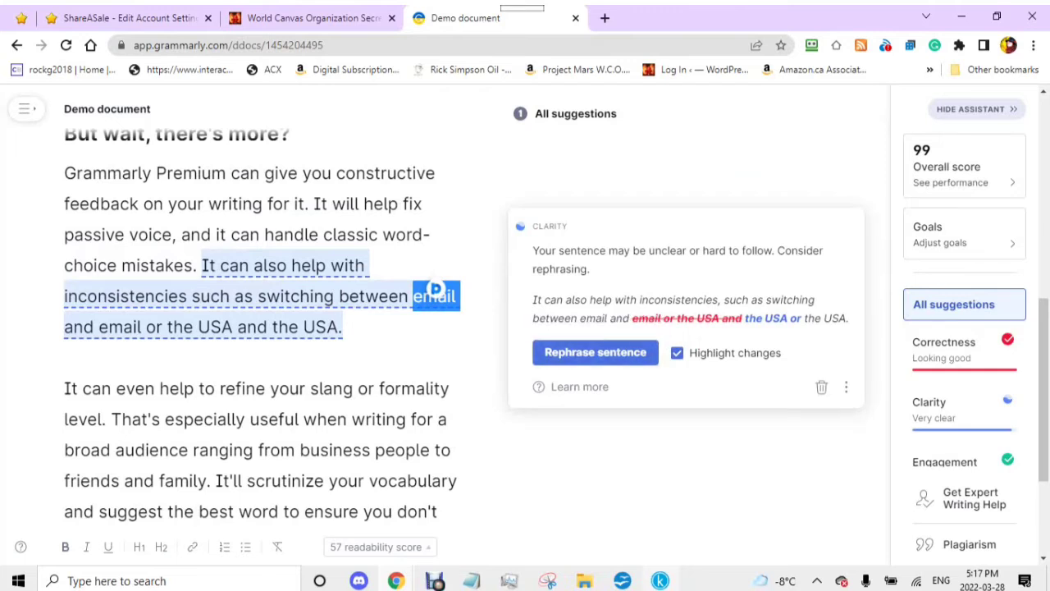
{"action": "mouse_move", "coordinate": [596, 353]}
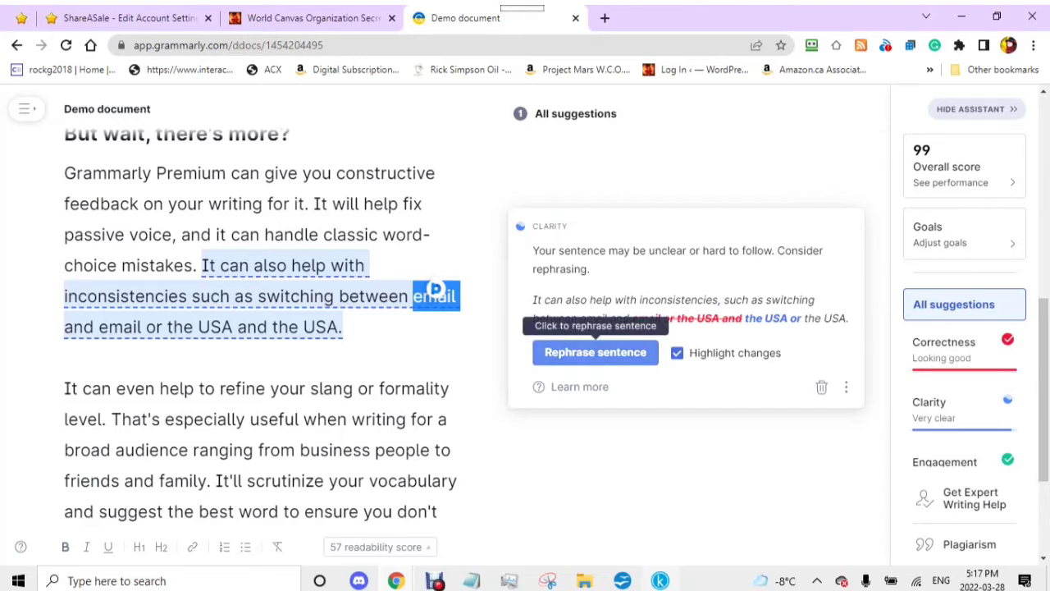
{"action": "left_click", "coordinate": [595, 352]}
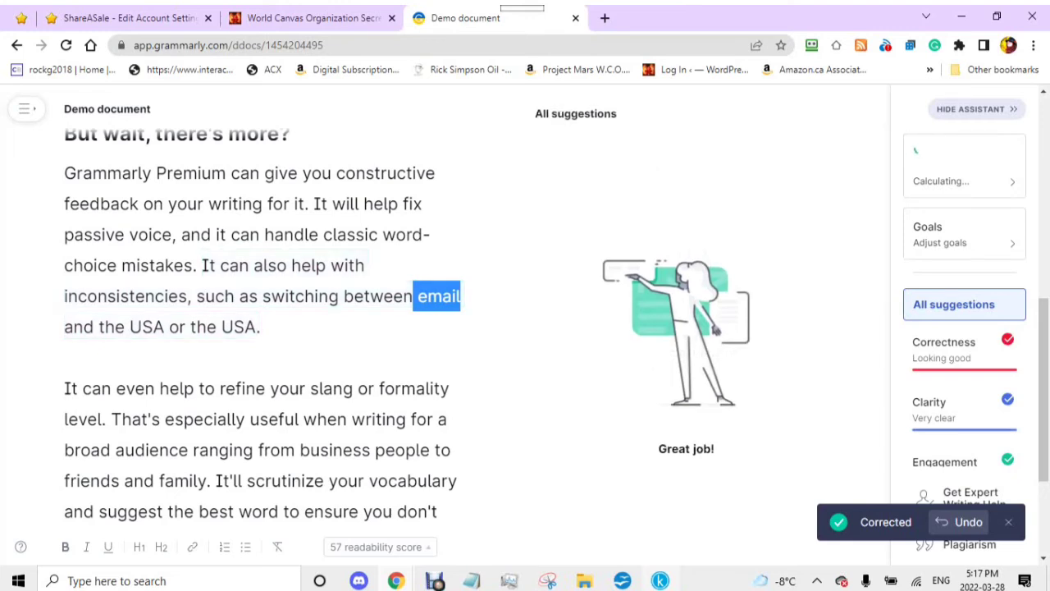
{"action": "scroll", "scroll_direction": "down", "scroll_amount": 3}
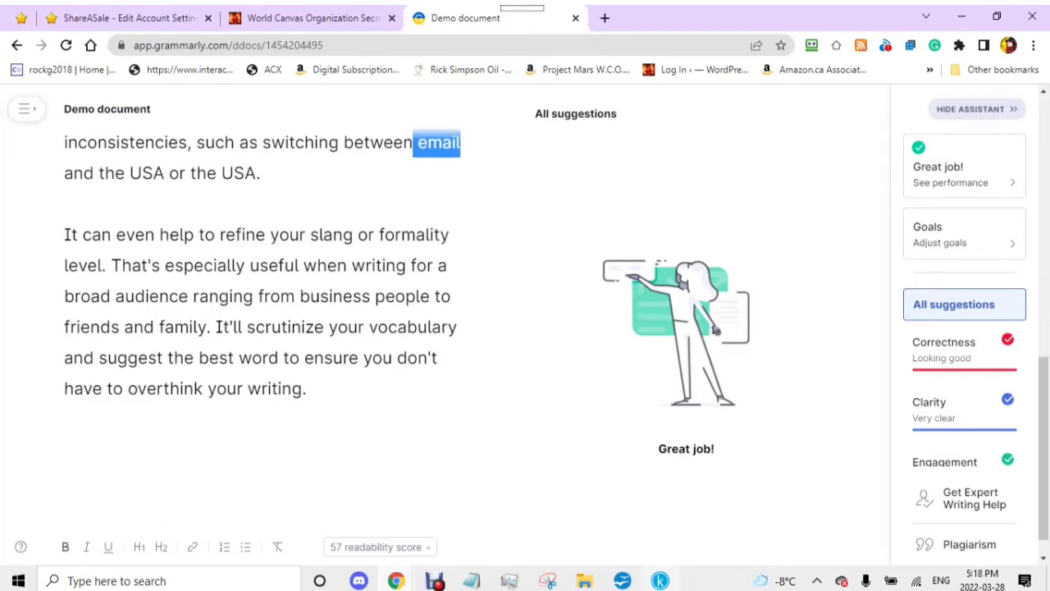
{"action": "mouse_move", "coordinate": [968, 544]}
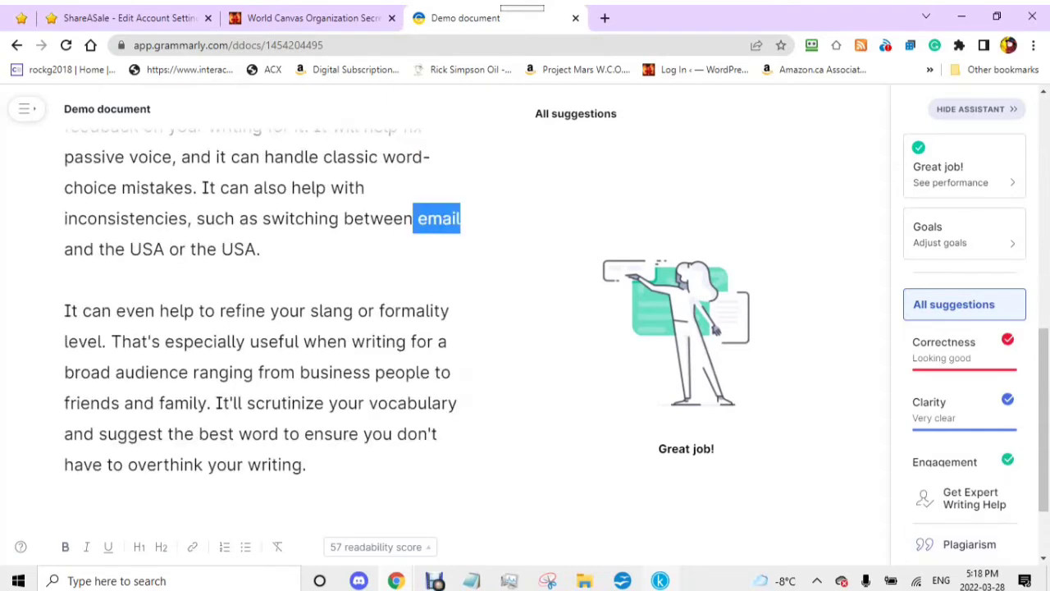
{"action": "scroll", "scroll_direction": "up", "scroll_amount": 3}
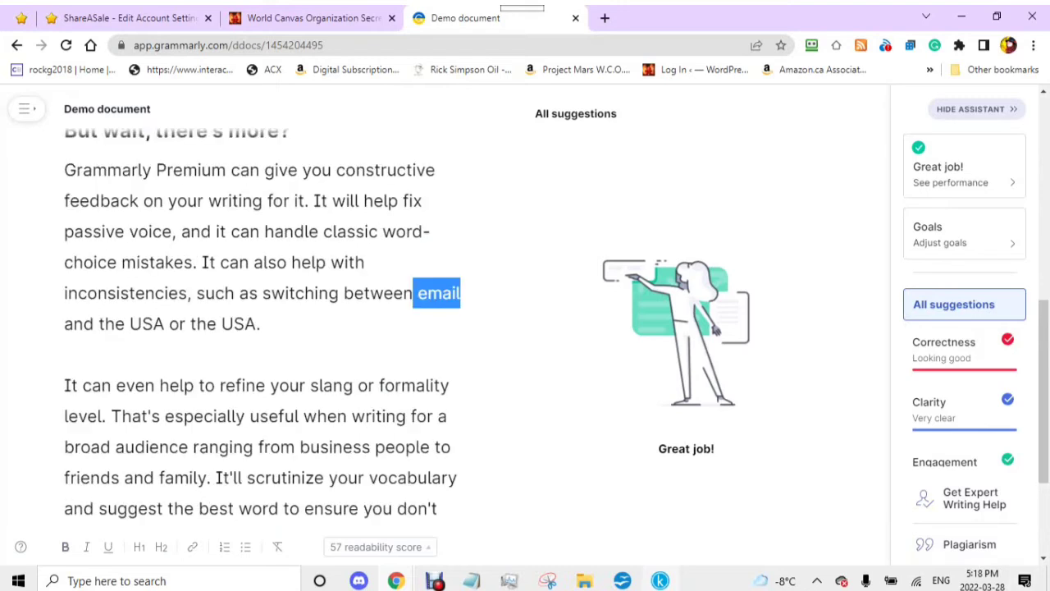
Step: Run the plagiarism check and scroll through the matched sources
{"action": "left_click", "coordinate": [966, 544]}
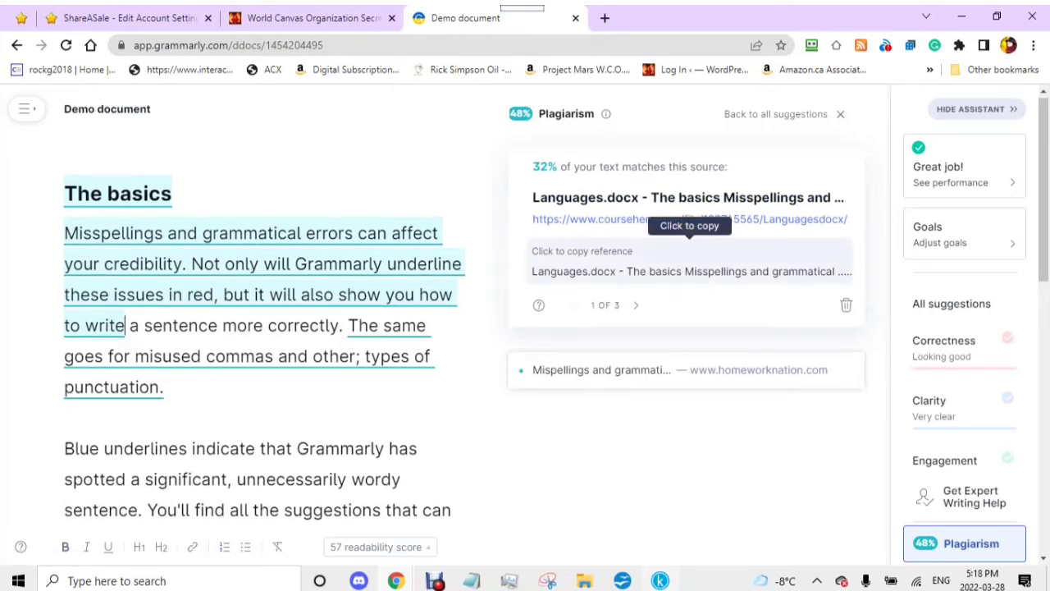
{"action": "scroll", "scroll_direction": "down", "scroll_amount": 3}
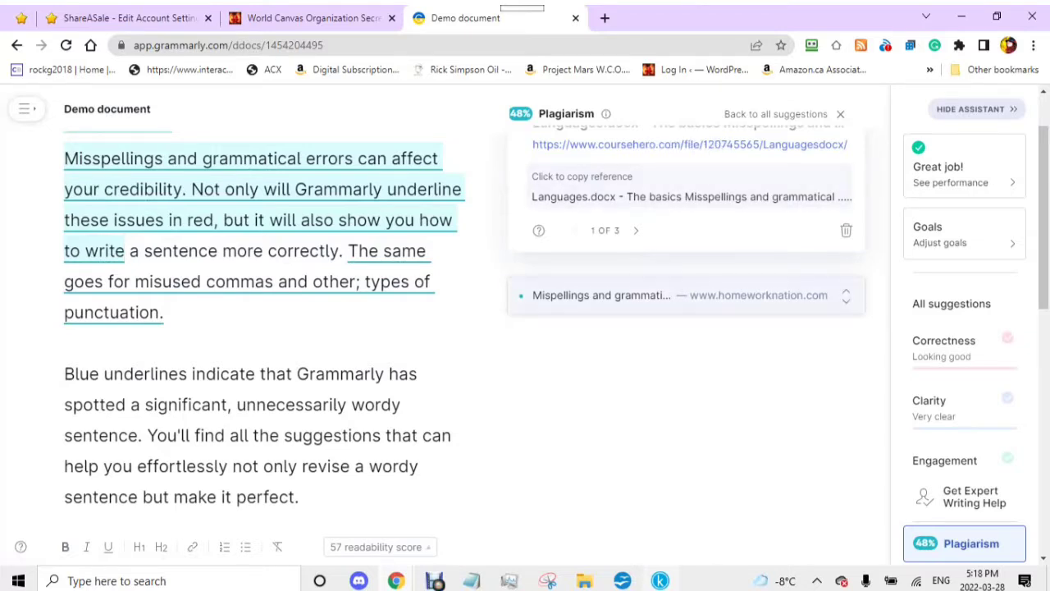
{"action": "scroll", "scroll_direction": "down", "scroll_amount": 3}
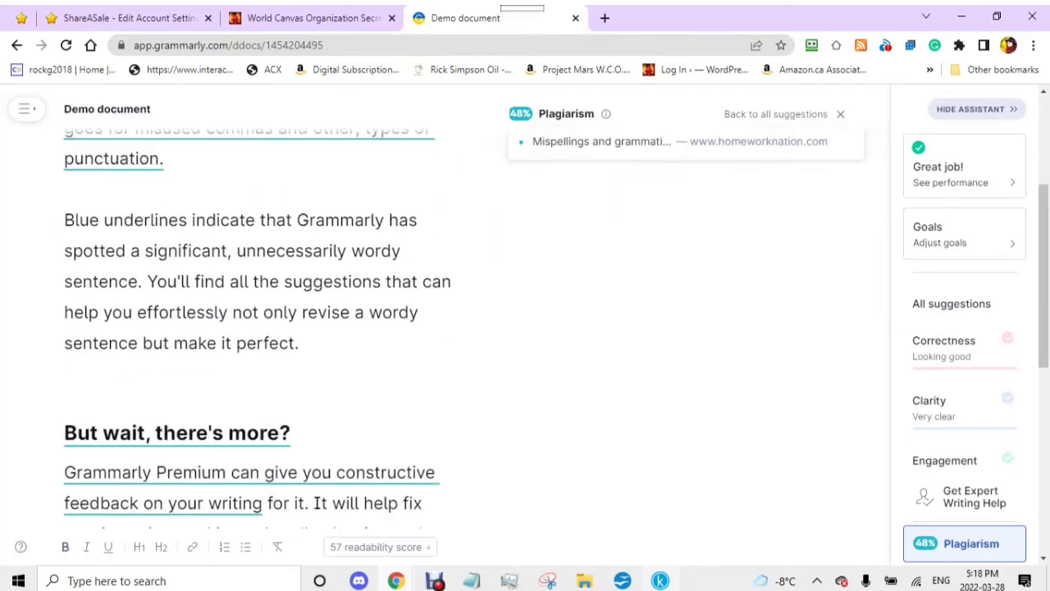
{"action": "scroll", "scroll_direction": "down", "scroll_amount": 3}
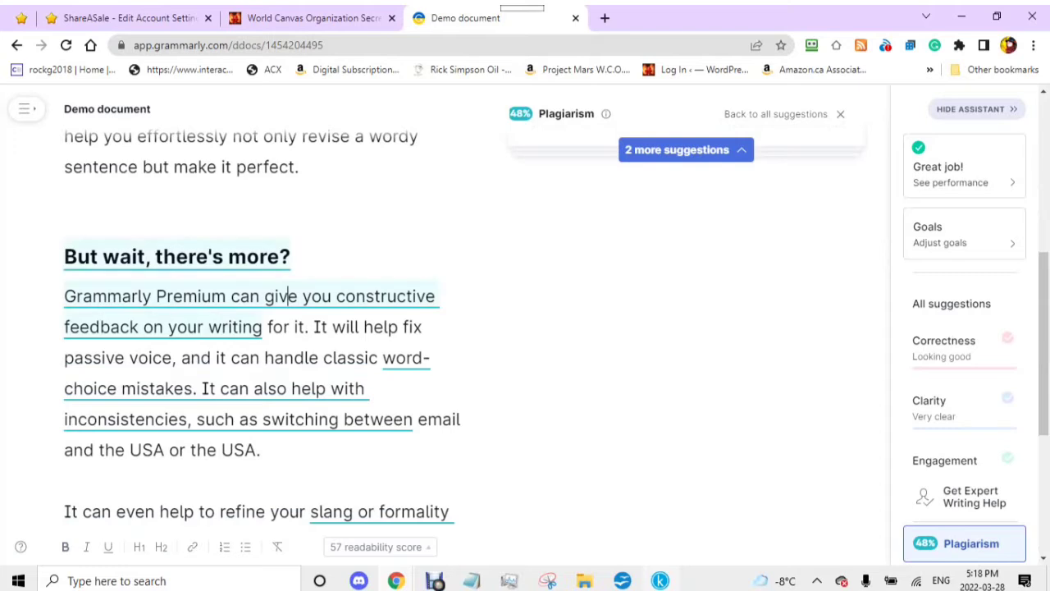
Step: Delete 'give' from the Premium sentence and expand the Homework Nation source
{"action": "left_click", "coordinate": [685, 150]}
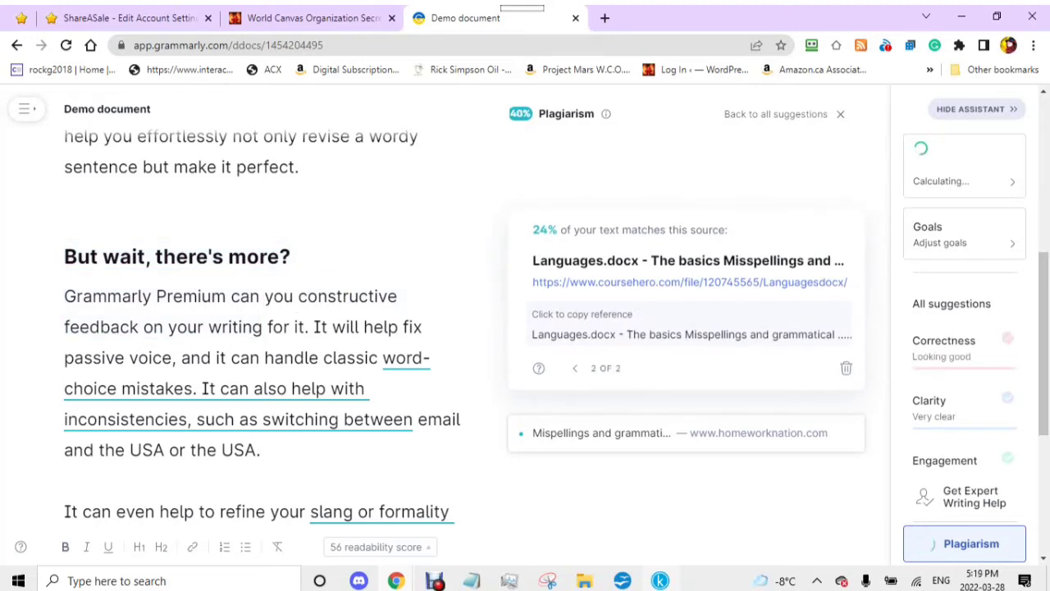
{"action": "left_click", "coordinate": [575, 368]}
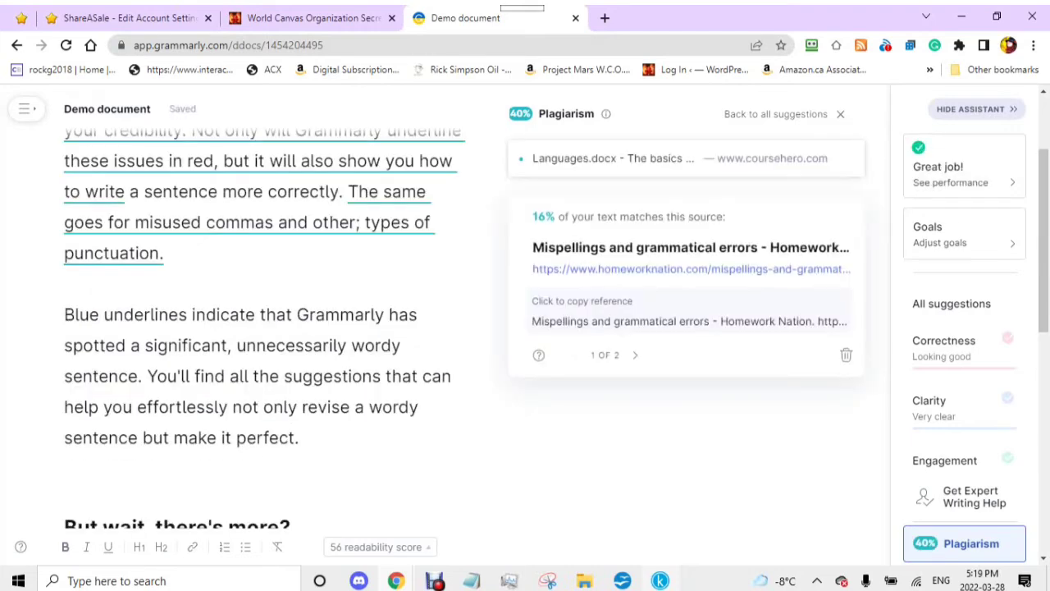
{"action": "scroll", "scroll_direction": "down", "scroll_amount": 3}
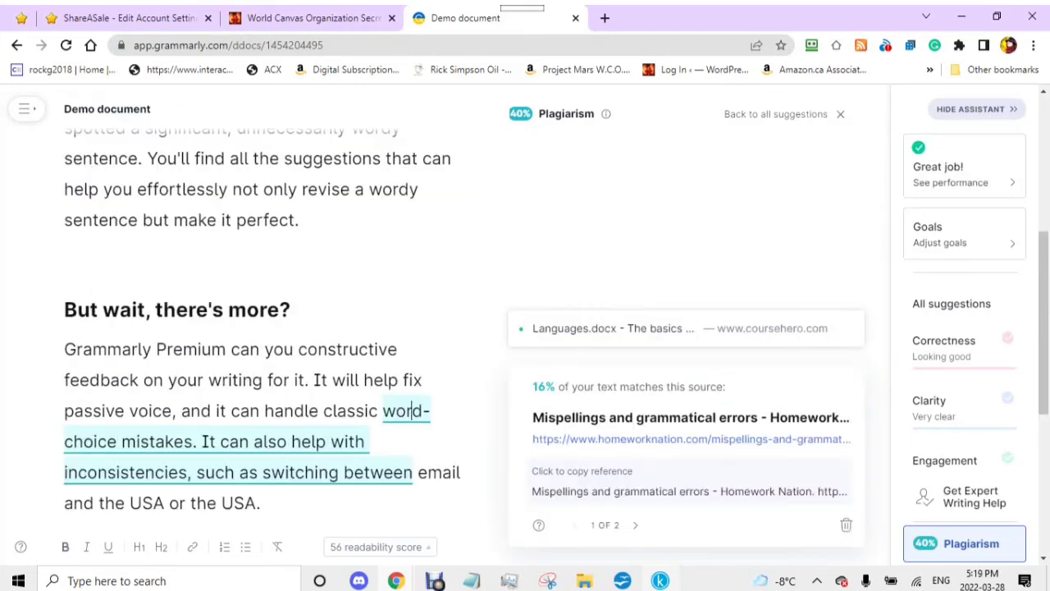
{"action": "scroll", "scroll_direction": "down", "scroll_amount": 3}
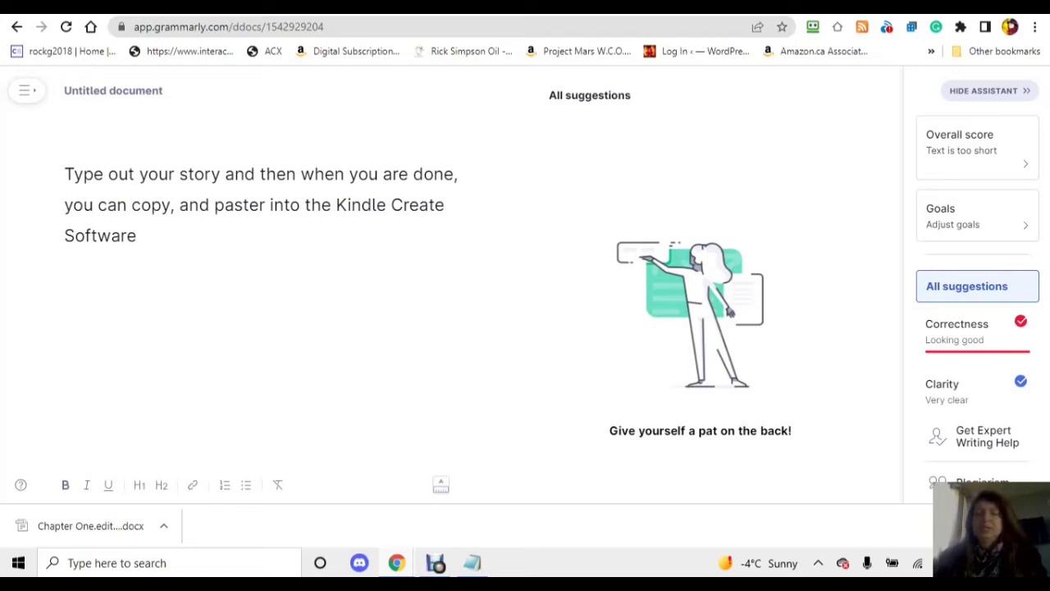
Step: Make 'story' bold and underline 'into the Kindle Create'
{"action": "left_click", "coordinate": [65, 485]}
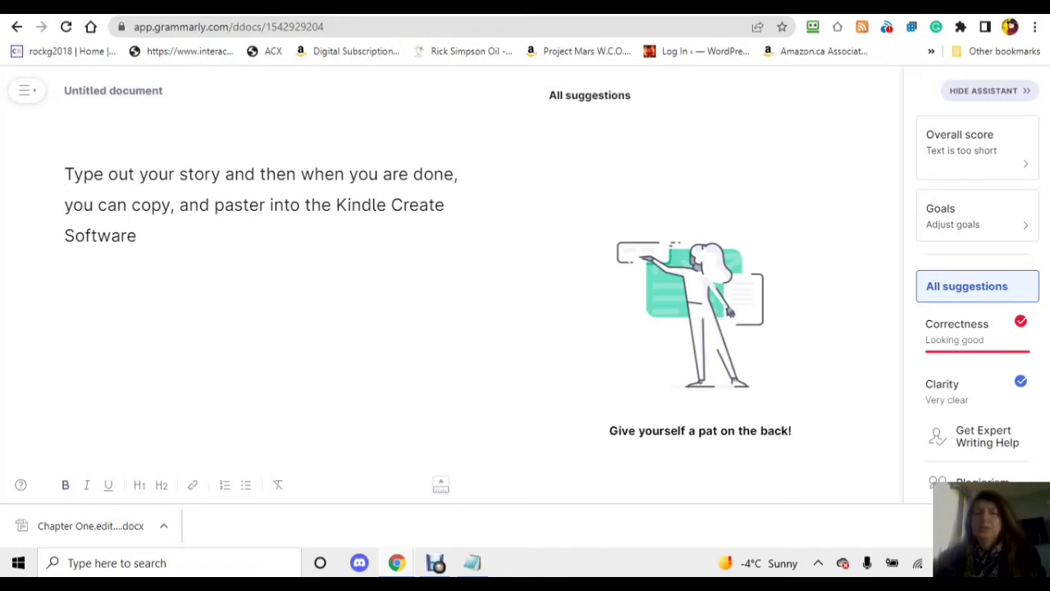
{"action": "double_click", "coordinate": [200, 174]}
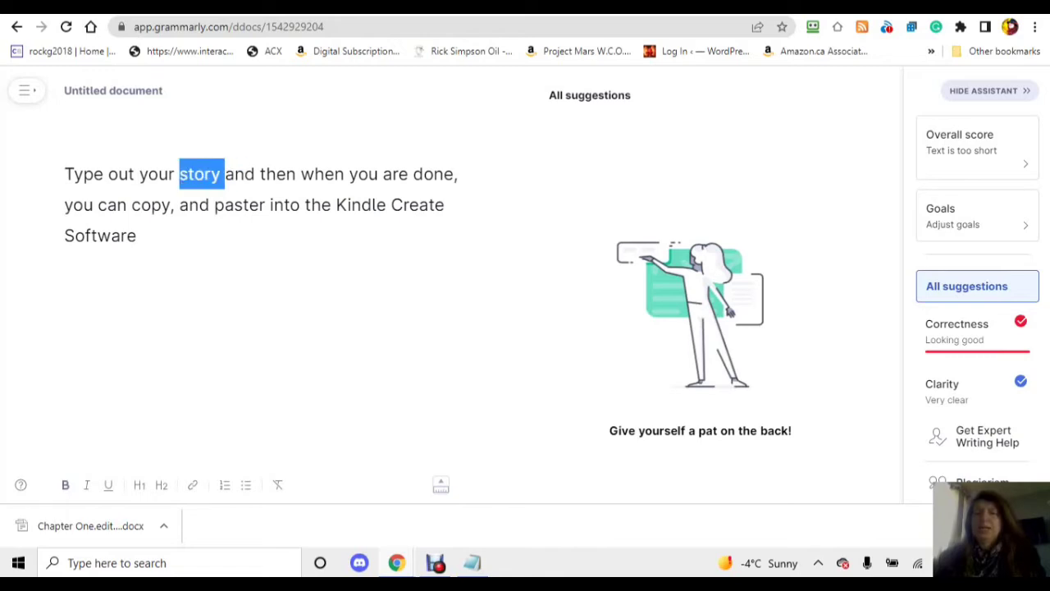
{"action": "left_click", "coordinate": [65, 485]}
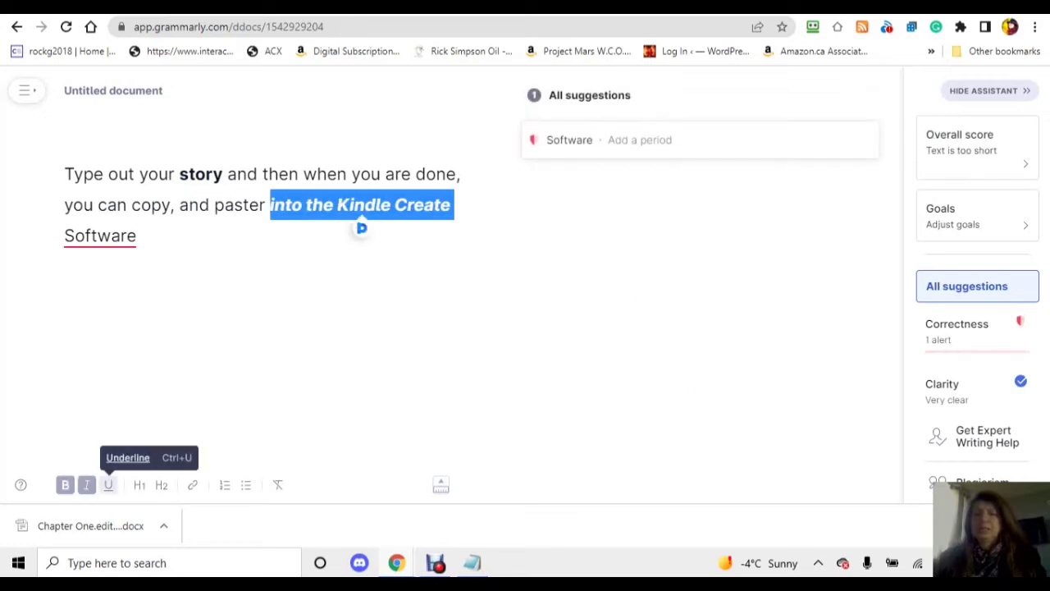
{"action": "left_click", "coordinate": [107, 485]}
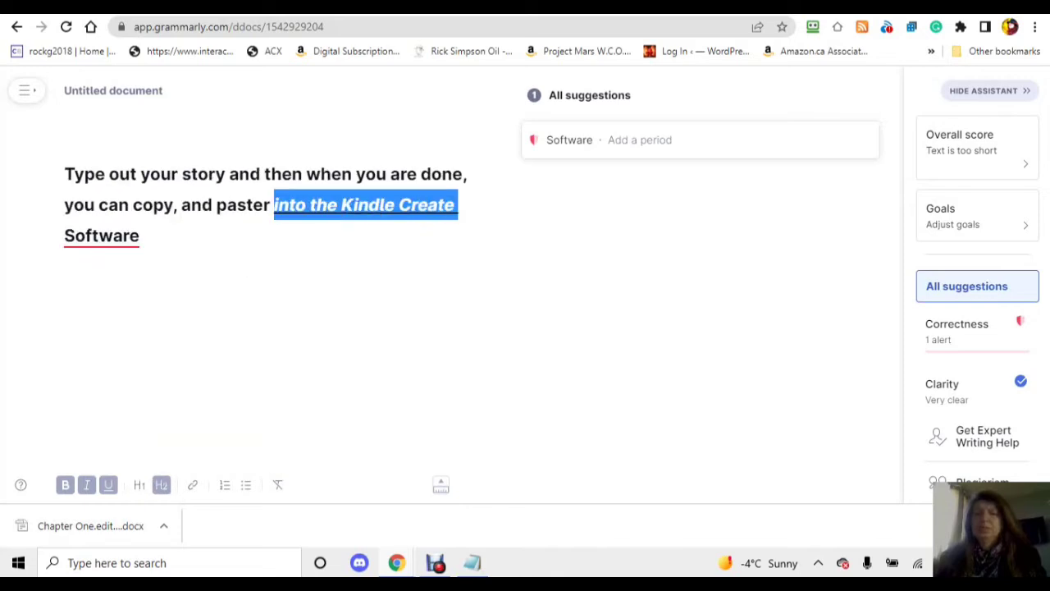
{"action": "mouse_move", "coordinate": [192, 485]}
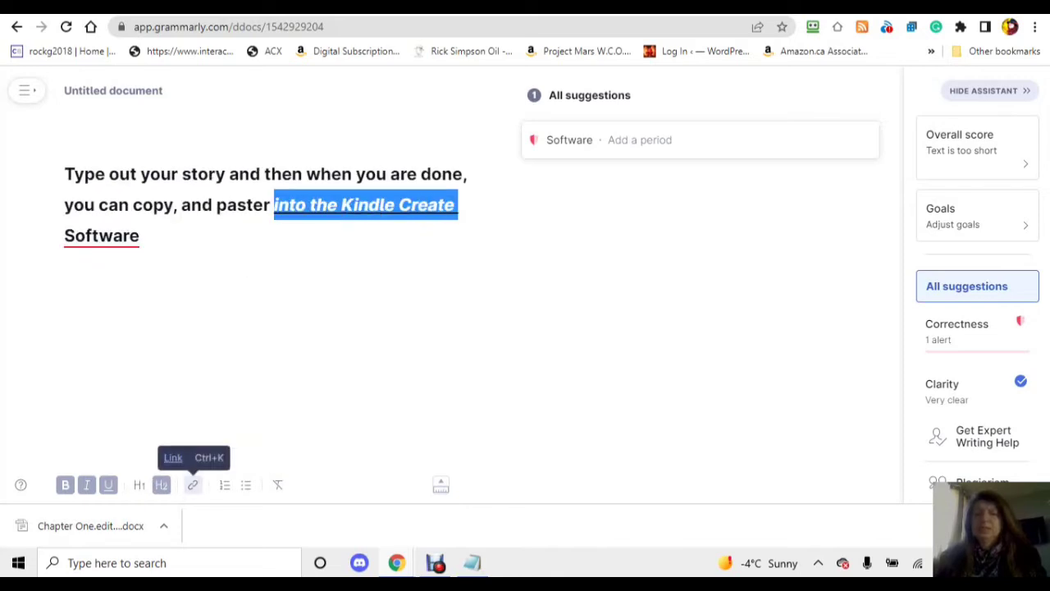
Step: Format 'Type out your story' as a numbered item and check counts: 20 words, 104 characters
{"action": "left_click", "coordinate": [192, 485]}
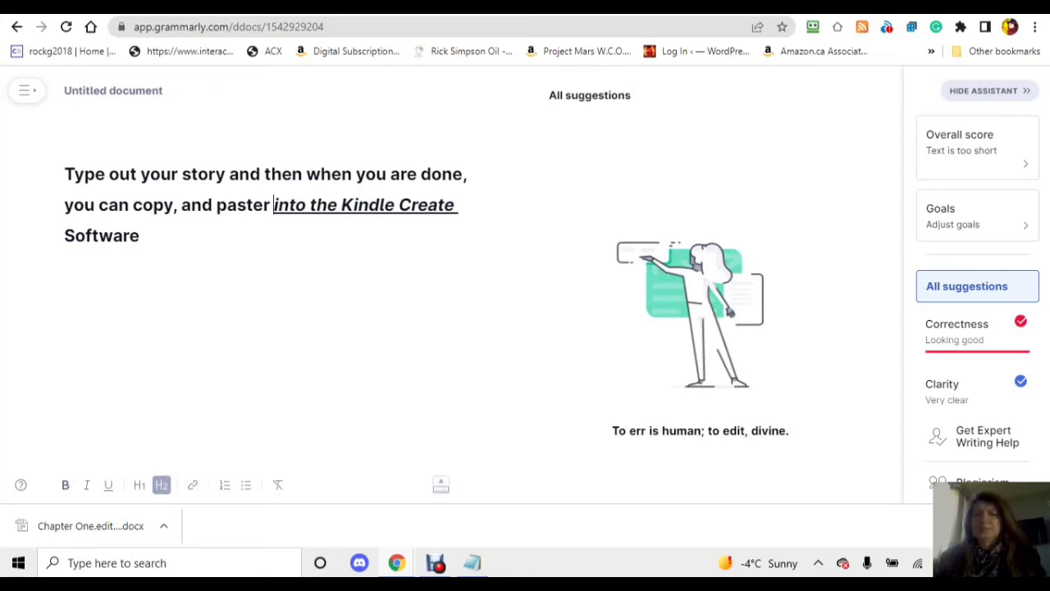
{"action": "left_click_drag", "start_coordinate": [64, 173], "coordinate": [230, 173]}
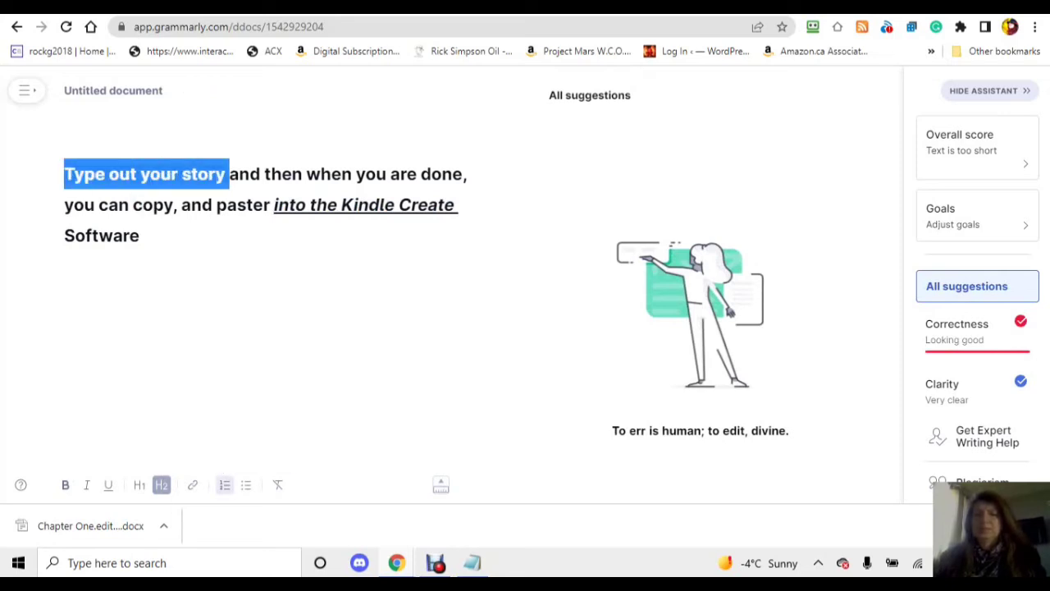
{"action": "left_click", "coordinate": [224, 485]}
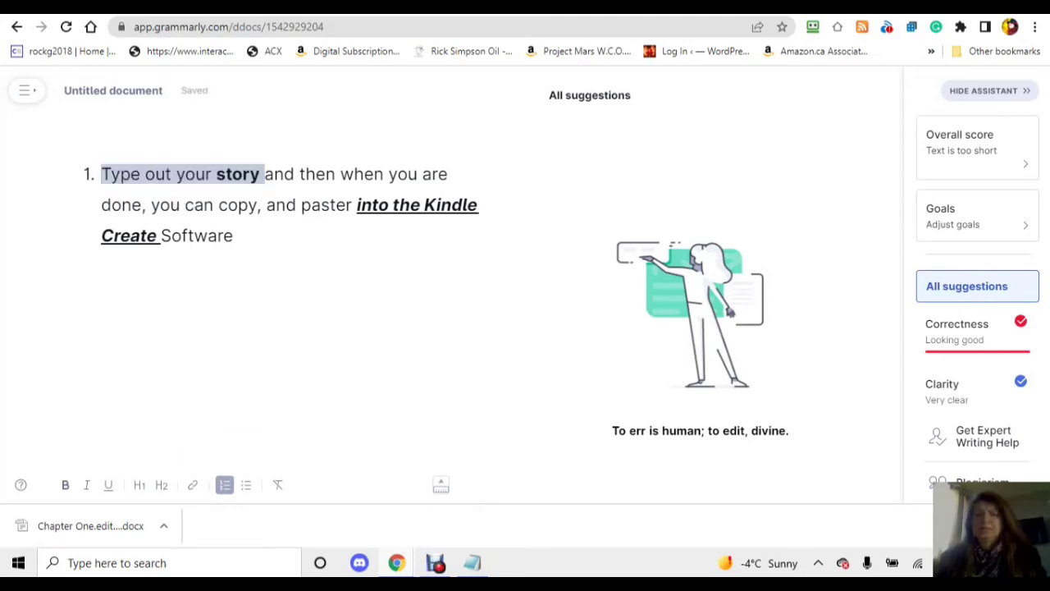
{"action": "left_click_drag", "start_coordinate": [100, 174], "coordinate": [266, 173]}
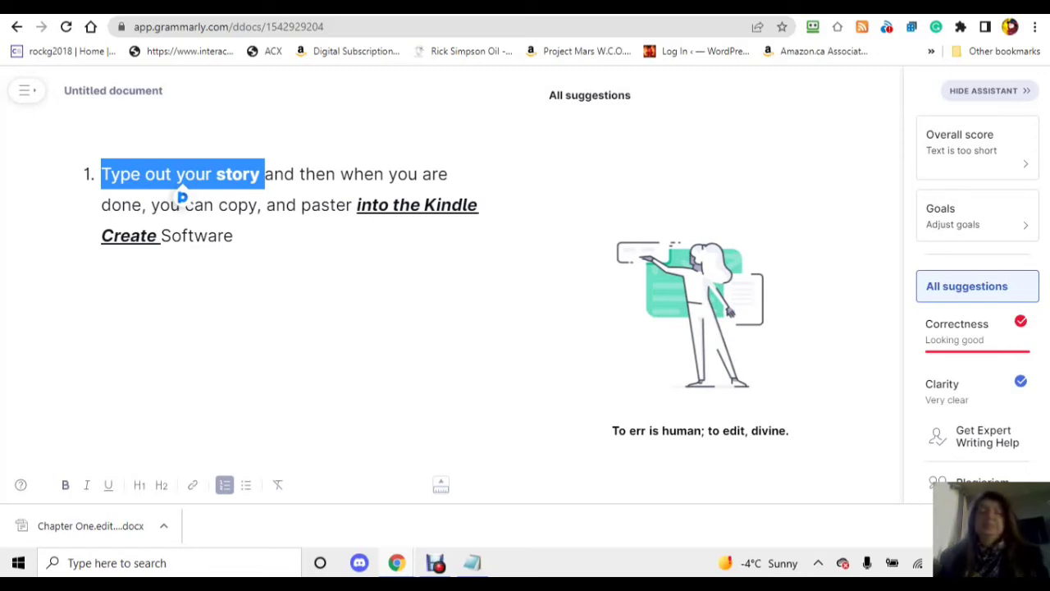
{"action": "left_click", "coordinate": [440, 484]}
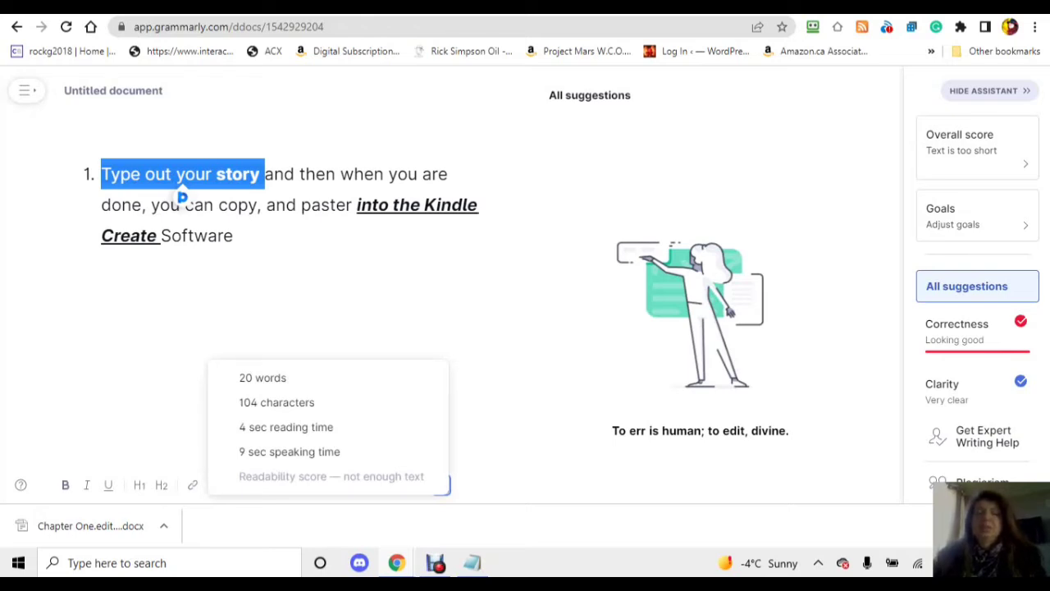
{"action": "mouse_move", "coordinate": [262, 378]}
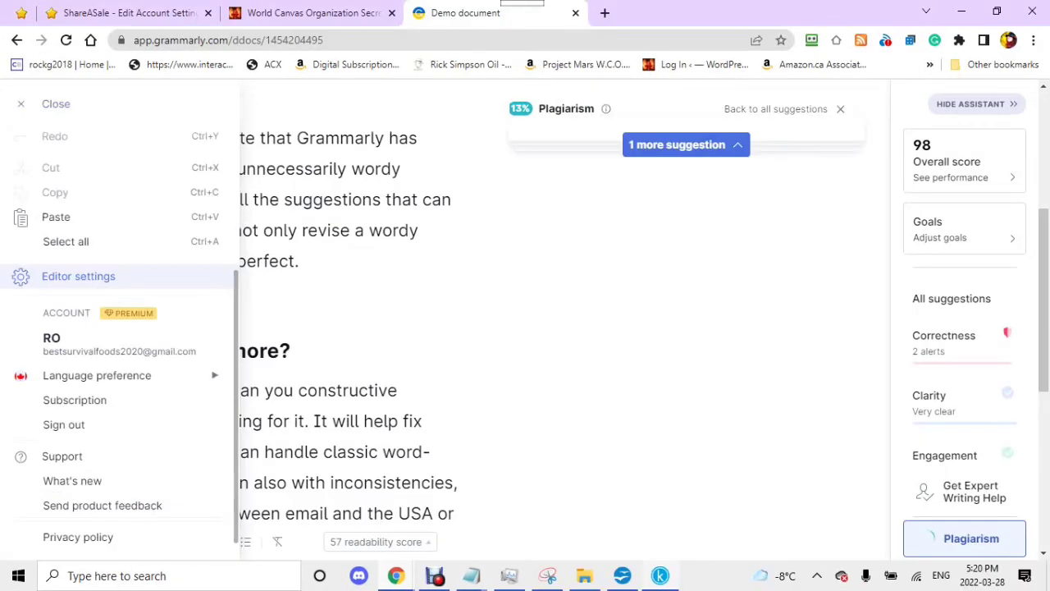
Step: Go to Editor settings to reach the account Personal Dictionary page
{"action": "left_click", "coordinate": [78, 275]}
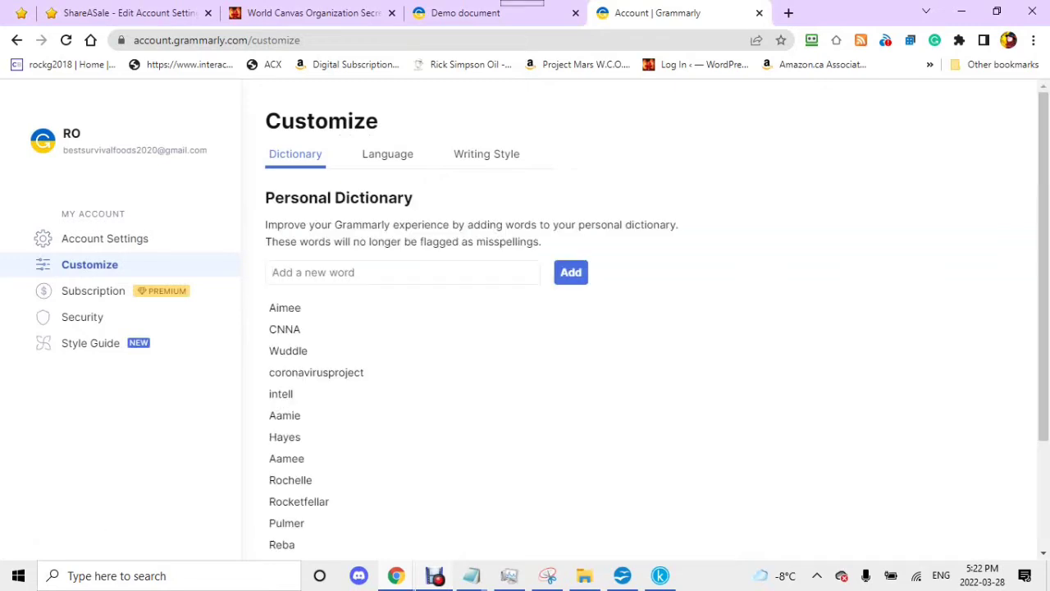
Step: Add 'RO' to the Personal Dictionary word list
{"action": "type", "text": "RO"}
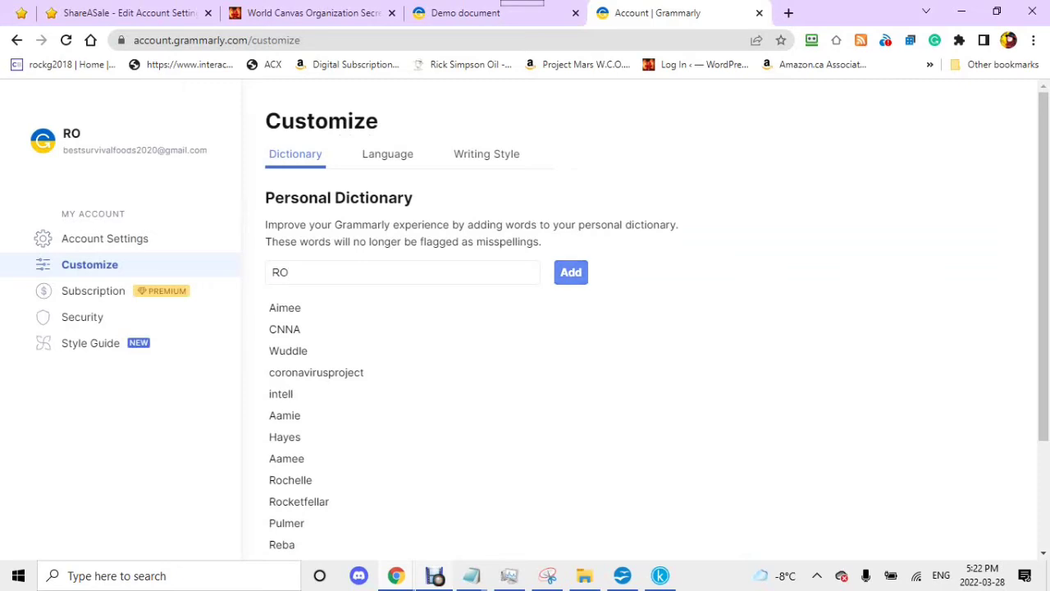
{"action": "left_click", "coordinate": [570, 272]}
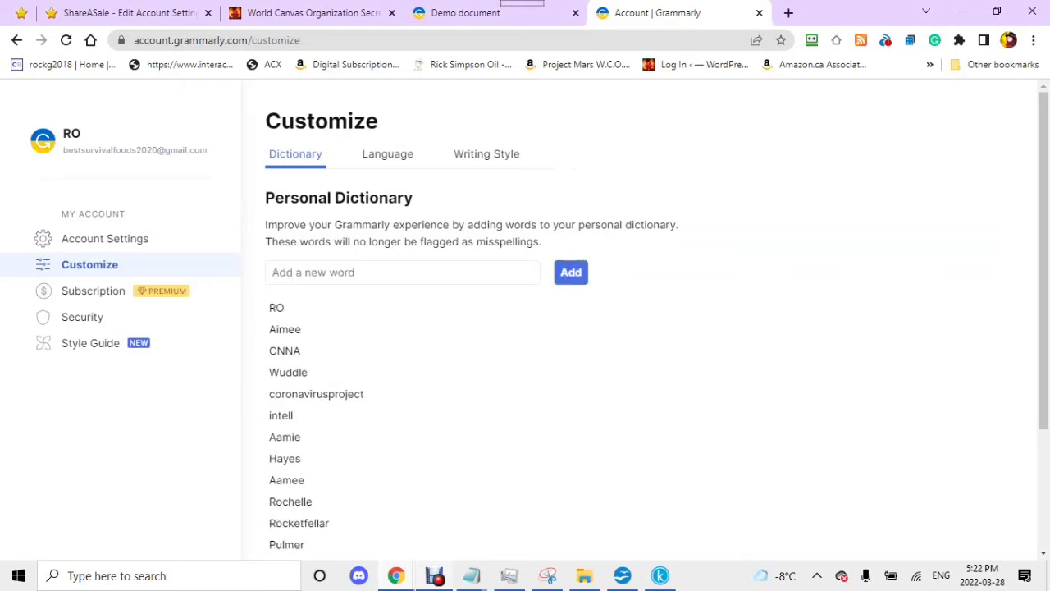
{"action": "left_click", "coordinate": [387, 154]}
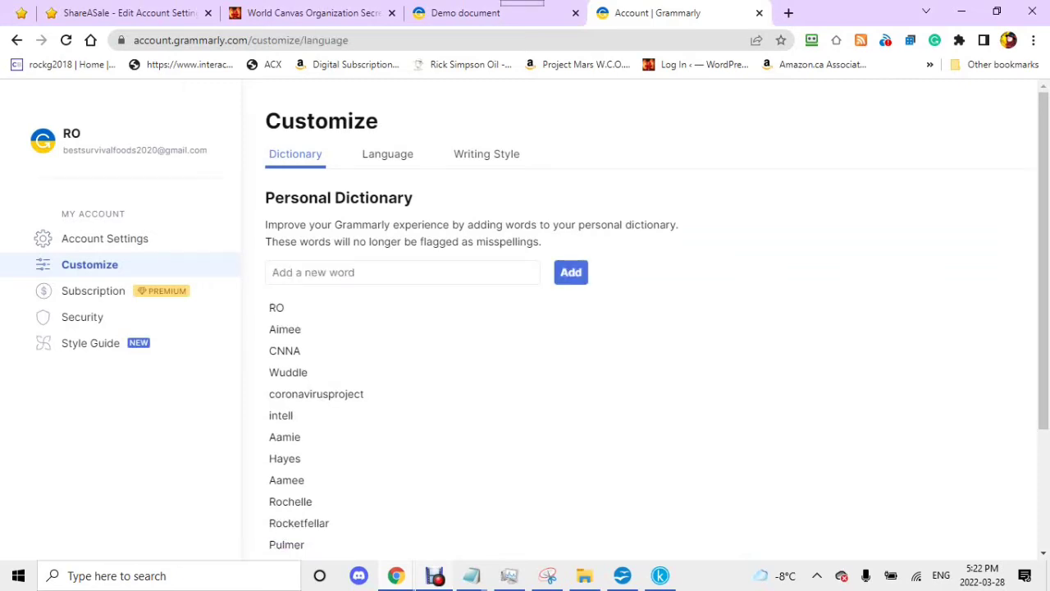
Step: Review the primary language list, keep English, and move to Writing Style settings
{"action": "left_click", "coordinate": [387, 153]}
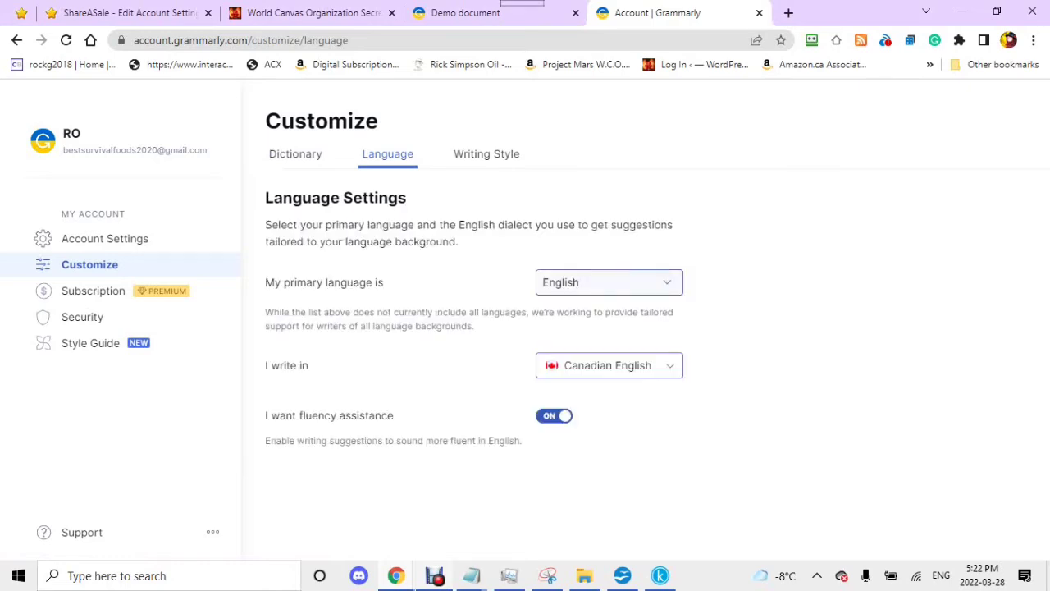
{"action": "left_click", "coordinate": [608, 281]}
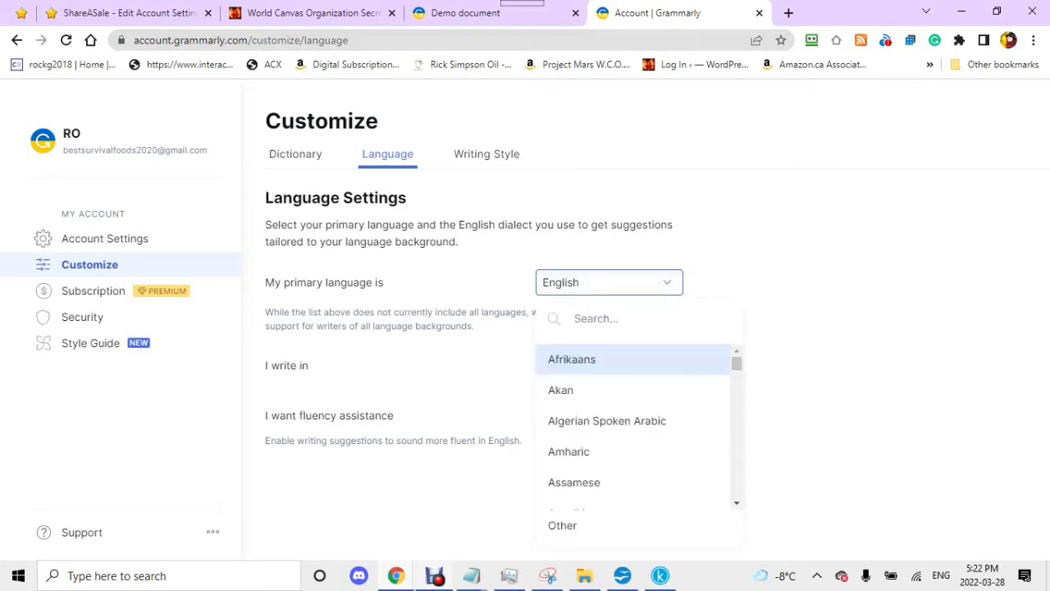
{"action": "scroll", "scroll_direction": "down", "scroll_amount": 3}
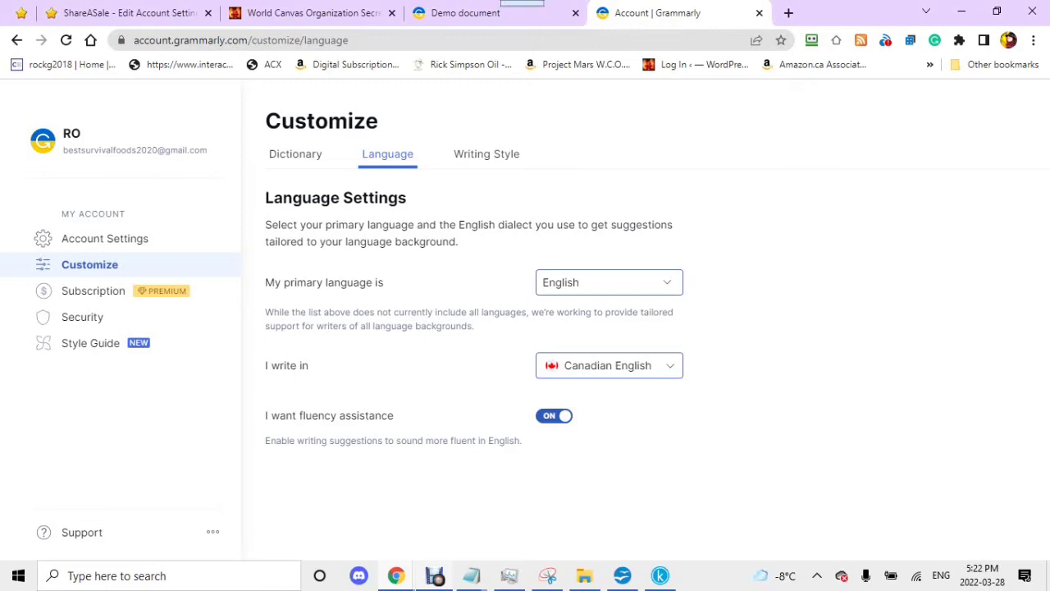
{"action": "left_click", "coordinate": [486, 153]}
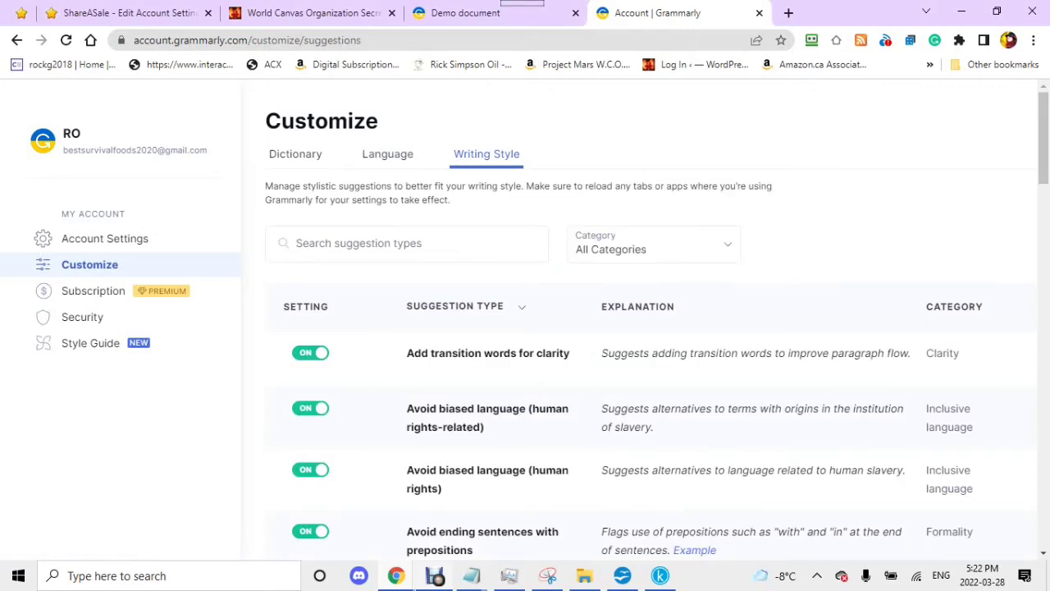
Step: Sort the writing style suggestion types in reverse alphabetical order
{"action": "scroll", "scroll_direction": "down", "scroll_amount": 3}
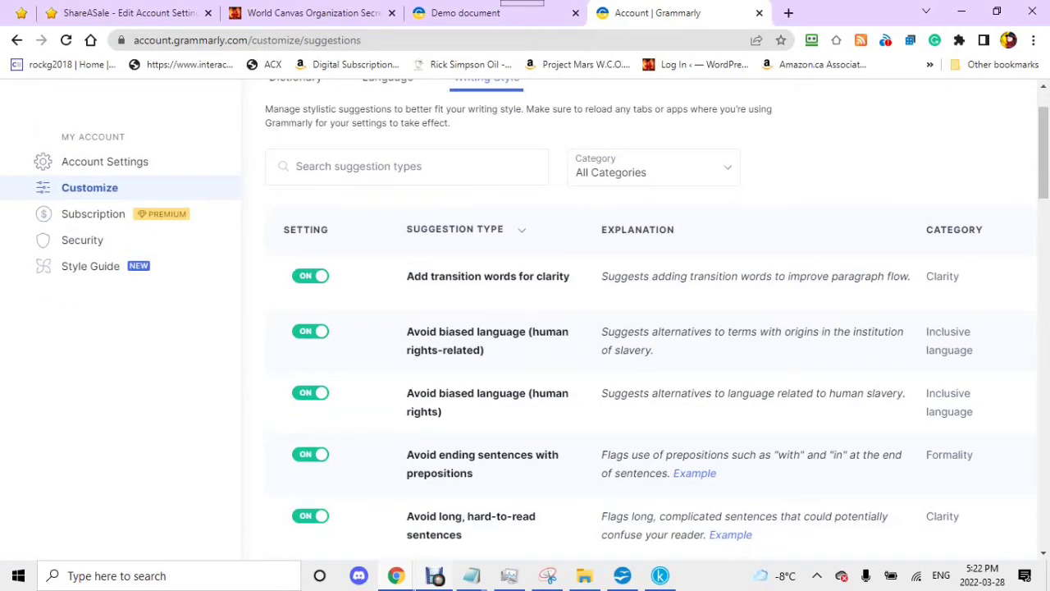
{"action": "left_click", "coordinate": [522, 229]}
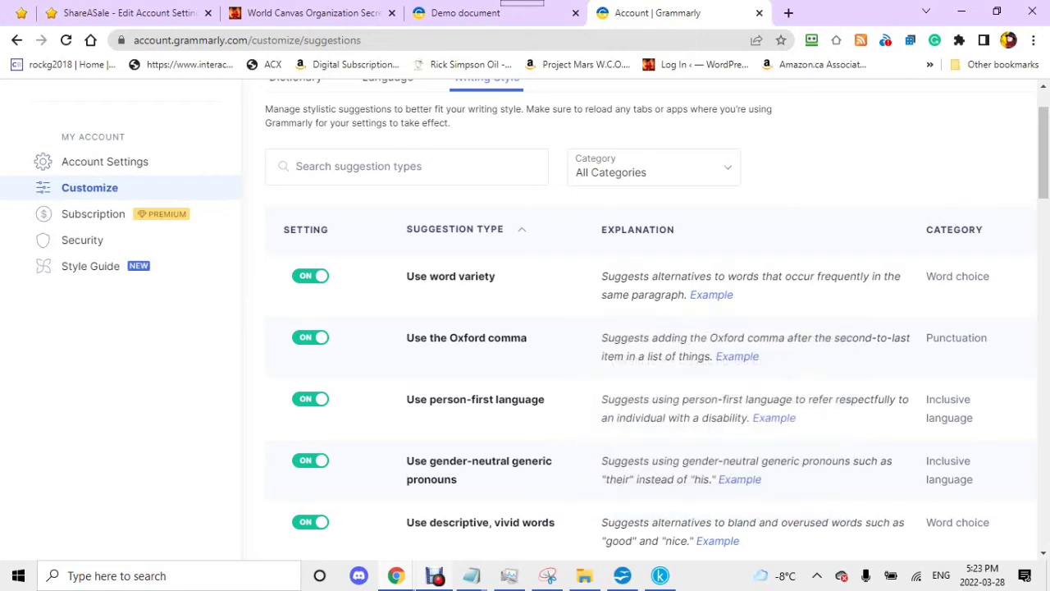
{"action": "left_click", "coordinate": [652, 167]}
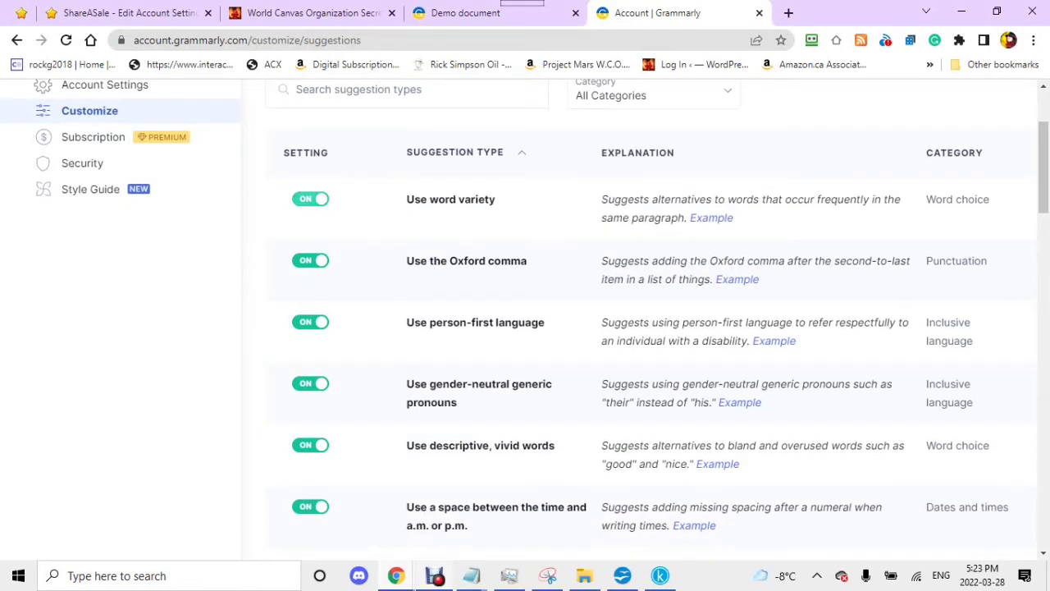
Step: Toggle 'Use word variety' off and on, and review the full suggestion list
{"action": "left_click", "coordinate": [310, 198]}
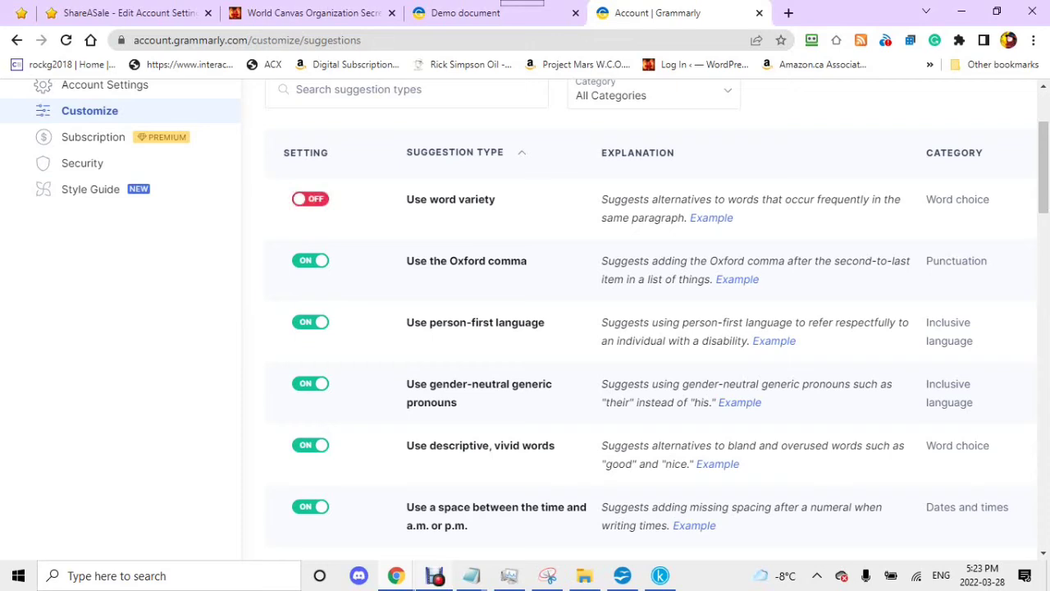
{"action": "left_click", "coordinate": [311, 199]}
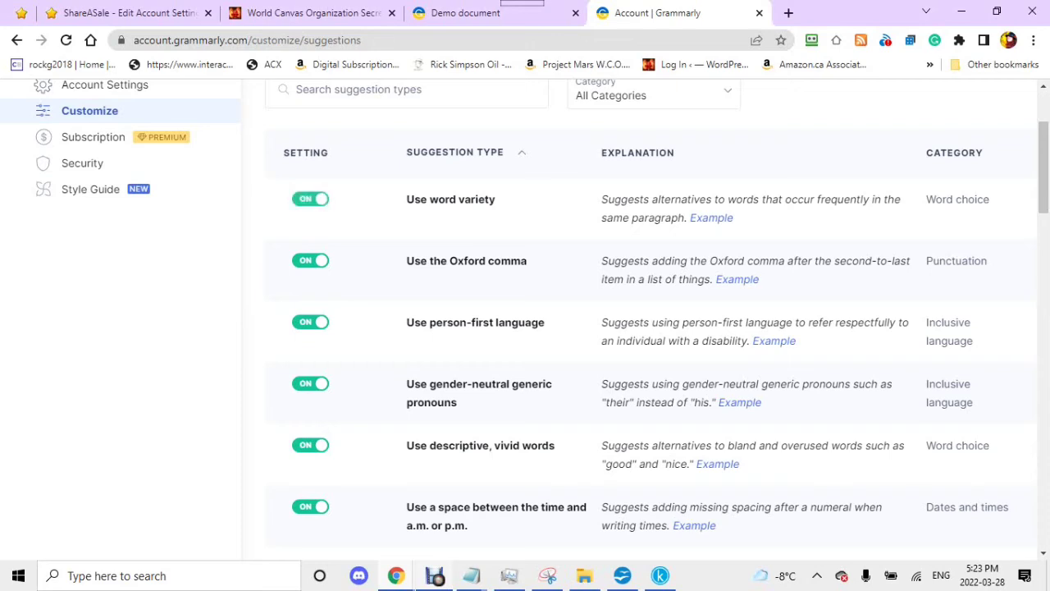
{"action": "scroll", "scroll_direction": "down", "scroll_amount": 3}
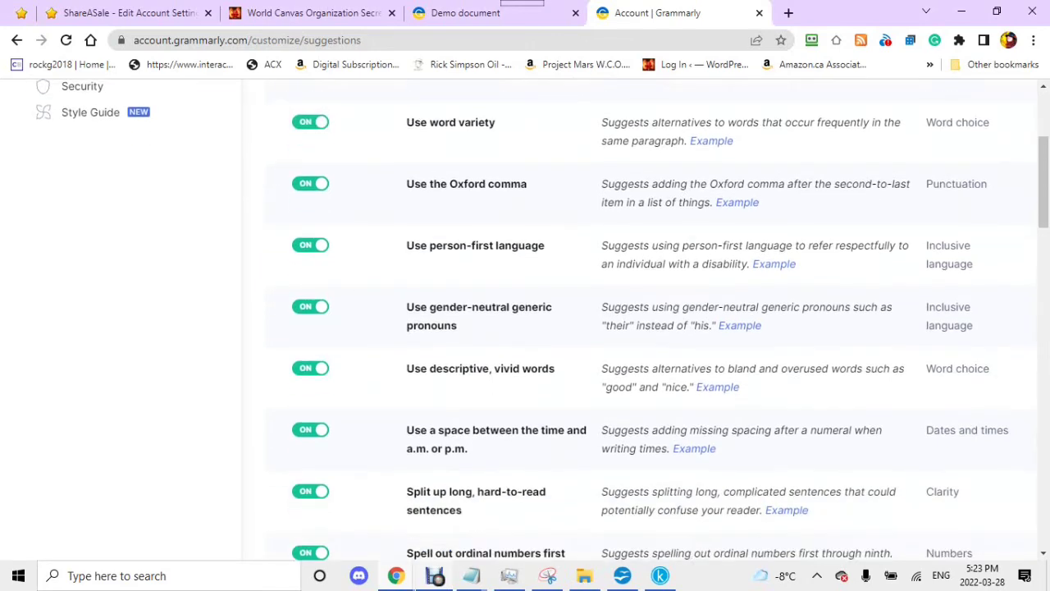
{"action": "scroll", "scroll_direction": "down", "scroll_amount": 3}
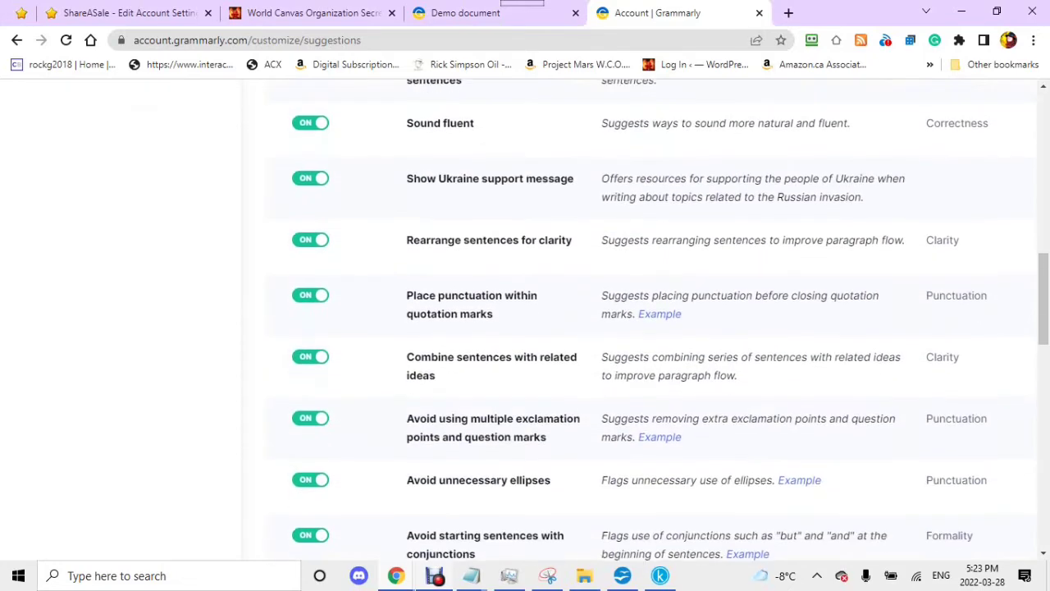
{"action": "scroll", "scroll_direction": "down", "scroll_amount": 3}
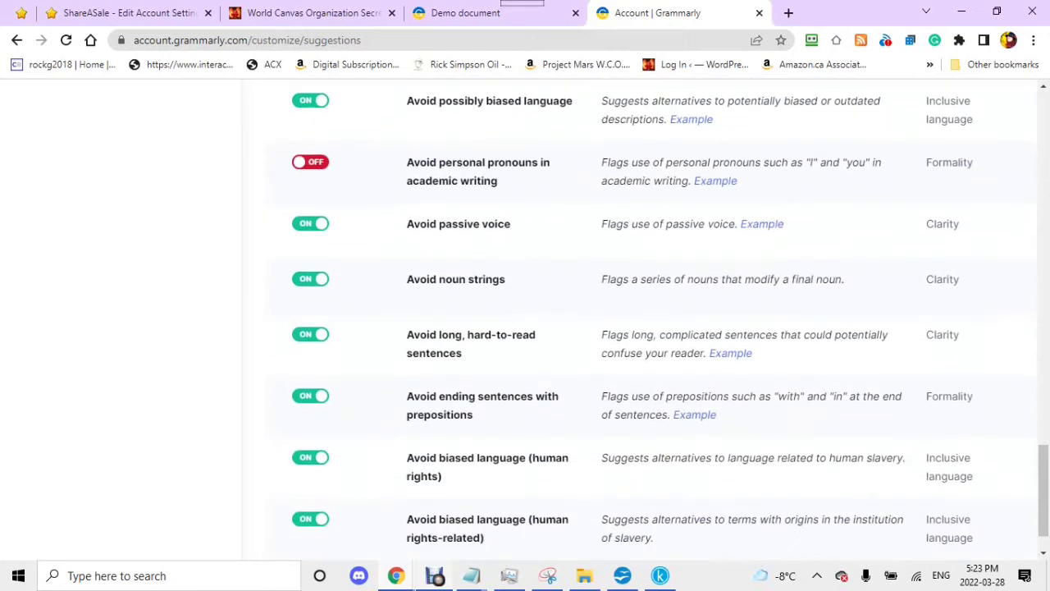
{"action": "scroll", "scroll_direction": "down", "scroll_amount": 3}
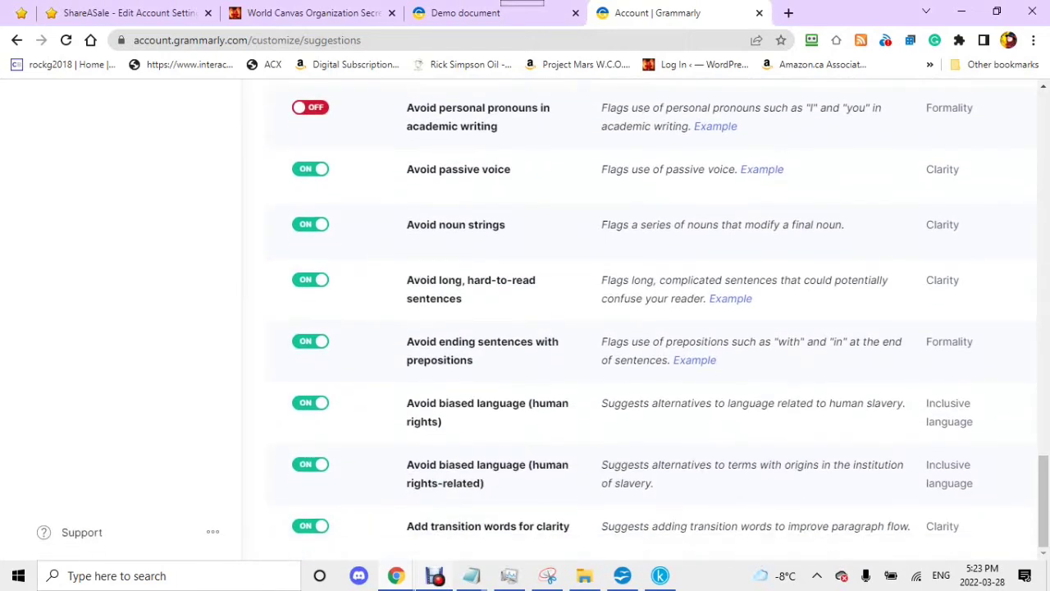
{"action": "left_click", "coordinate": [310, 224]}
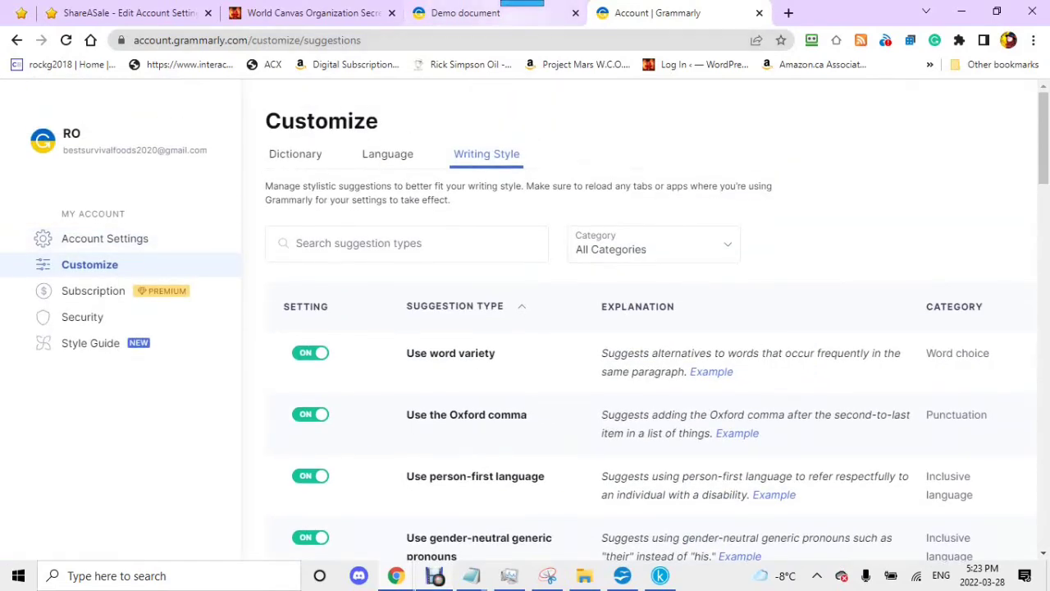
Step: Return to the Demo document, close Editor settings, and read the Missing verb card's details
{"action": "left_click", "coordinate": [467, 13]}
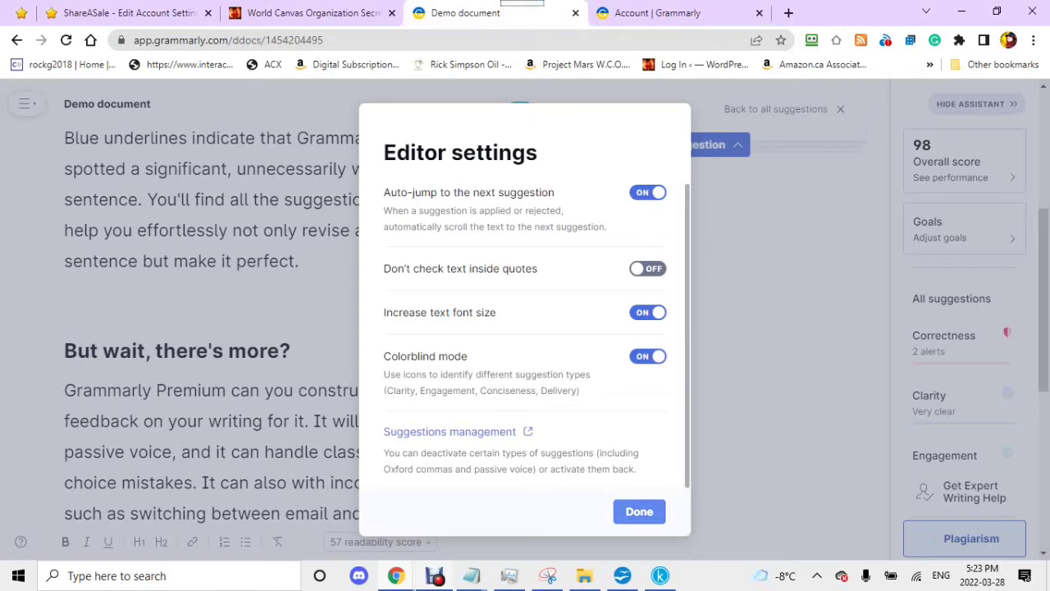
{"action": "left_click", "coordinate": [638, 511]}
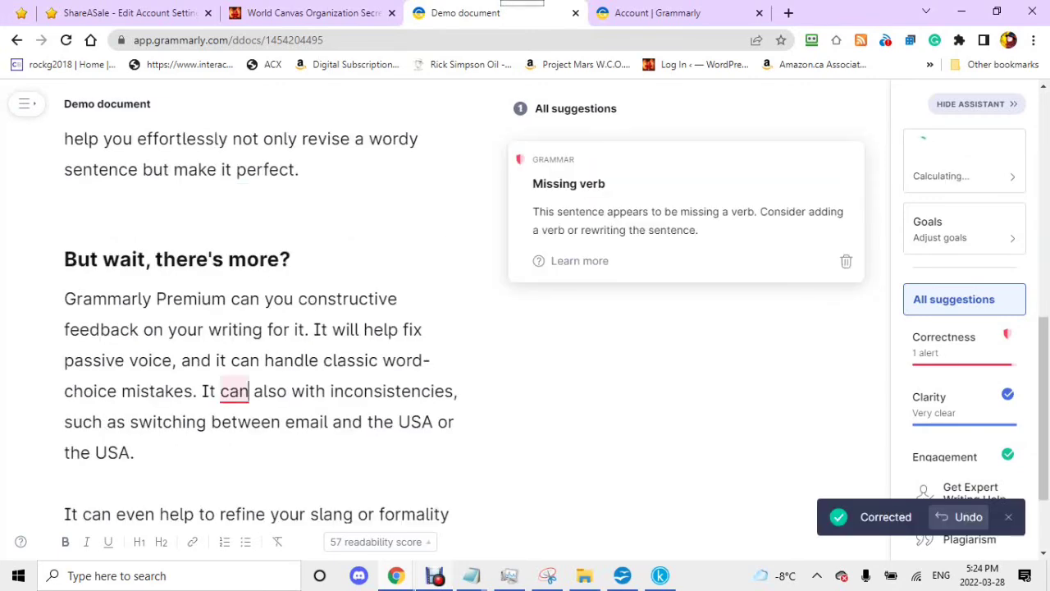
{"action": "scroll", "scroll_direction": "down", "scroll_amount": 3}
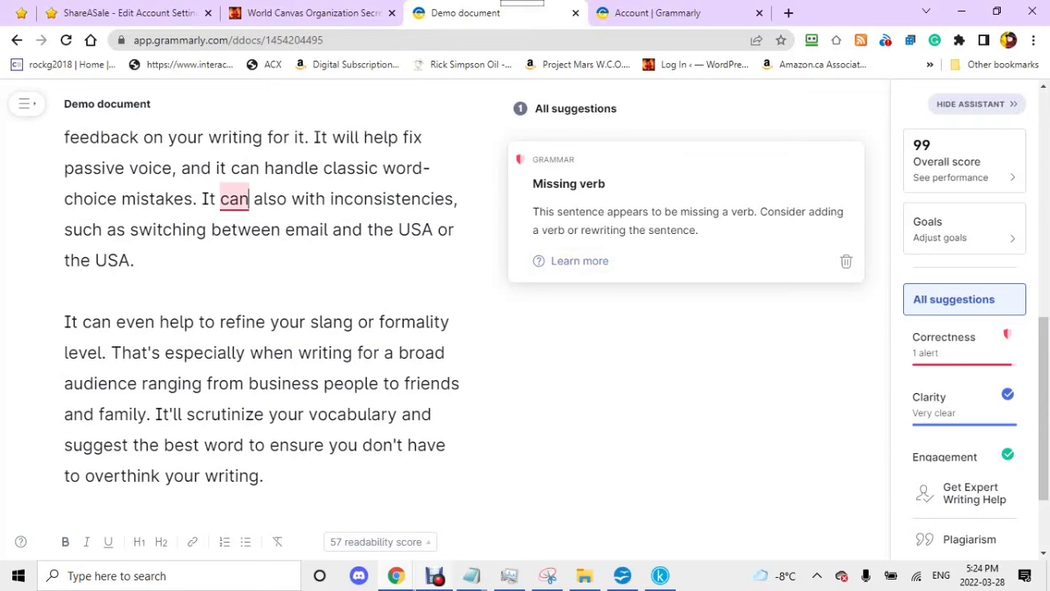
{"action": "left_click", "coordinate": [579, 261]}
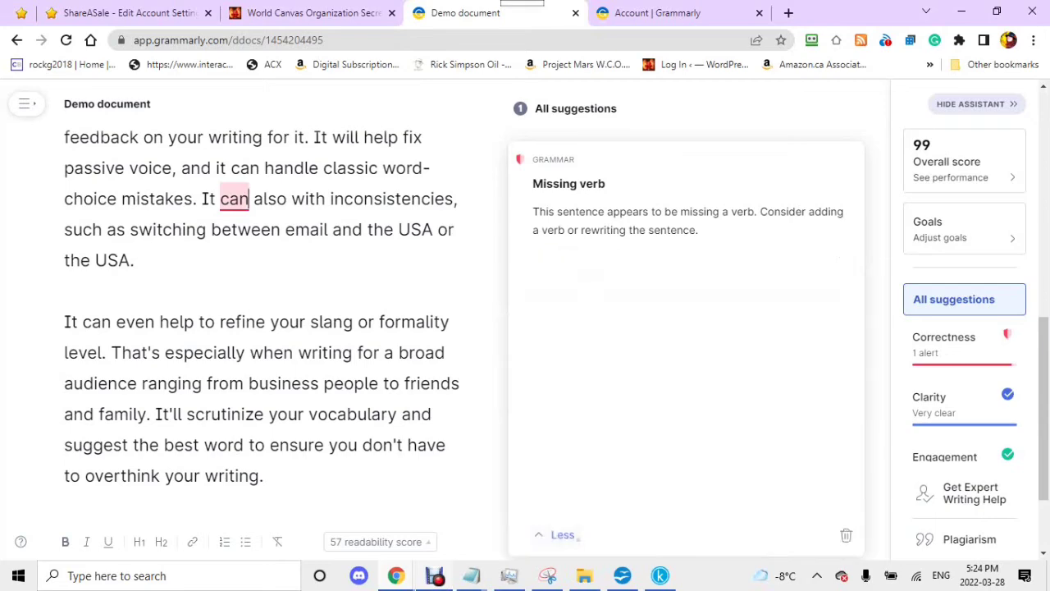
{"action": "scroll", "scroll_direction": "down", "scroll_amount": 3}
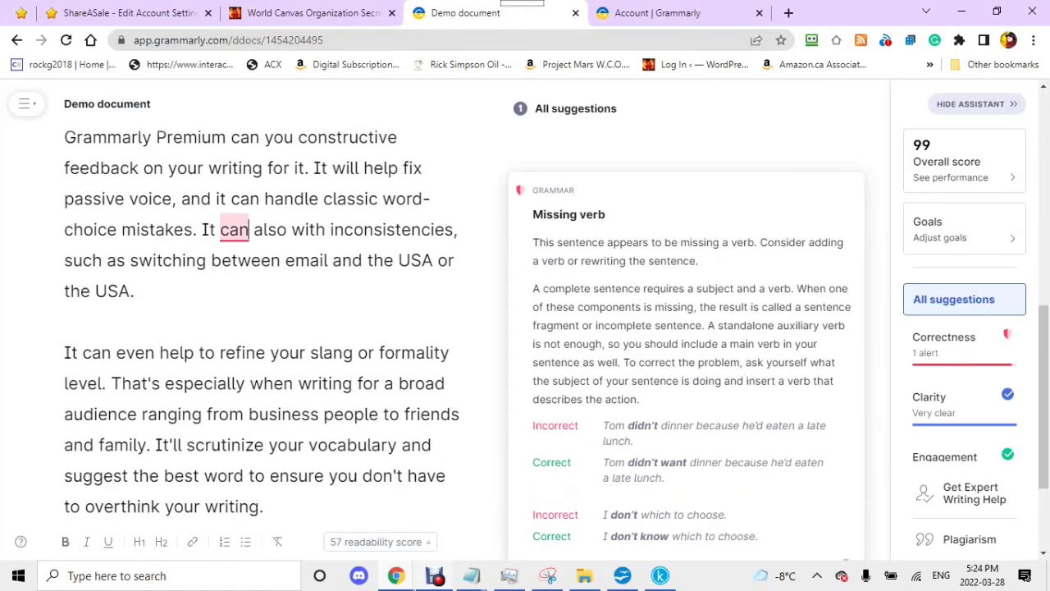
{"action": "scroll", "scroll_direction": "down", "scroll_amount": 3}
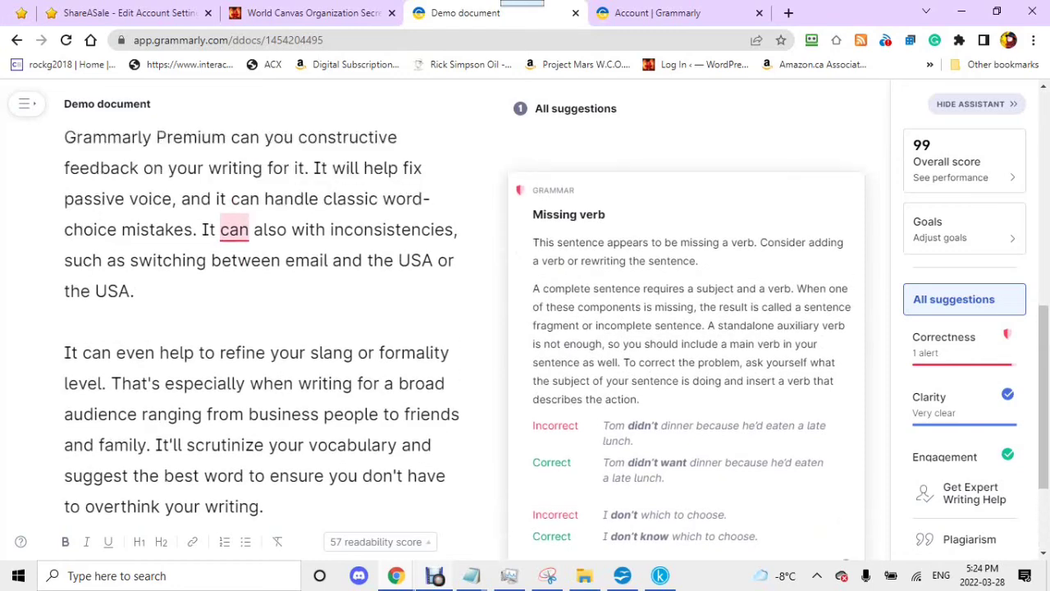
{"action": "scroll", "scroll_direction": "down", "scroll_amount": 3}
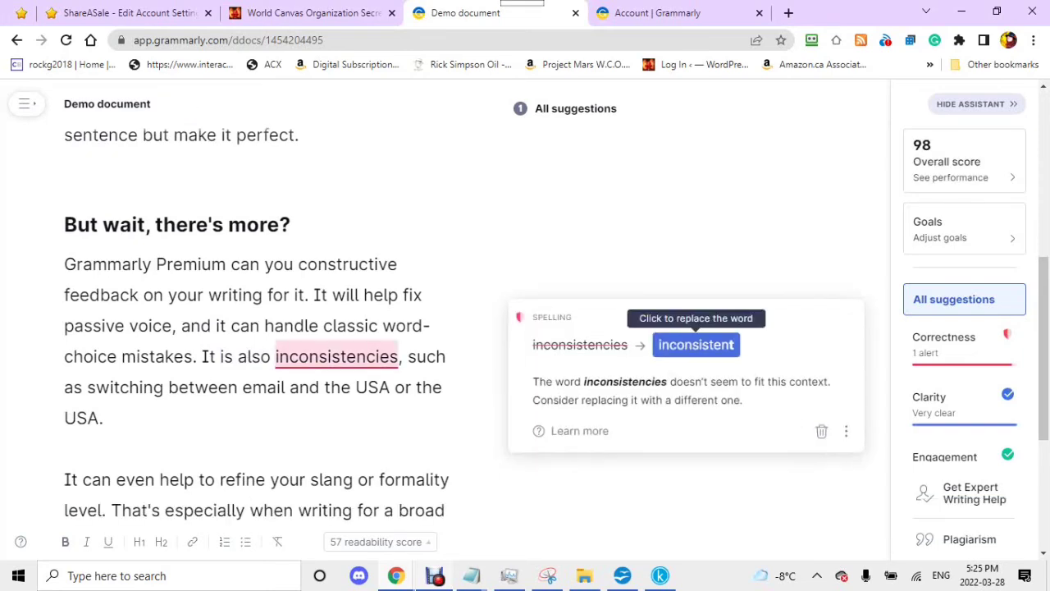
Step: Accept 'inconsistent' and start the document with a 'Chapter One' heading
{"action": "left_click", "coordinate": [696, 345]}
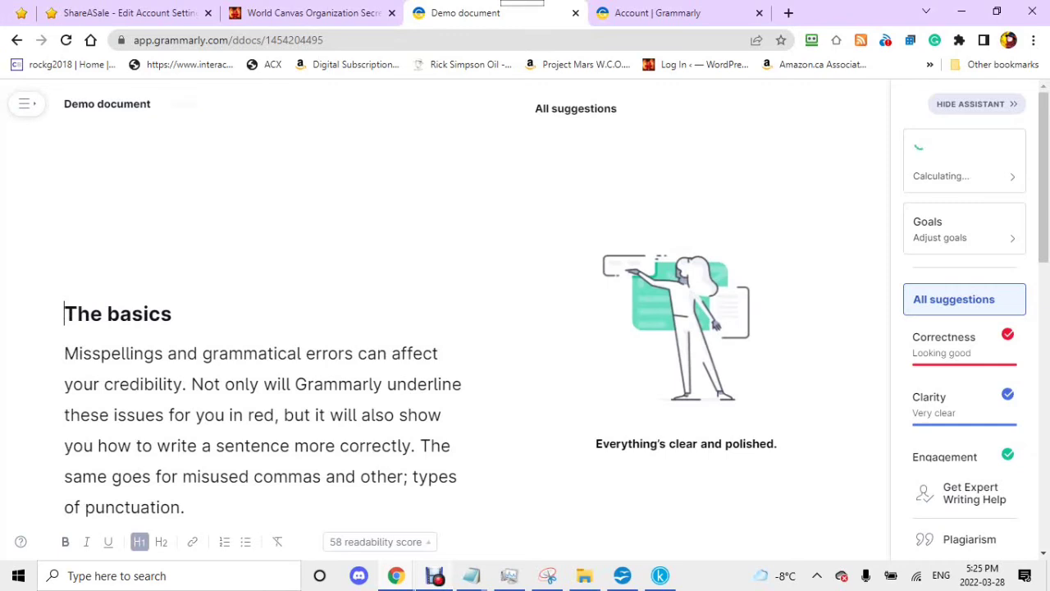
{"action": "scroll", "scroll_direction": "down", "scroll_amount": 3}
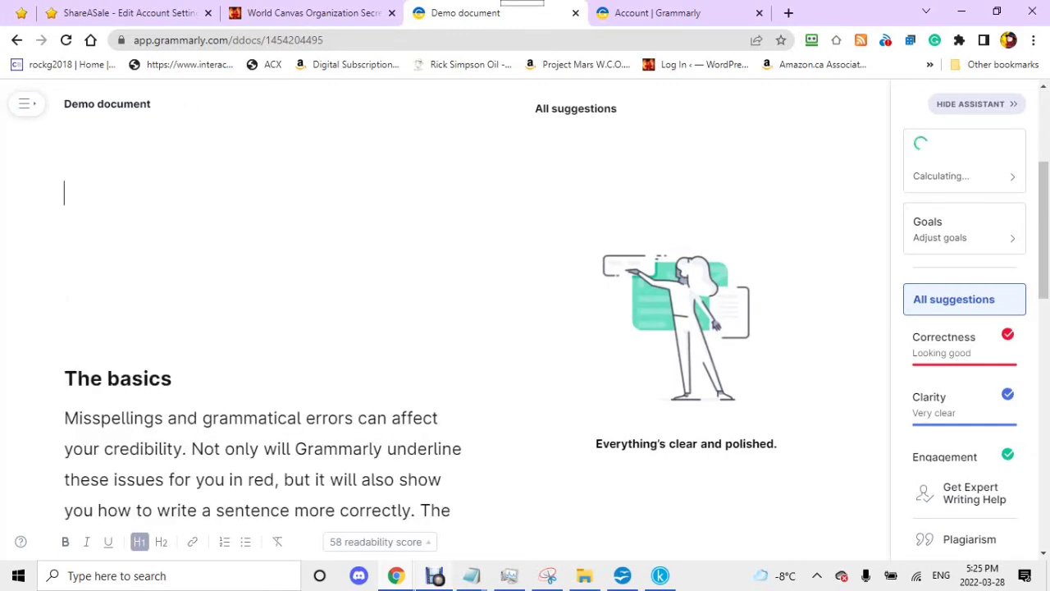
{"action": "type", "text": "One"}
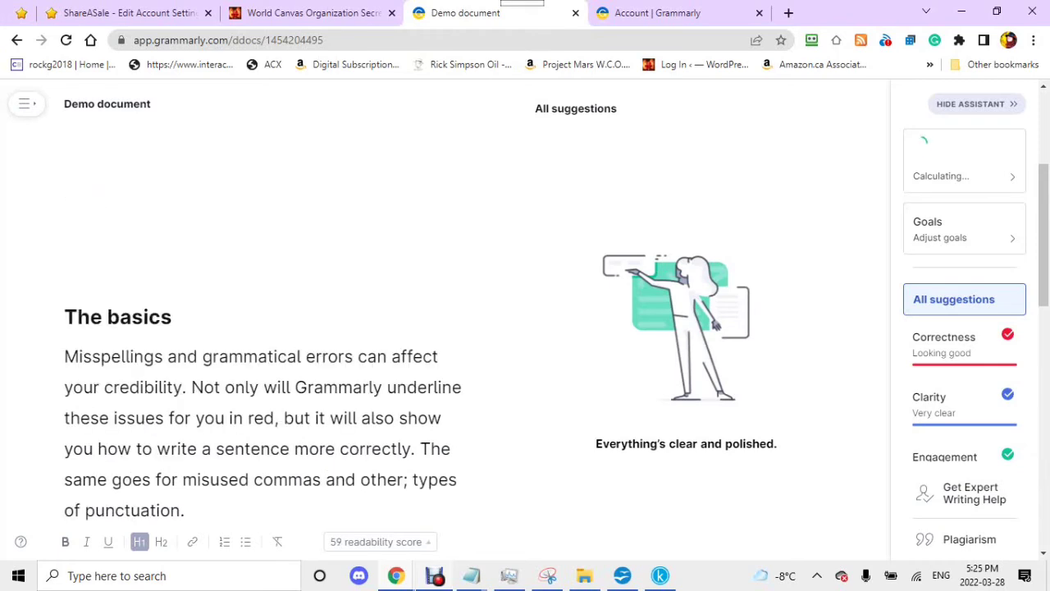
{"action": "type", "text": "C"}
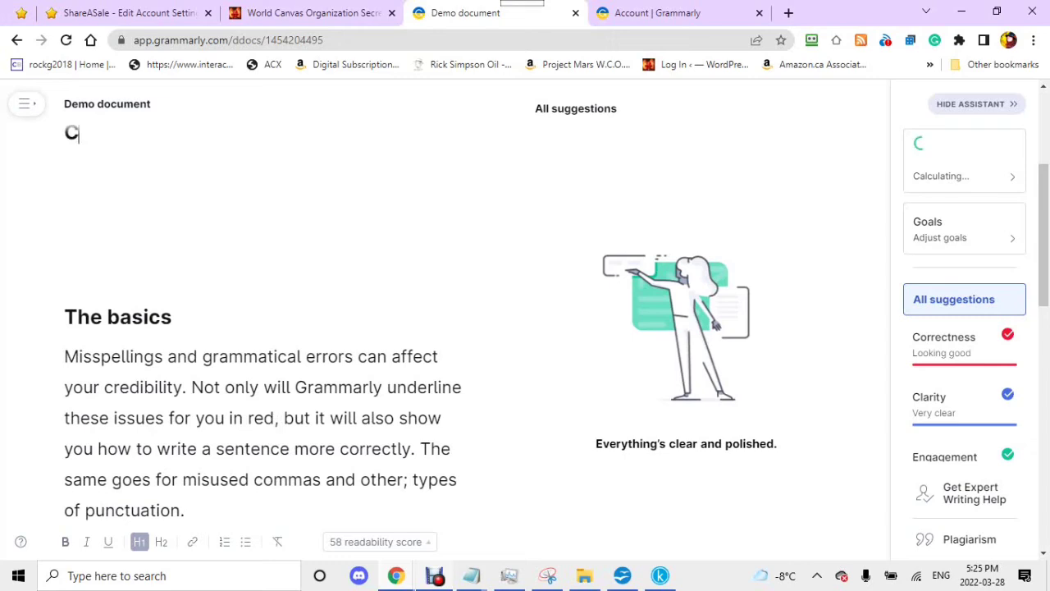
{"action": "type", "text": "hapter One"}
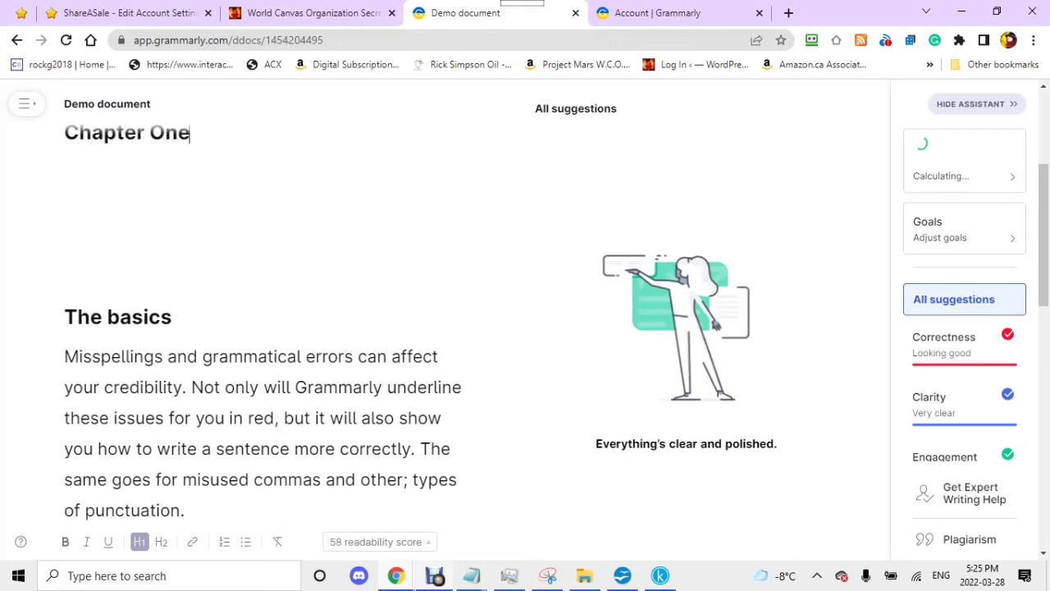
{"action": "key", "text": "Enter"}
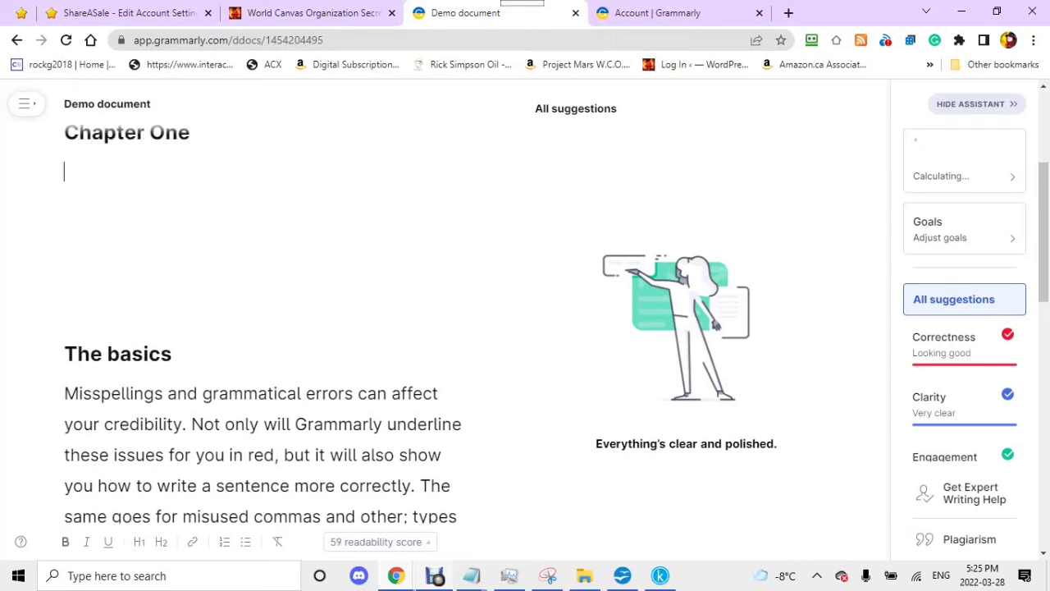
Step: Type the opening line 'Once upon a time there was an old lady who lived… so many'
{"action": "type", "text": "Once upon a"}
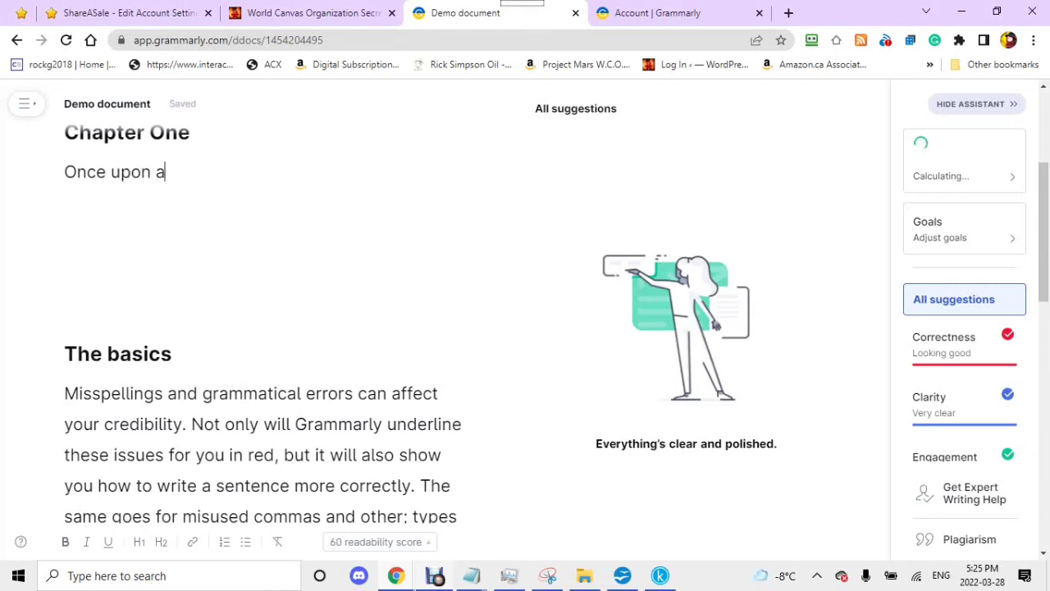
{"action": "type", "text": "time there was an"}
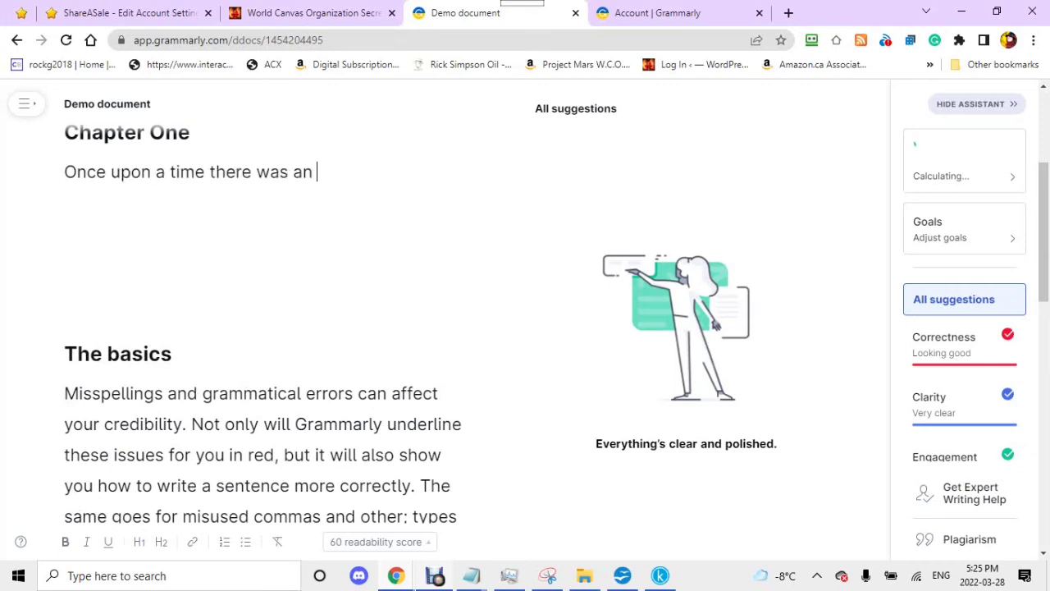
{"action": "type", "text": "old lady"}
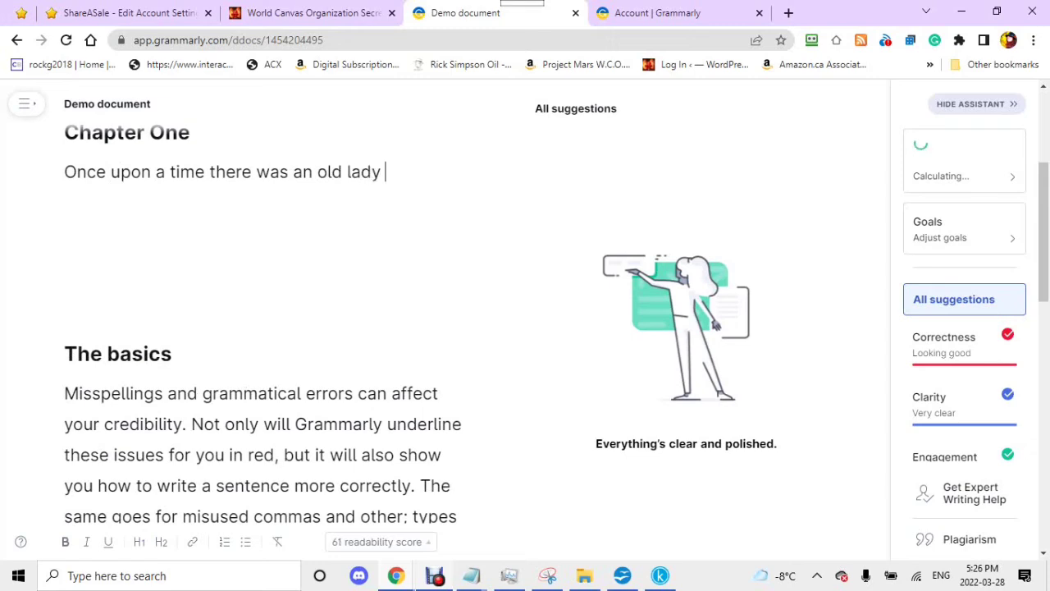
{"action": "type", "text": "who lived in shoe s"}
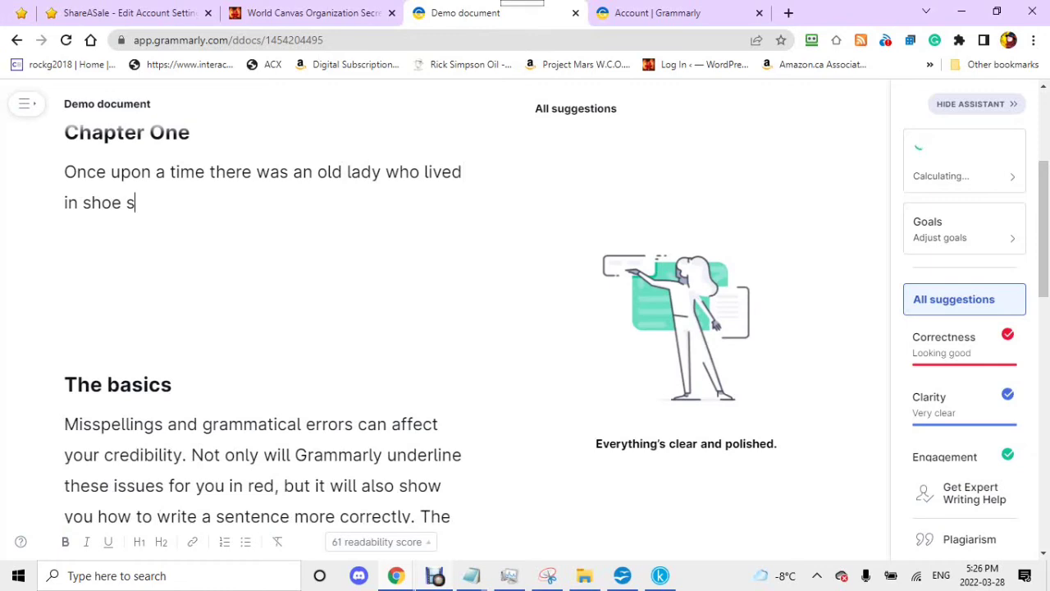
{"action": "type", "text": "he had so man"}
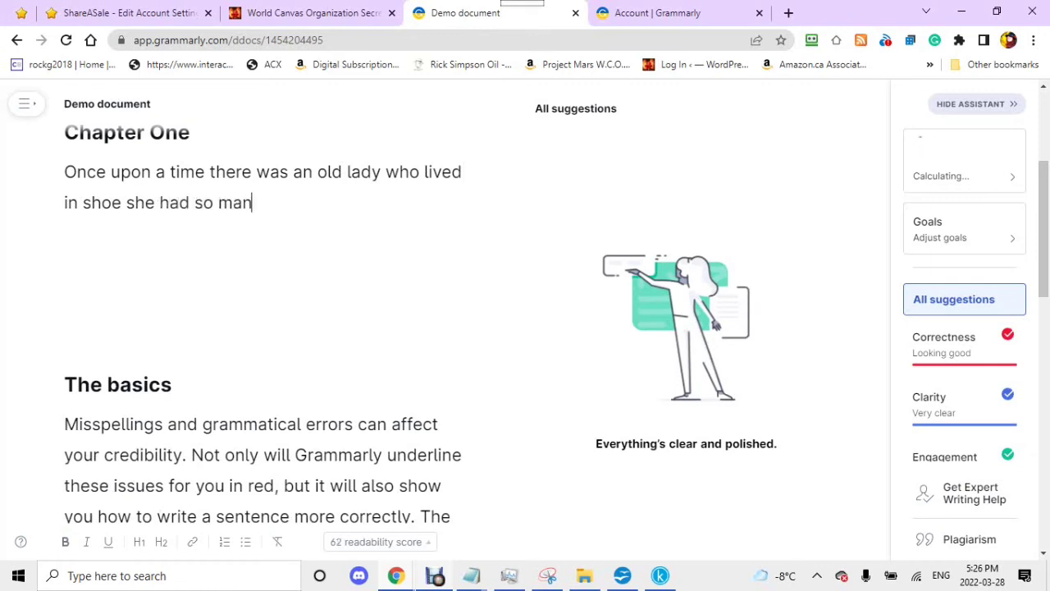
{"action": "type", "text": "y"}
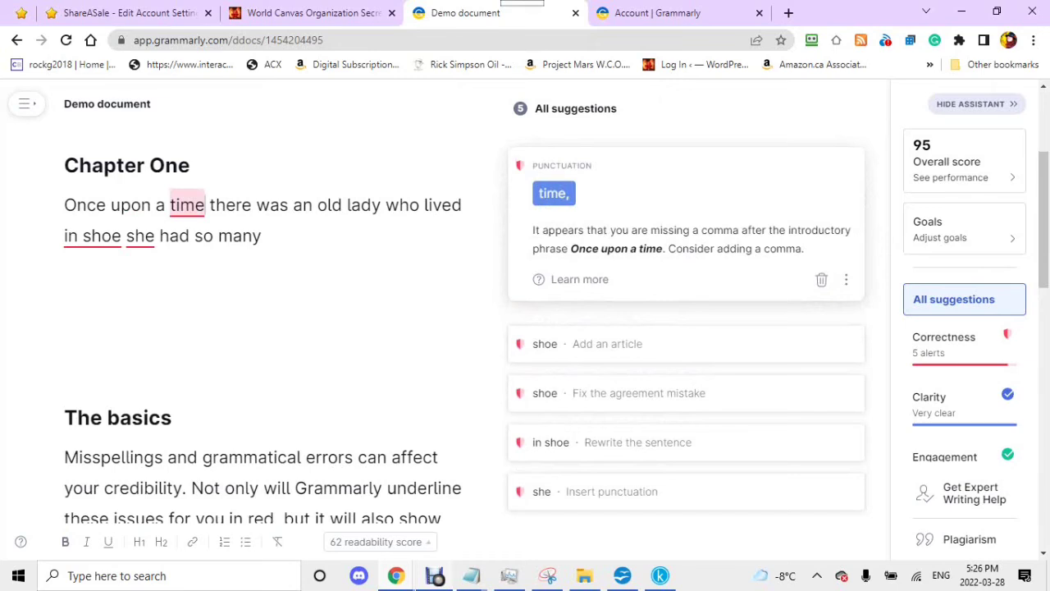
Step: Accept the comma and 'a shoe' fixes, dismiss the shoes card, and add '; she'
{"action": "left_click", "coordinate": [553, 193]}
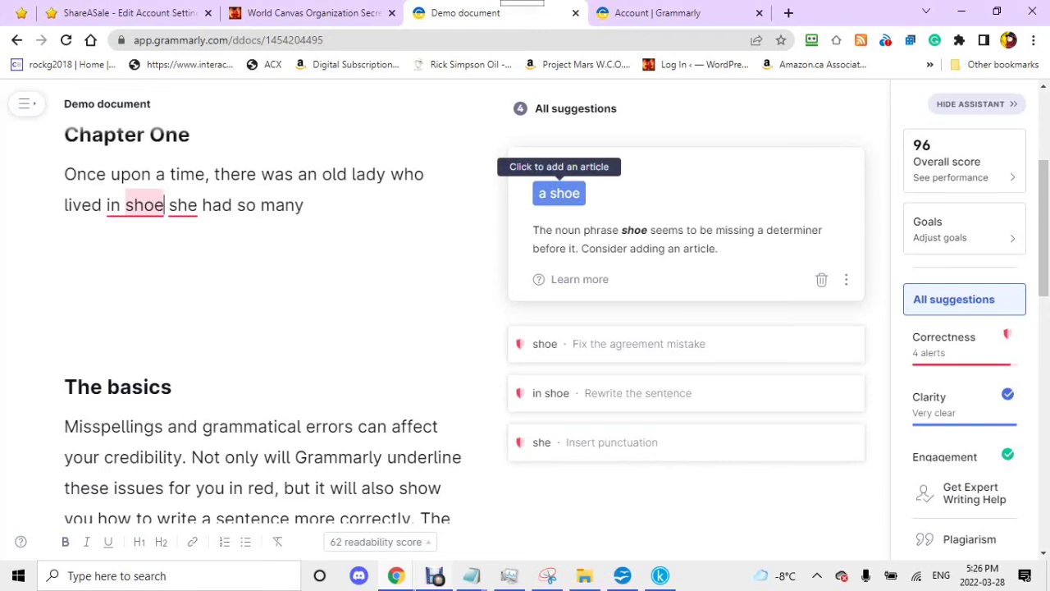
{"action": "left_click", "coordinate": [558, 193]}
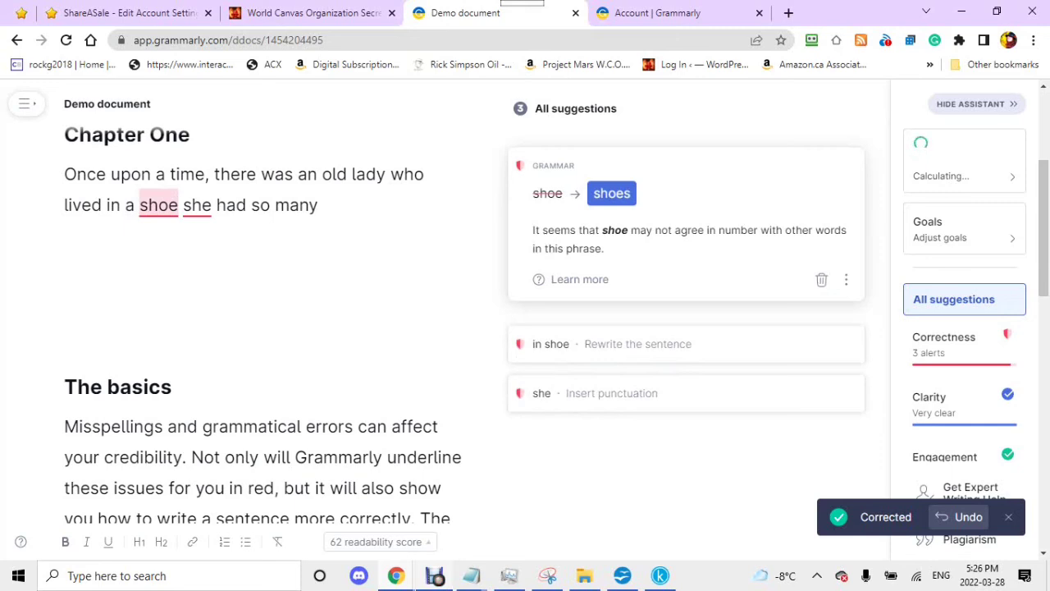
{"action": "left_click", "coordinate": [611, 193]}
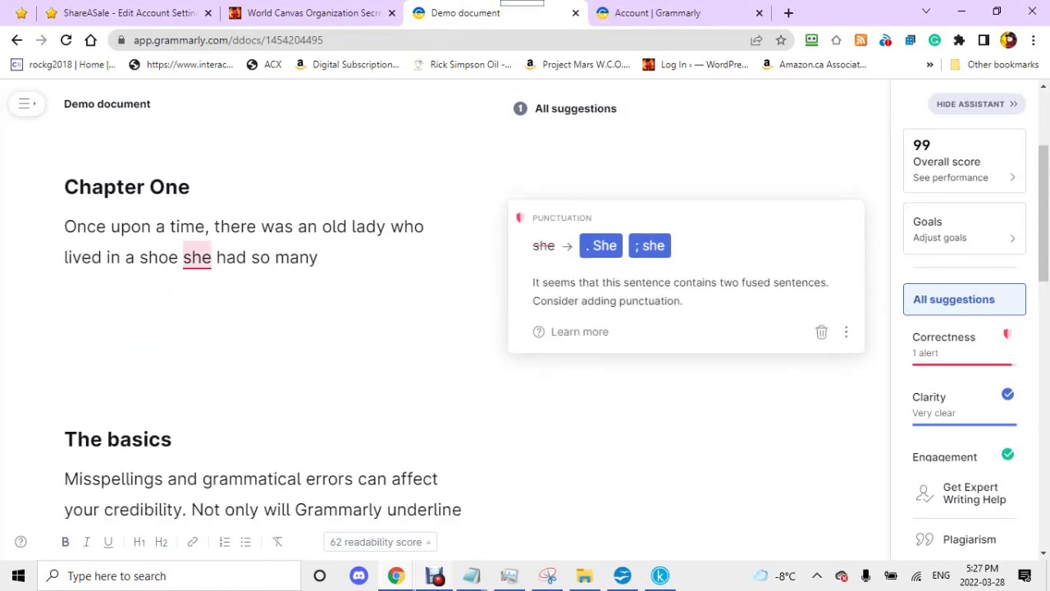
{"action": "mouse_move", "coordinate": [601, 245]}
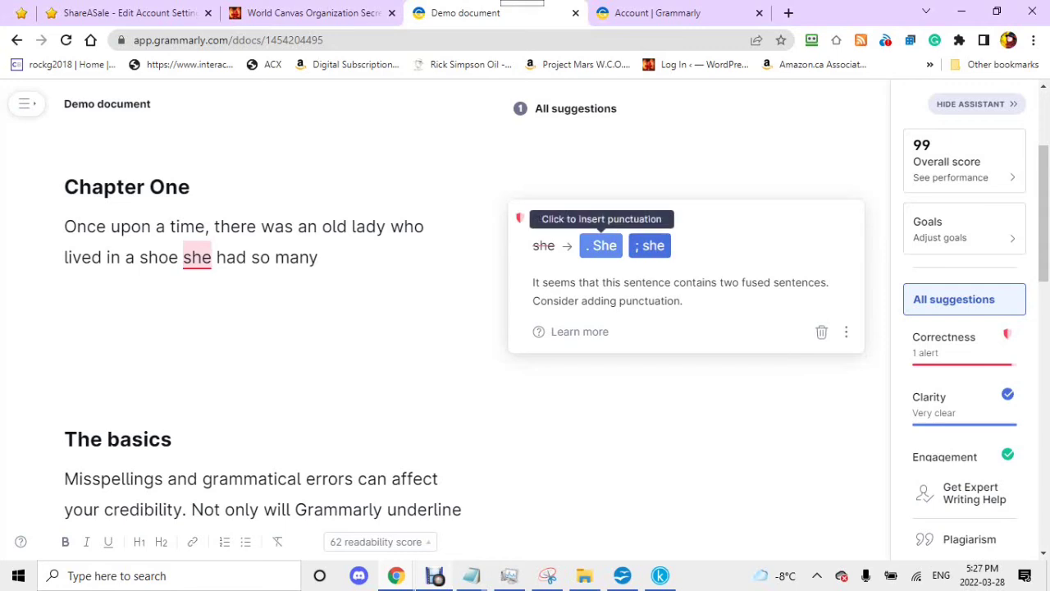
{"action": "mouse_move", "coordinate": [601, 245]}
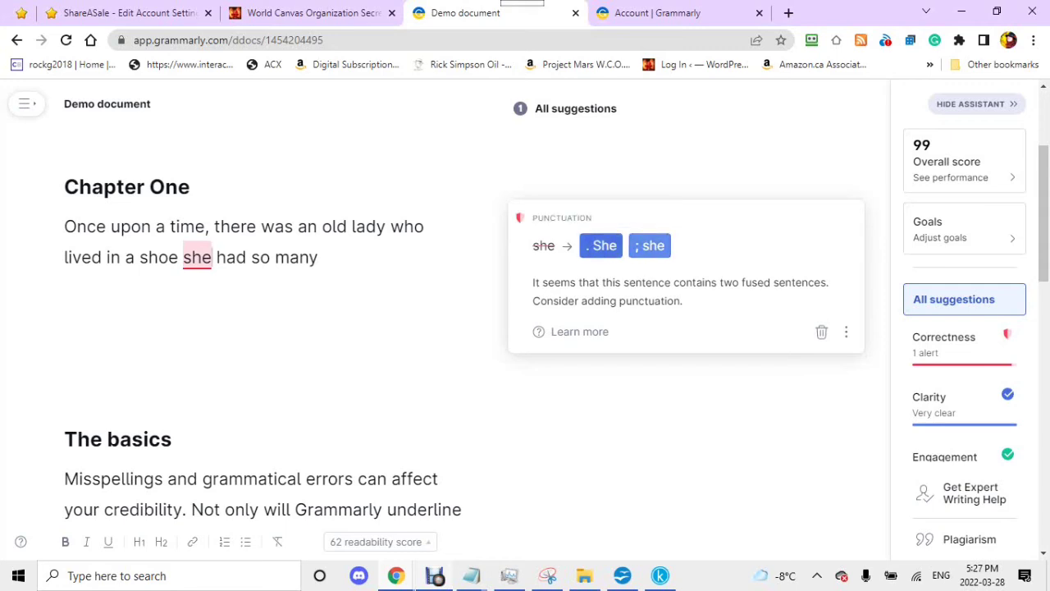
{"action": "left_click", "coordinate": [649, 246]}
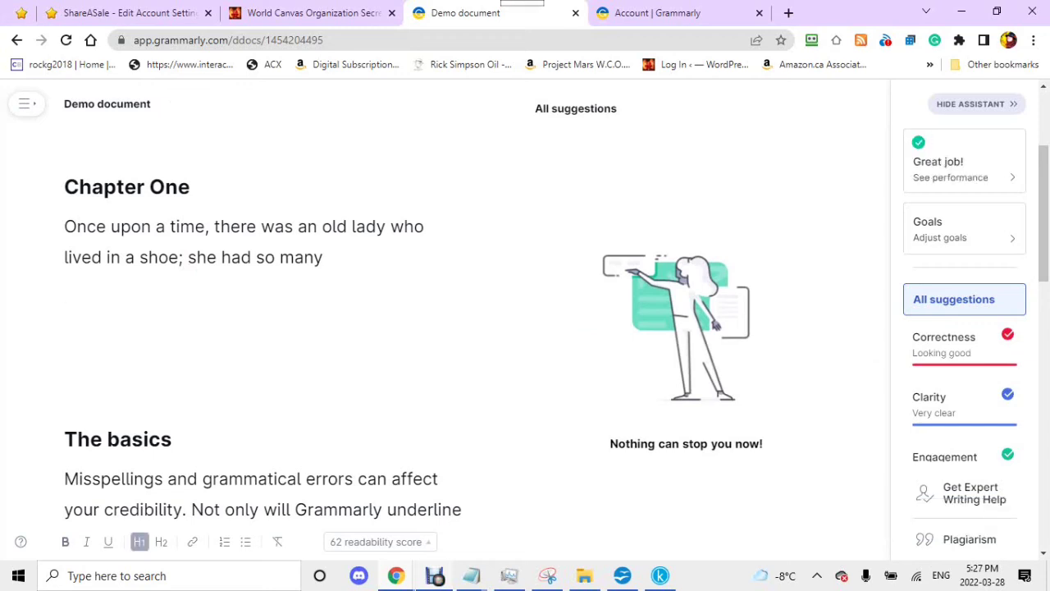
Step: Finish the sentence with 'children she did not know what to do'
{"action": "left_click", "coordinate": [66, 316]}
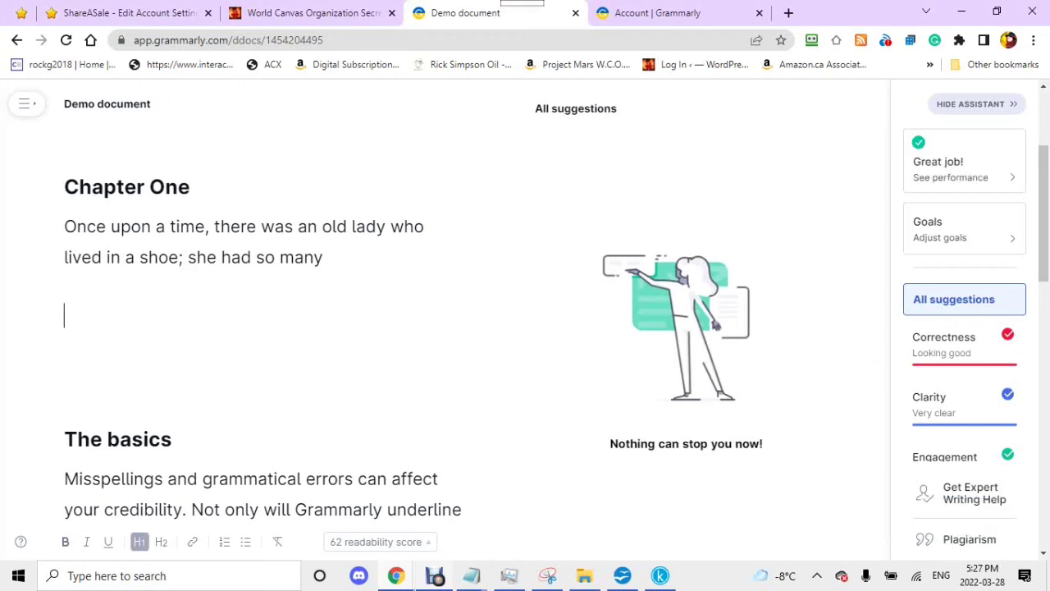
{"action": "scroll", "scroll_direction": "down", "scroll_amount": 3}
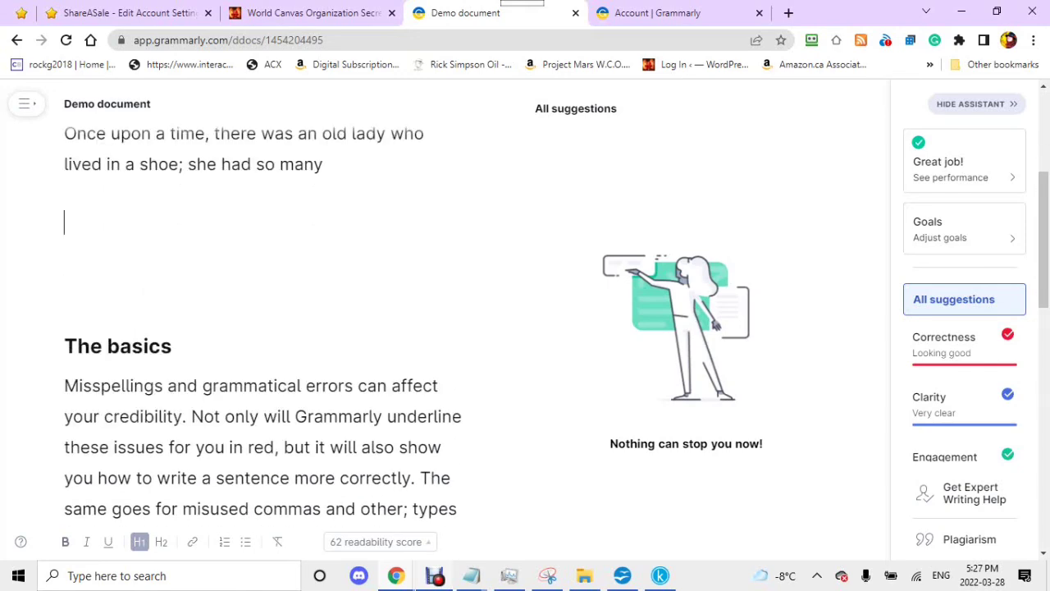
{"action": "type", "text": "Chapter One"}
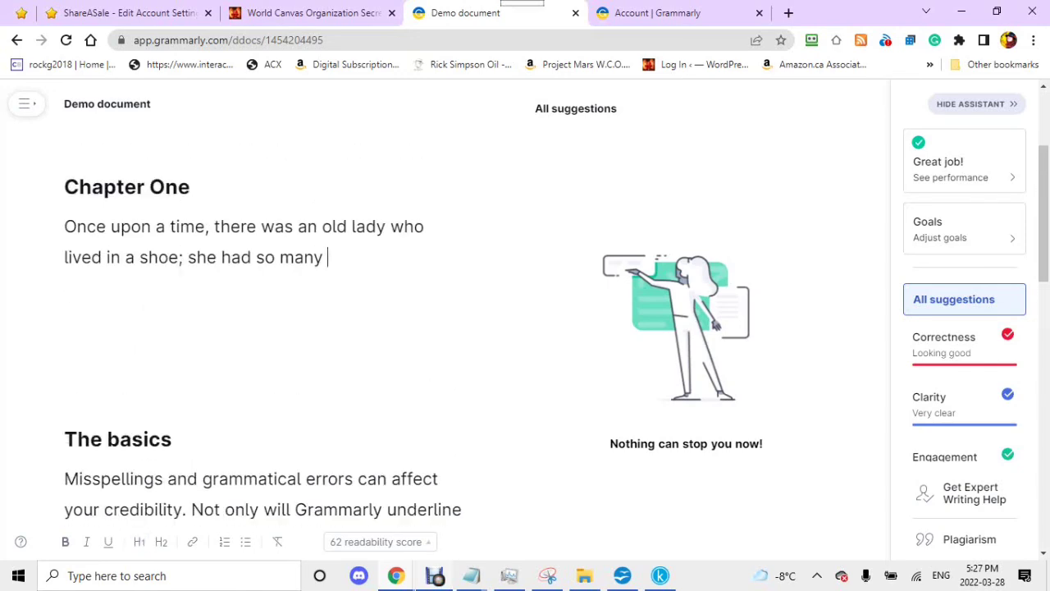
{"action": "type", "text": "children she did n"}
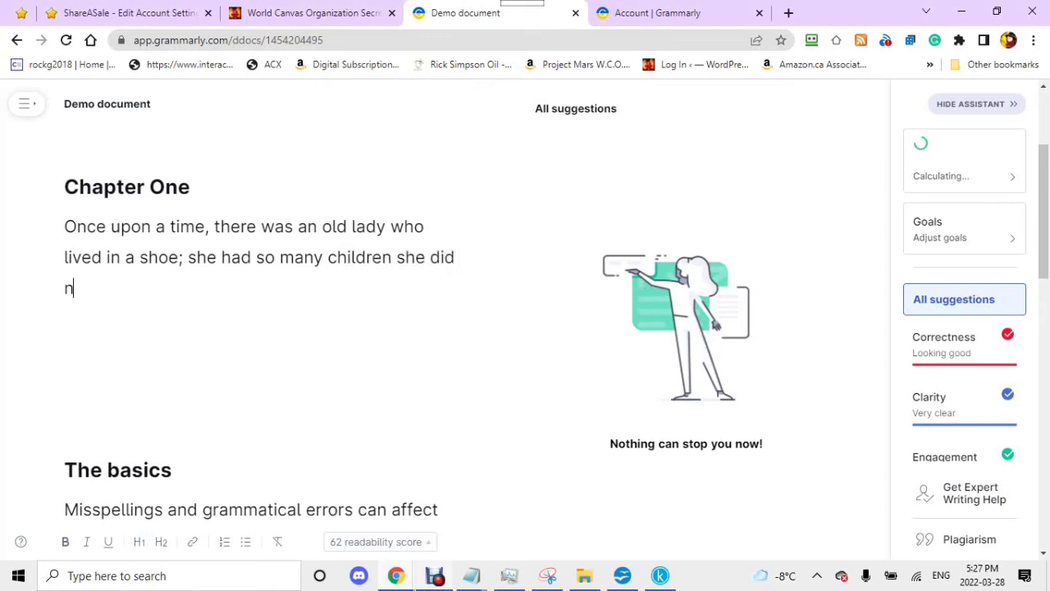
{"action": "type", "text": "ot know w"}
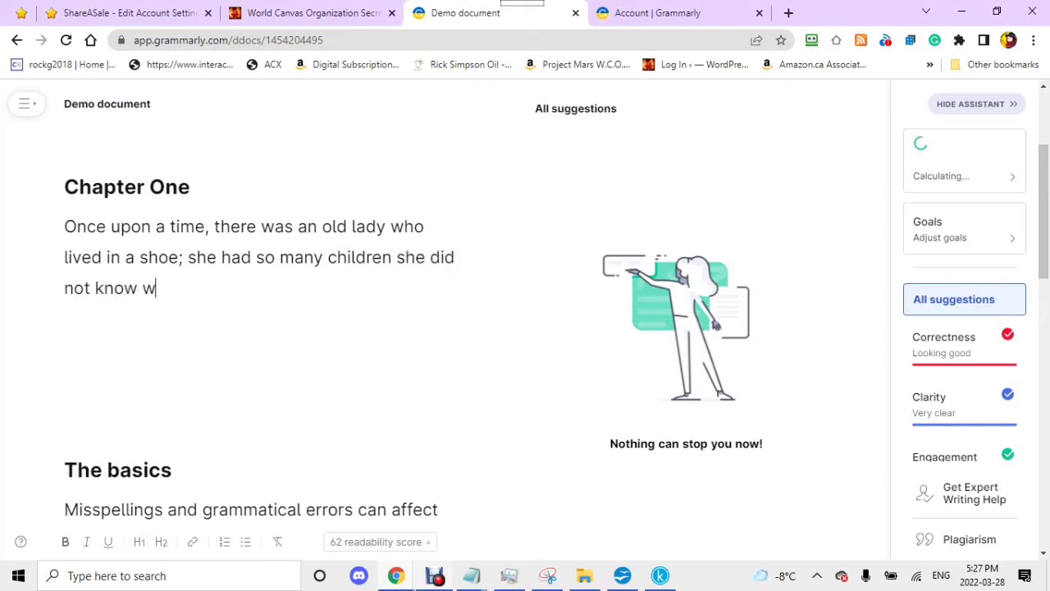
{"action": "type", "text": "hat to do"}
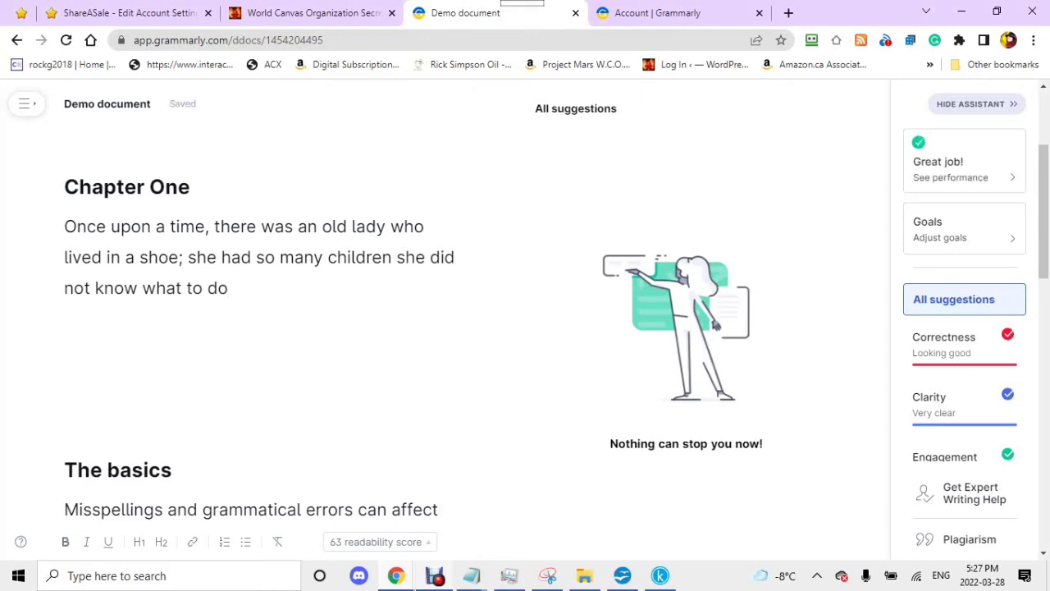
Step: Select the heading and story paragraph and copy them
{"action": "left_click", "coordinate": [328, 257]}
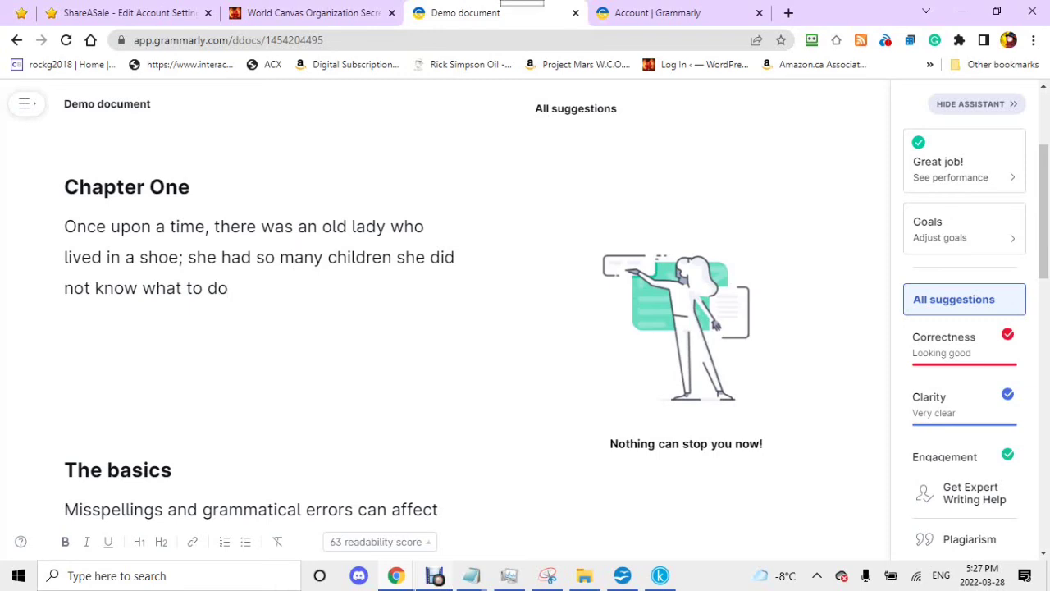
{"action": "left_click", "coordinate": [232, 288]}
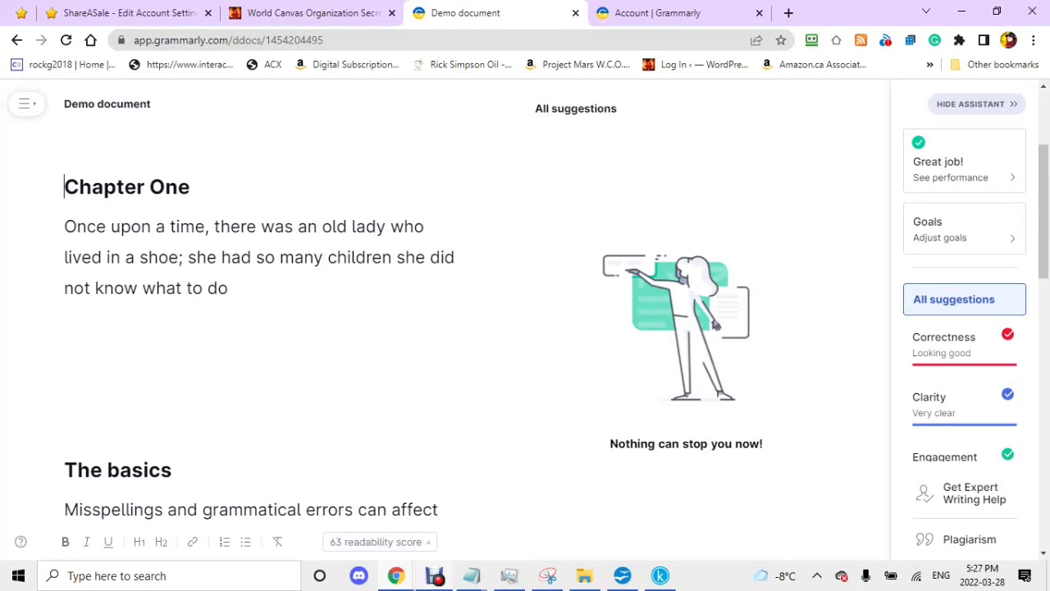
{"action": "right_click", "coordinate": [246, 238]}
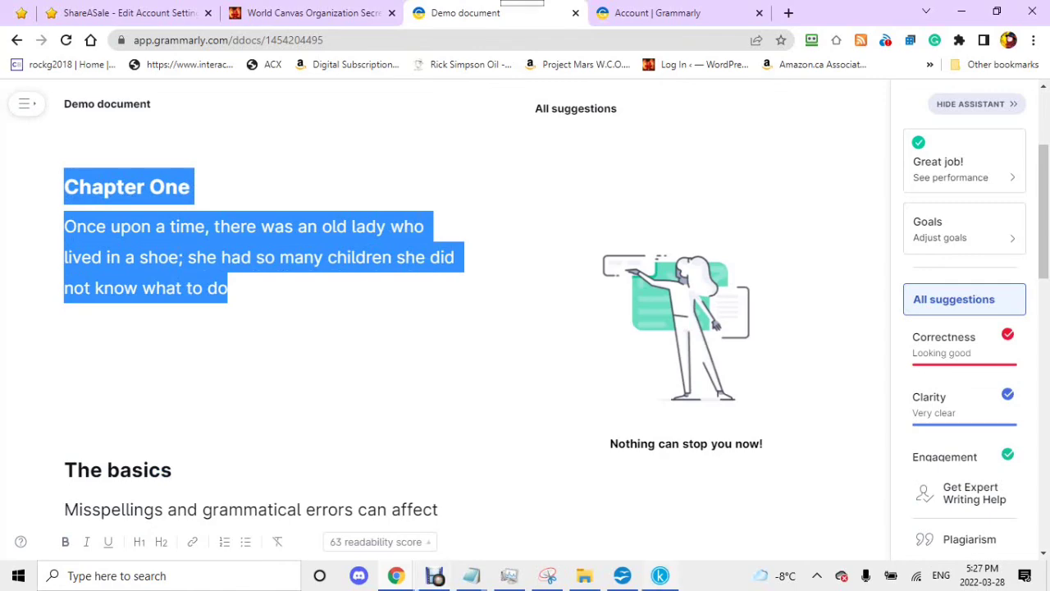
{"action": "left_click", "coordinate": [660, 576]}
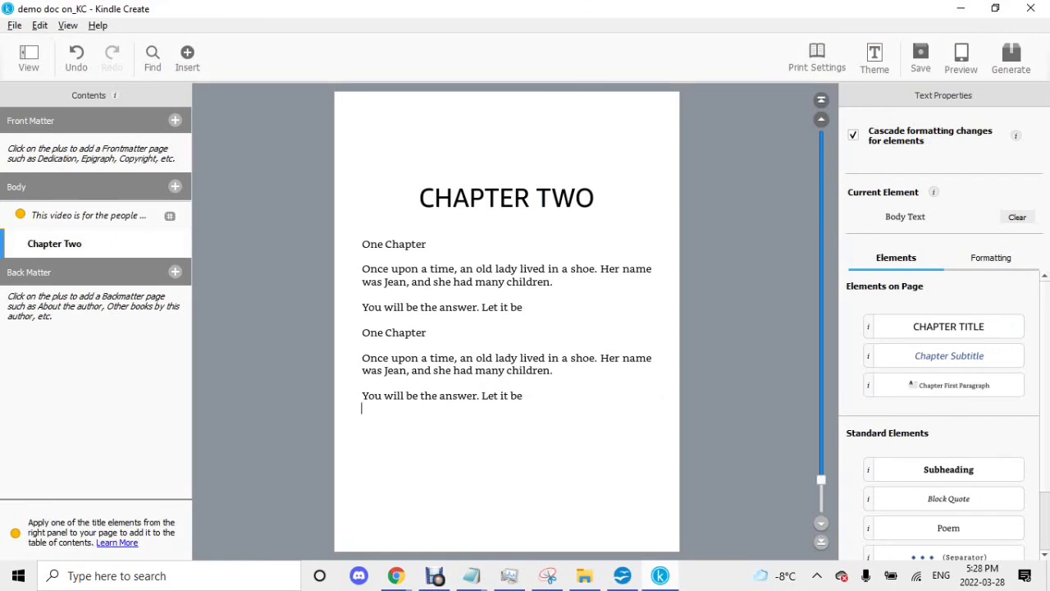
Step: Paste the Chapter One story into Kindle Create and add a 'You are the Creators Series' line
{"action": "key", "text": "ctrl+v"}
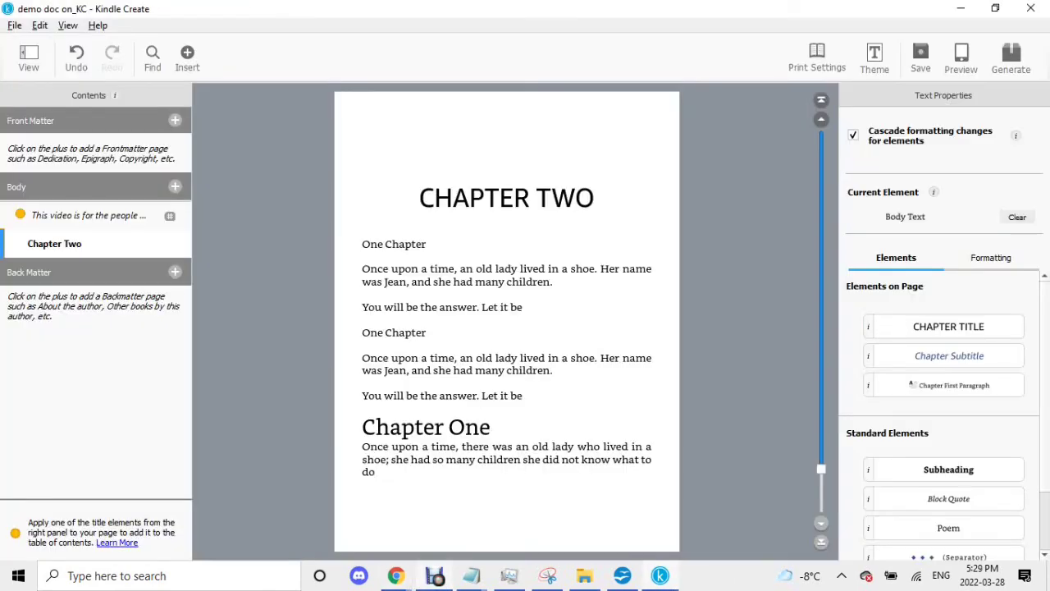
{"action": "type", "text": "This is video two of the"}
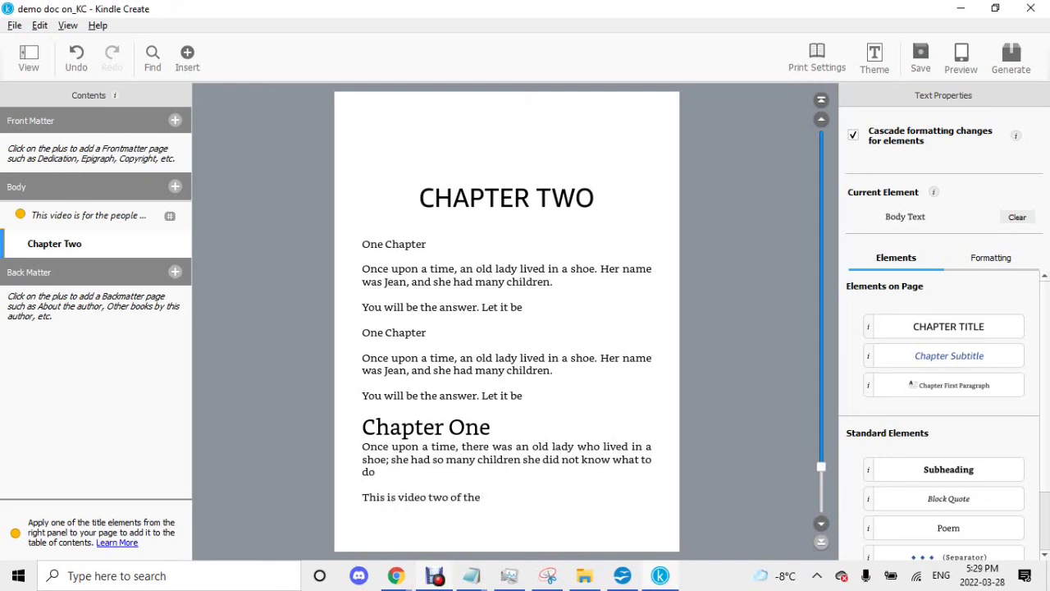
{"action": "type", "text": "You are the"}
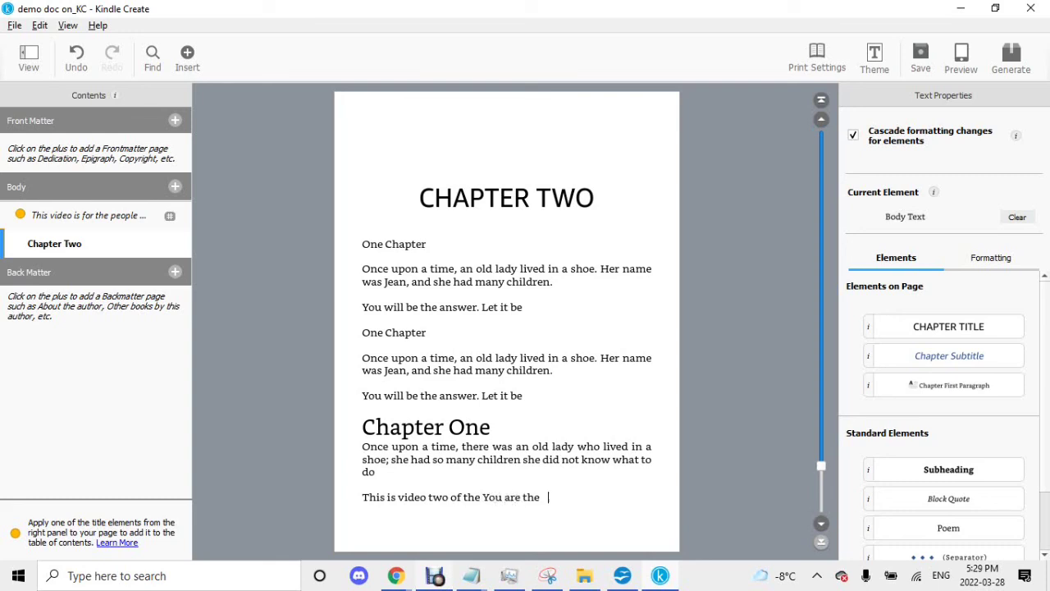
{"action": "type", "text": "Creators S"}
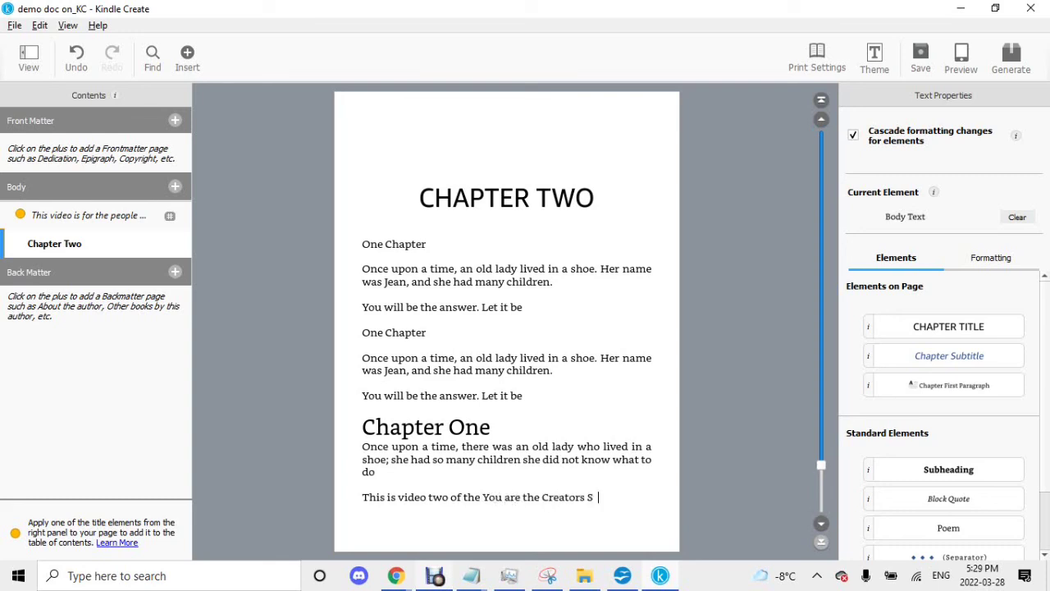
{"action": "type", "text": "eries"}
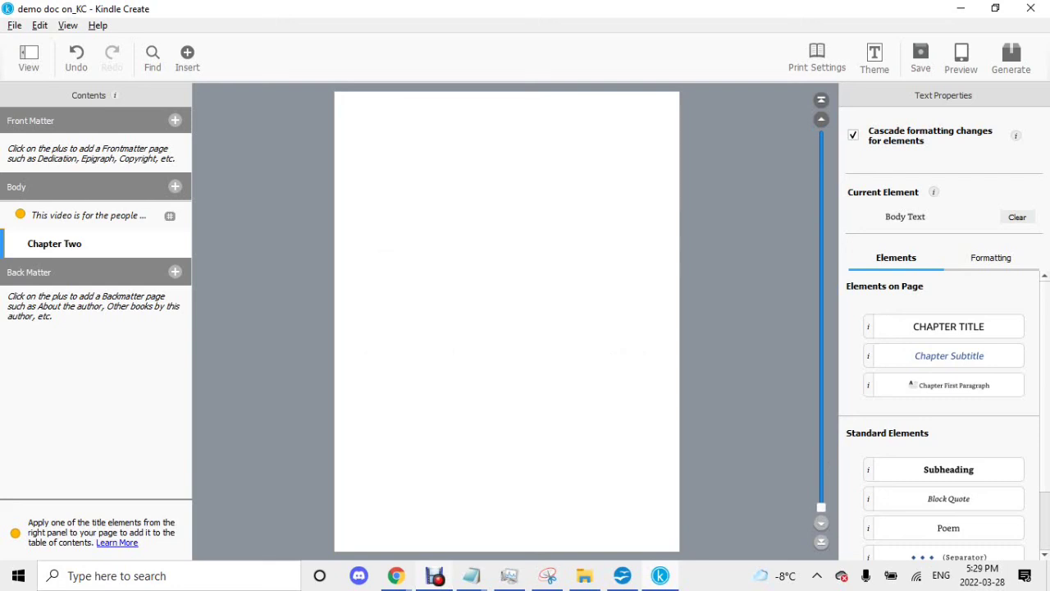
{"action": "left_click", "coordinate": [361, 125]}
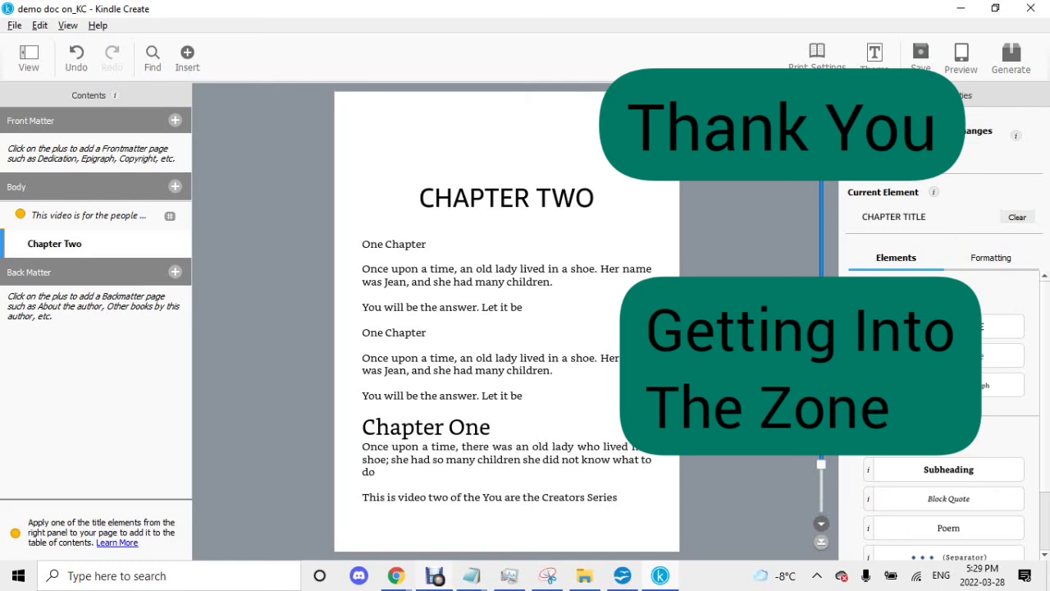
{"action": "left_click", "coordinate": [422, 197]}
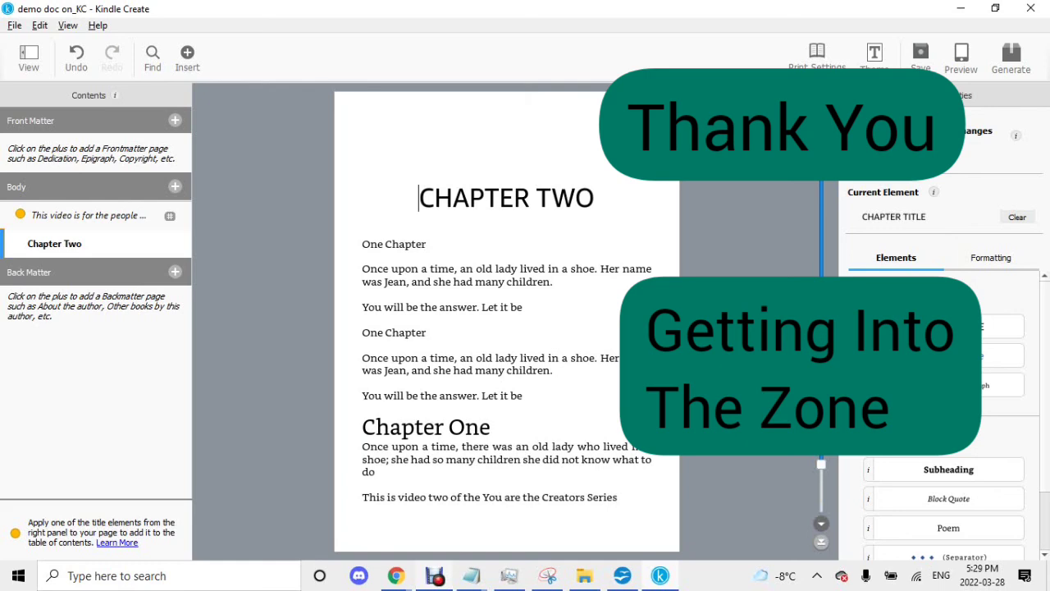